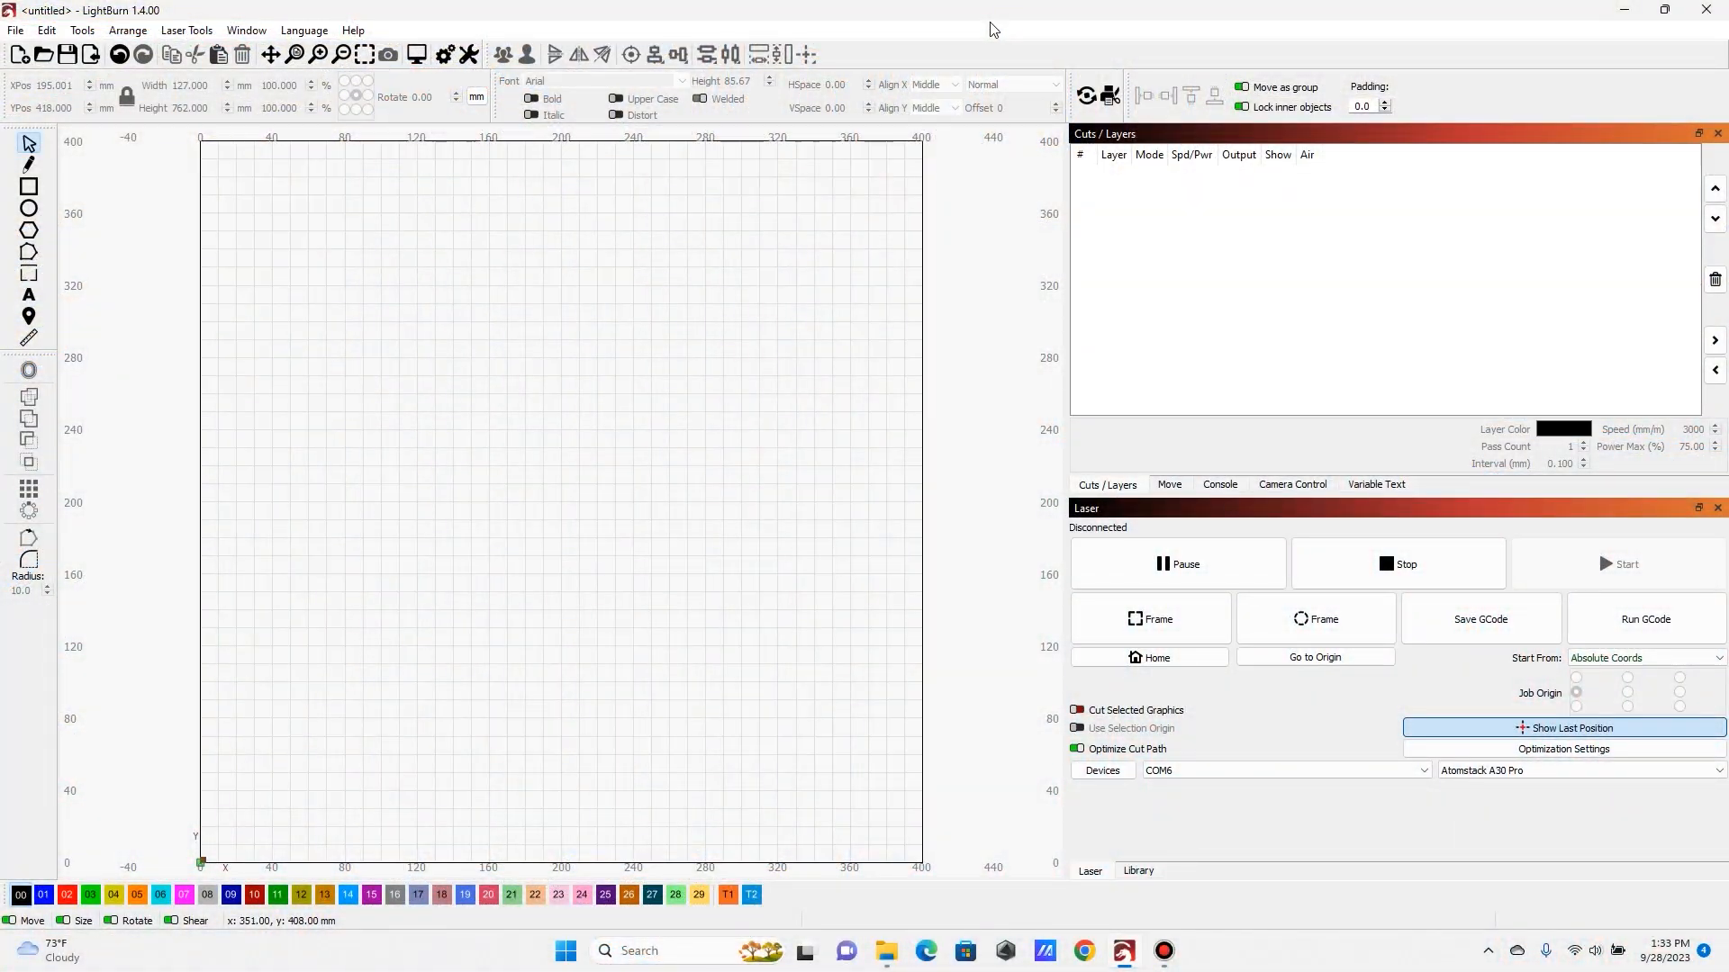
{"action": "mouse_move", "coordinate": [954, 8]}
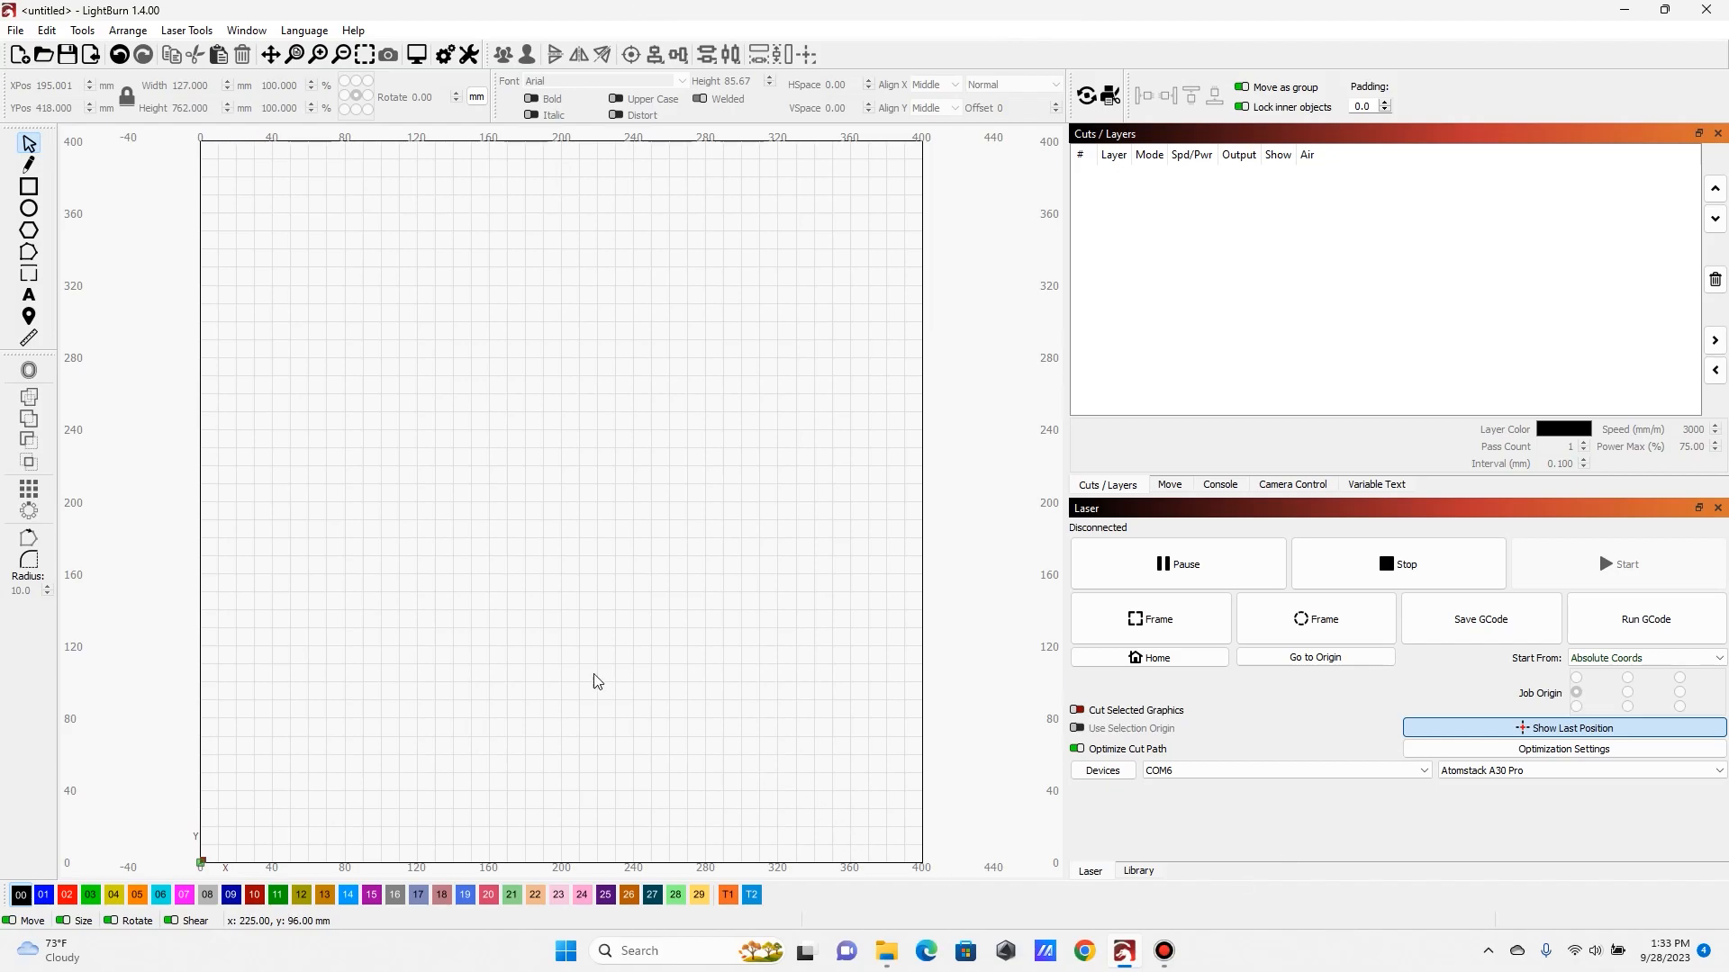
{"action": "mouse_move", "coordinate": [555, 583]}
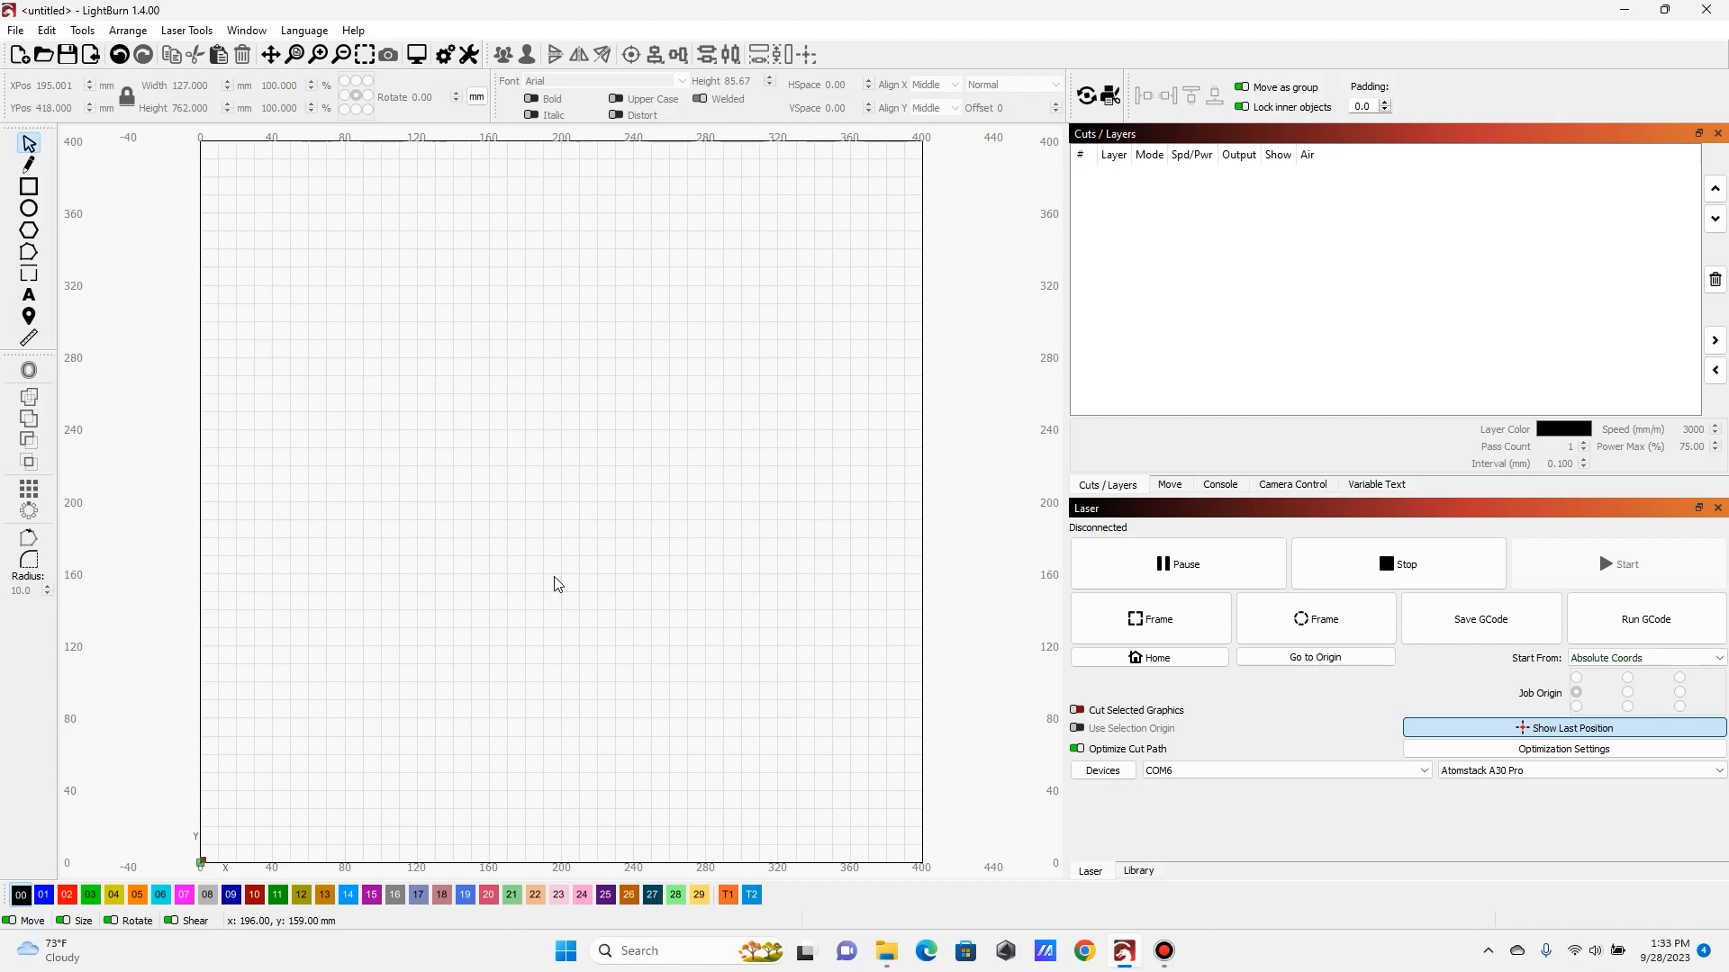
{"action": "mouse_move", "coordinate": [353, 274]}
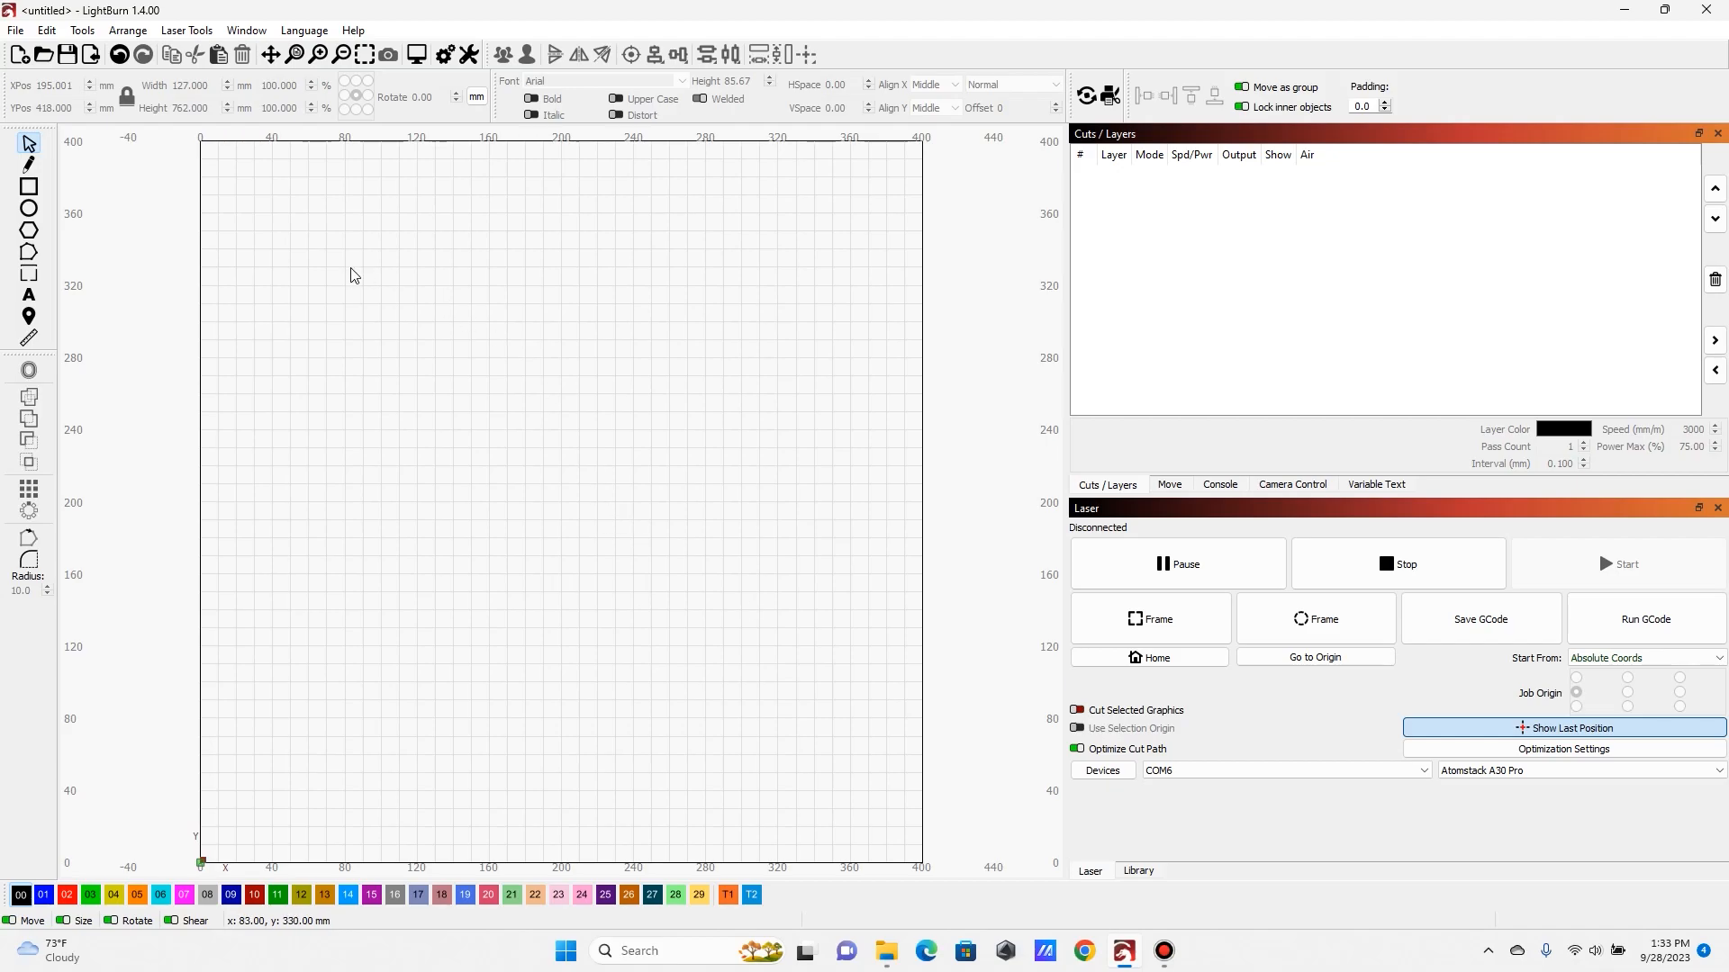
{"action": "mouse_move", "coordinate": [385, 308]}
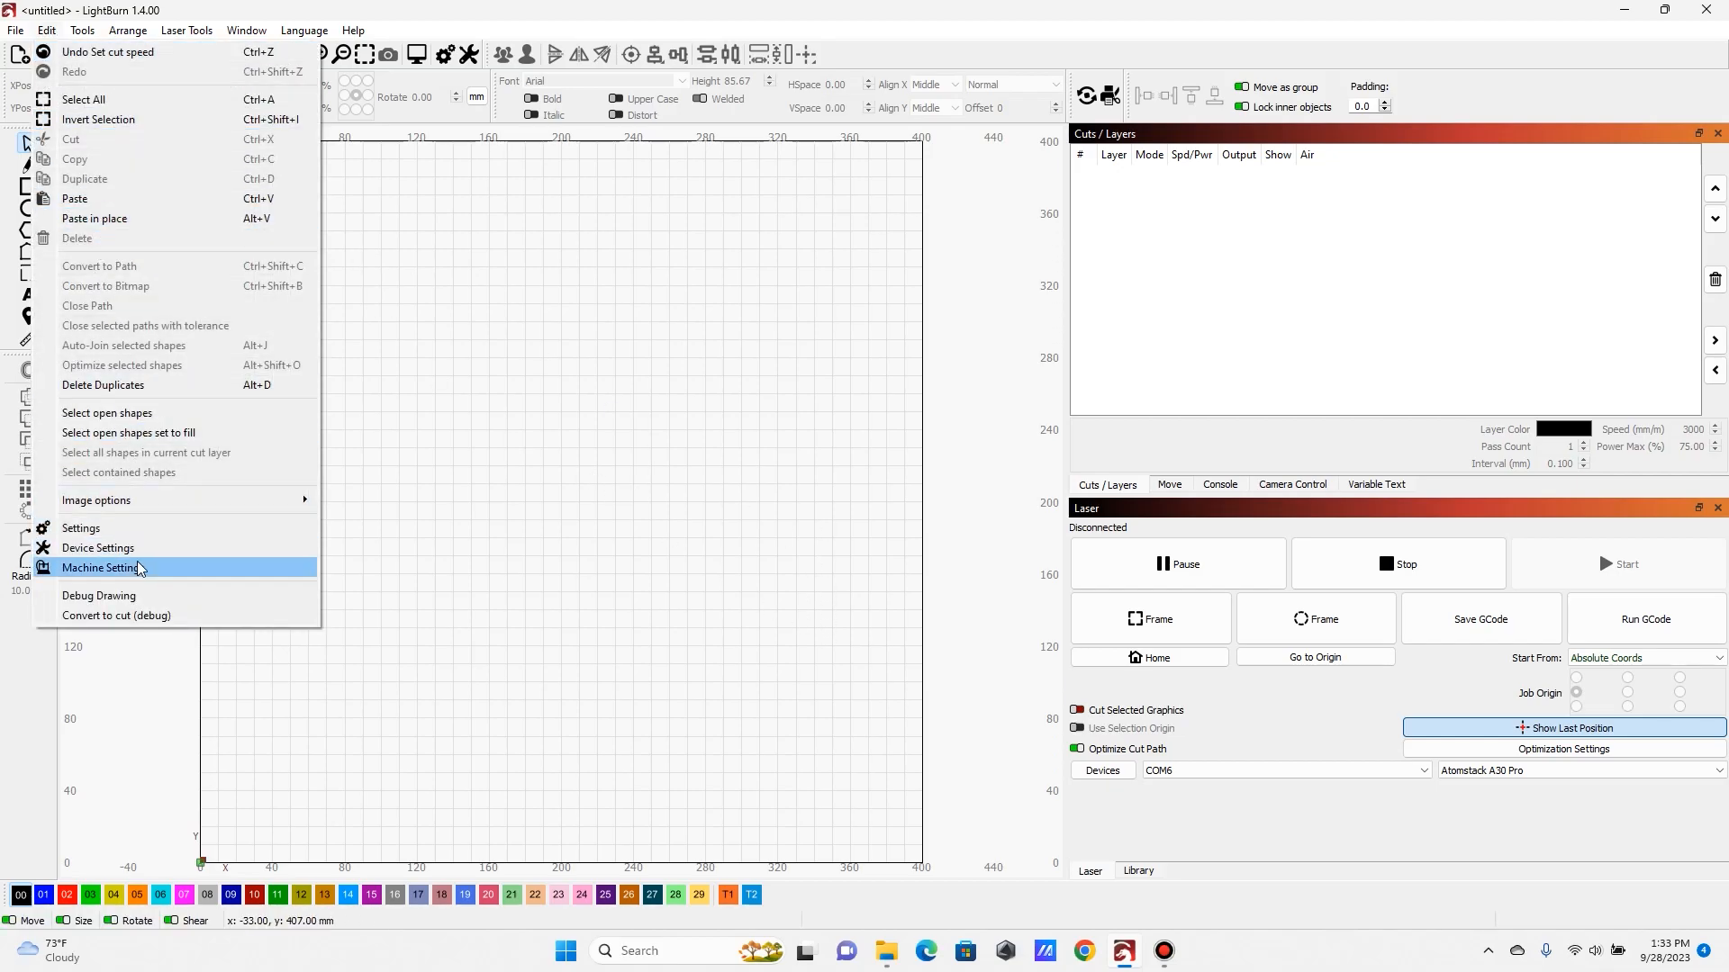
Read the controller settings, change Y max travel ($131) to 850 mm, and write it to the laser
{"action": "left_click", "coordinate": [100, 566]}
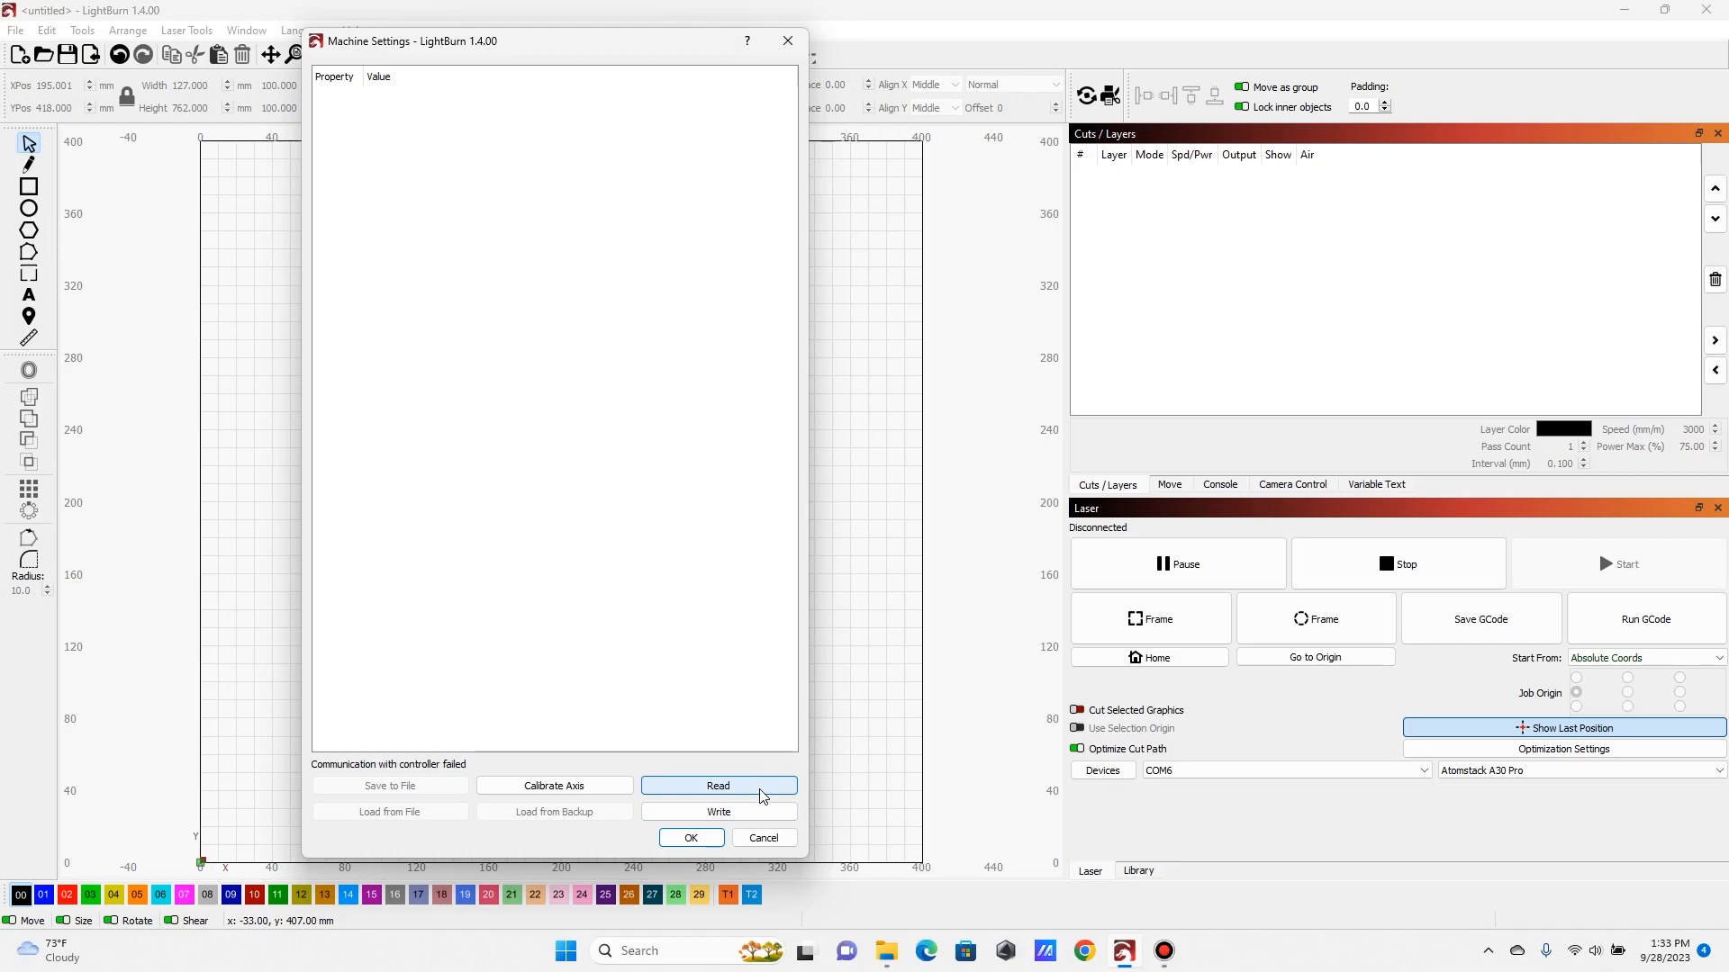
{"action": "left_click", "coordinate": [716, 785]}
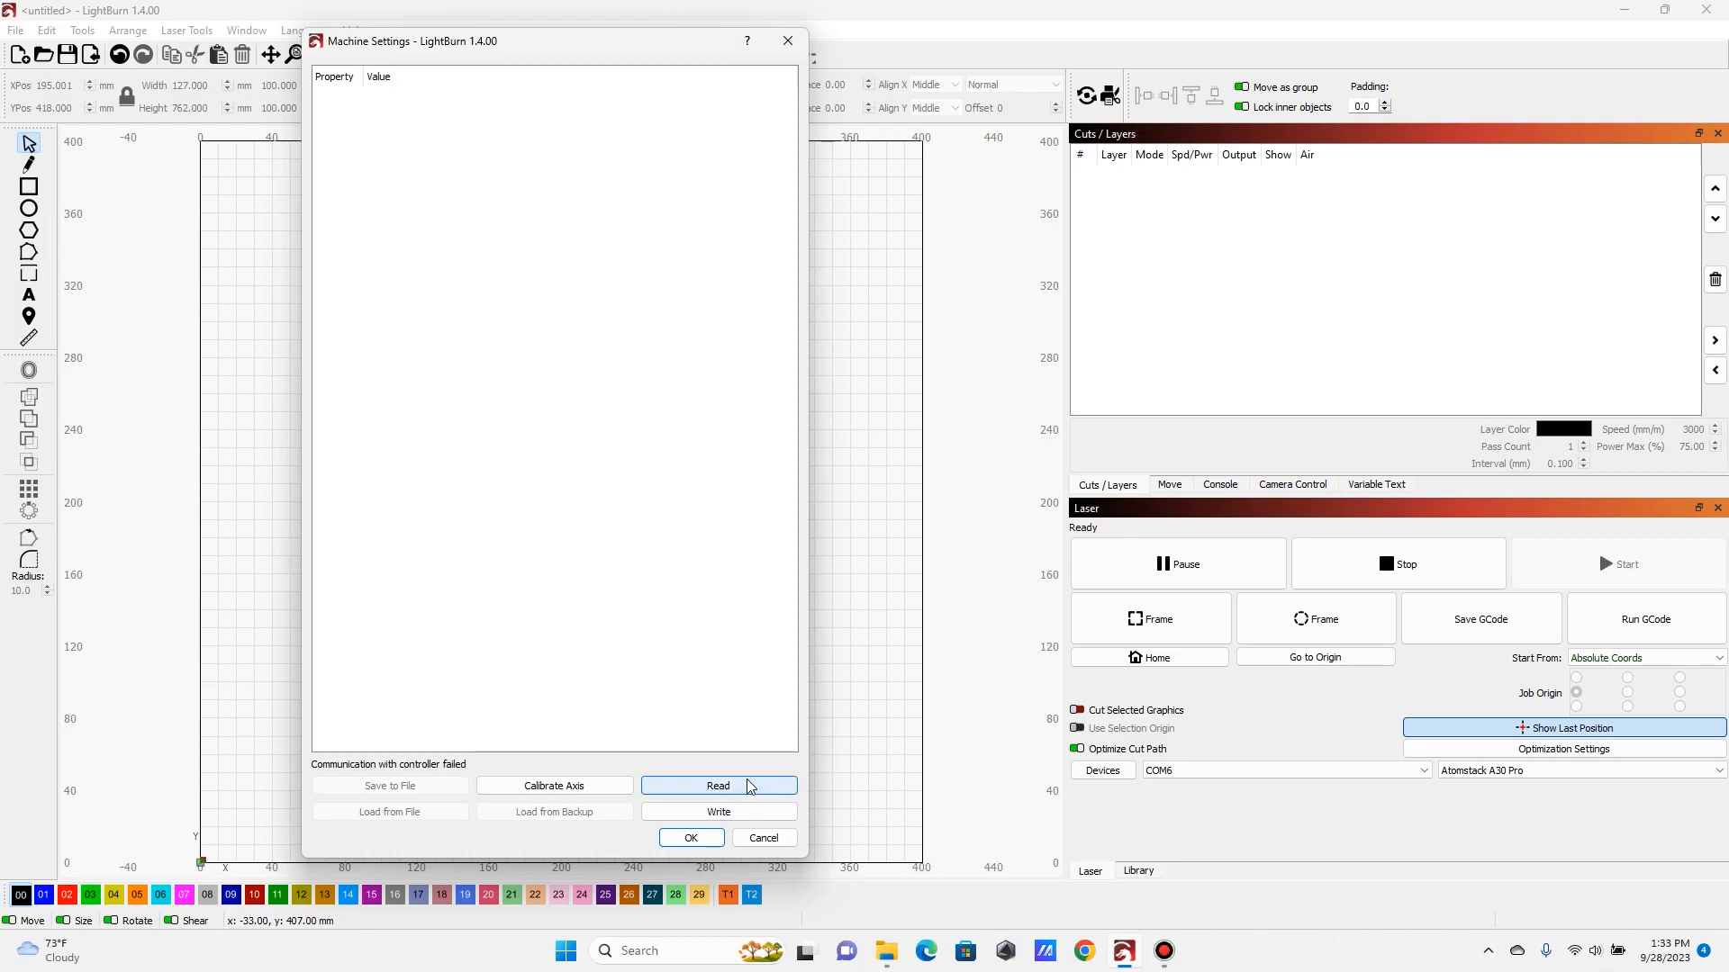
{"action": "left_click", "coordinate": [718, 785]}
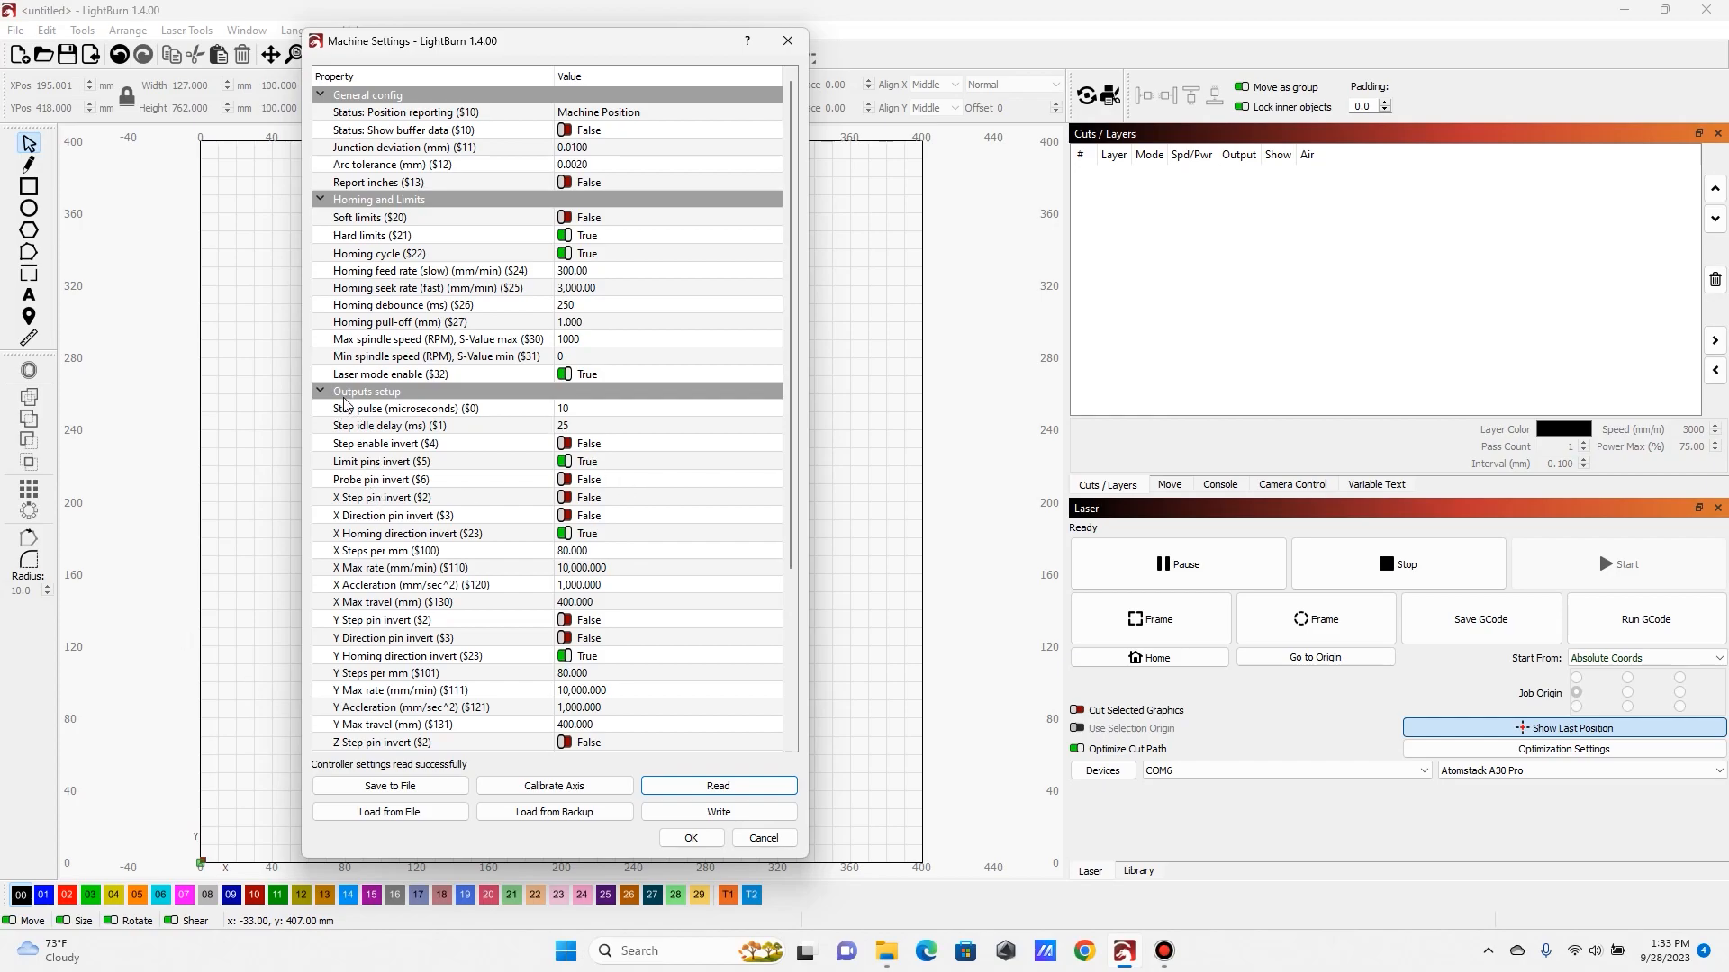
{"action": "mouse_move", "coordinate": [507, 606]}
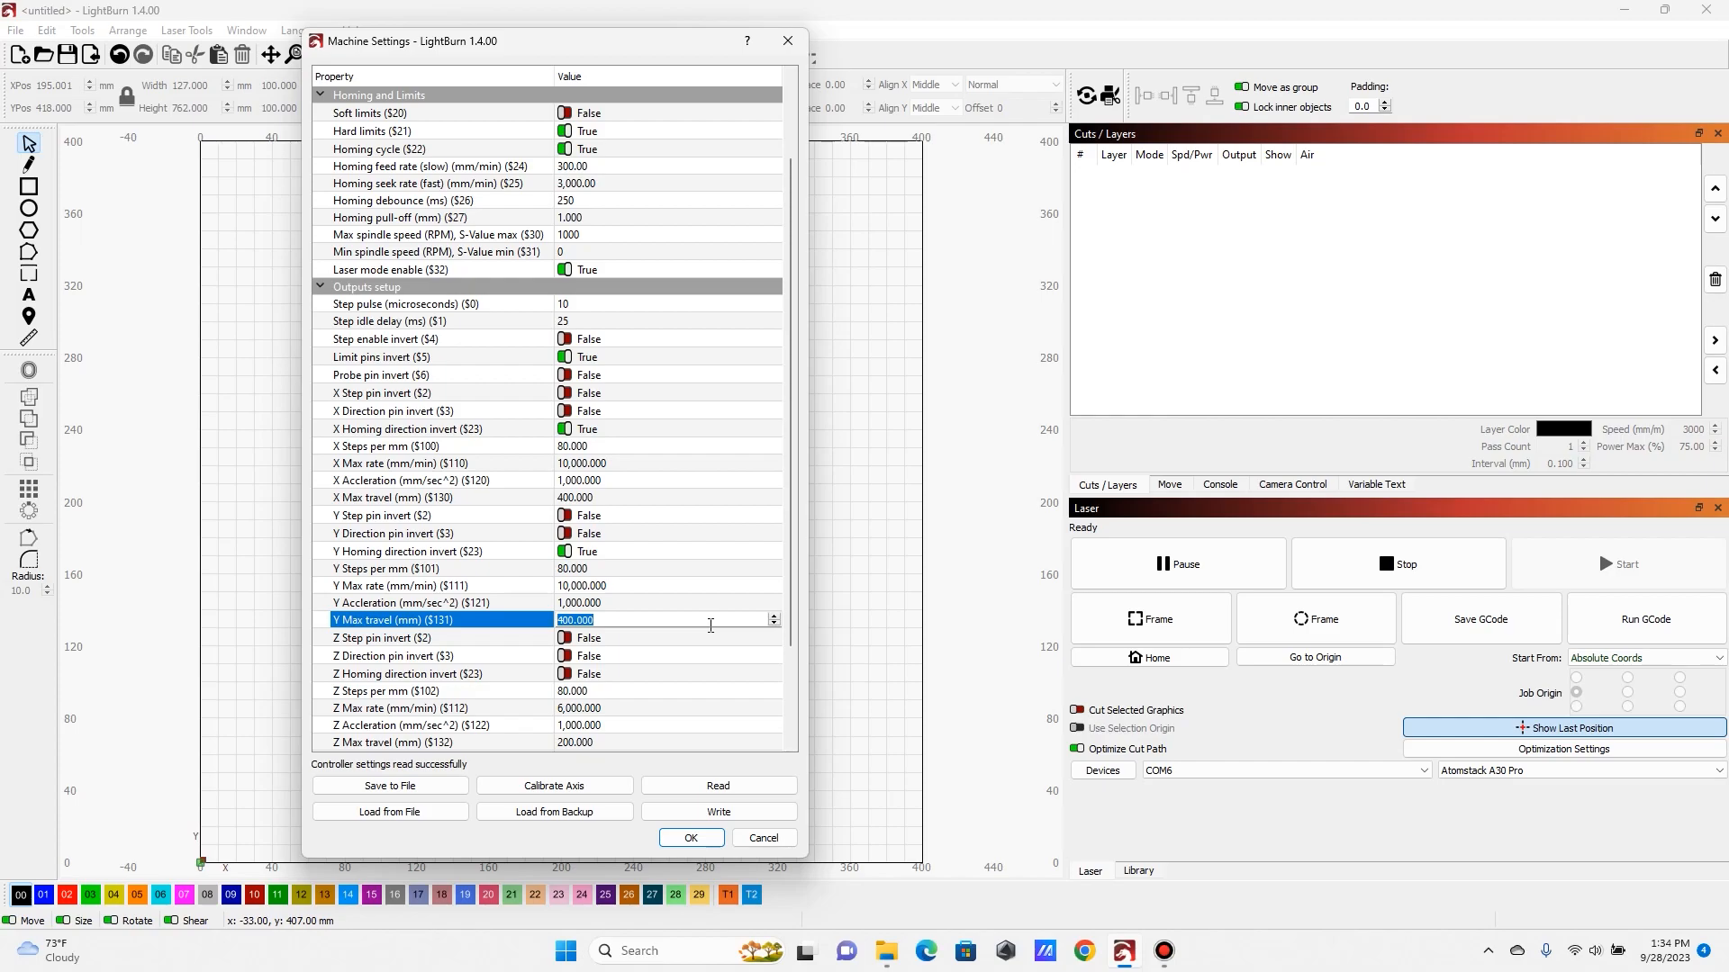
{"action": "type", "text": "850"}
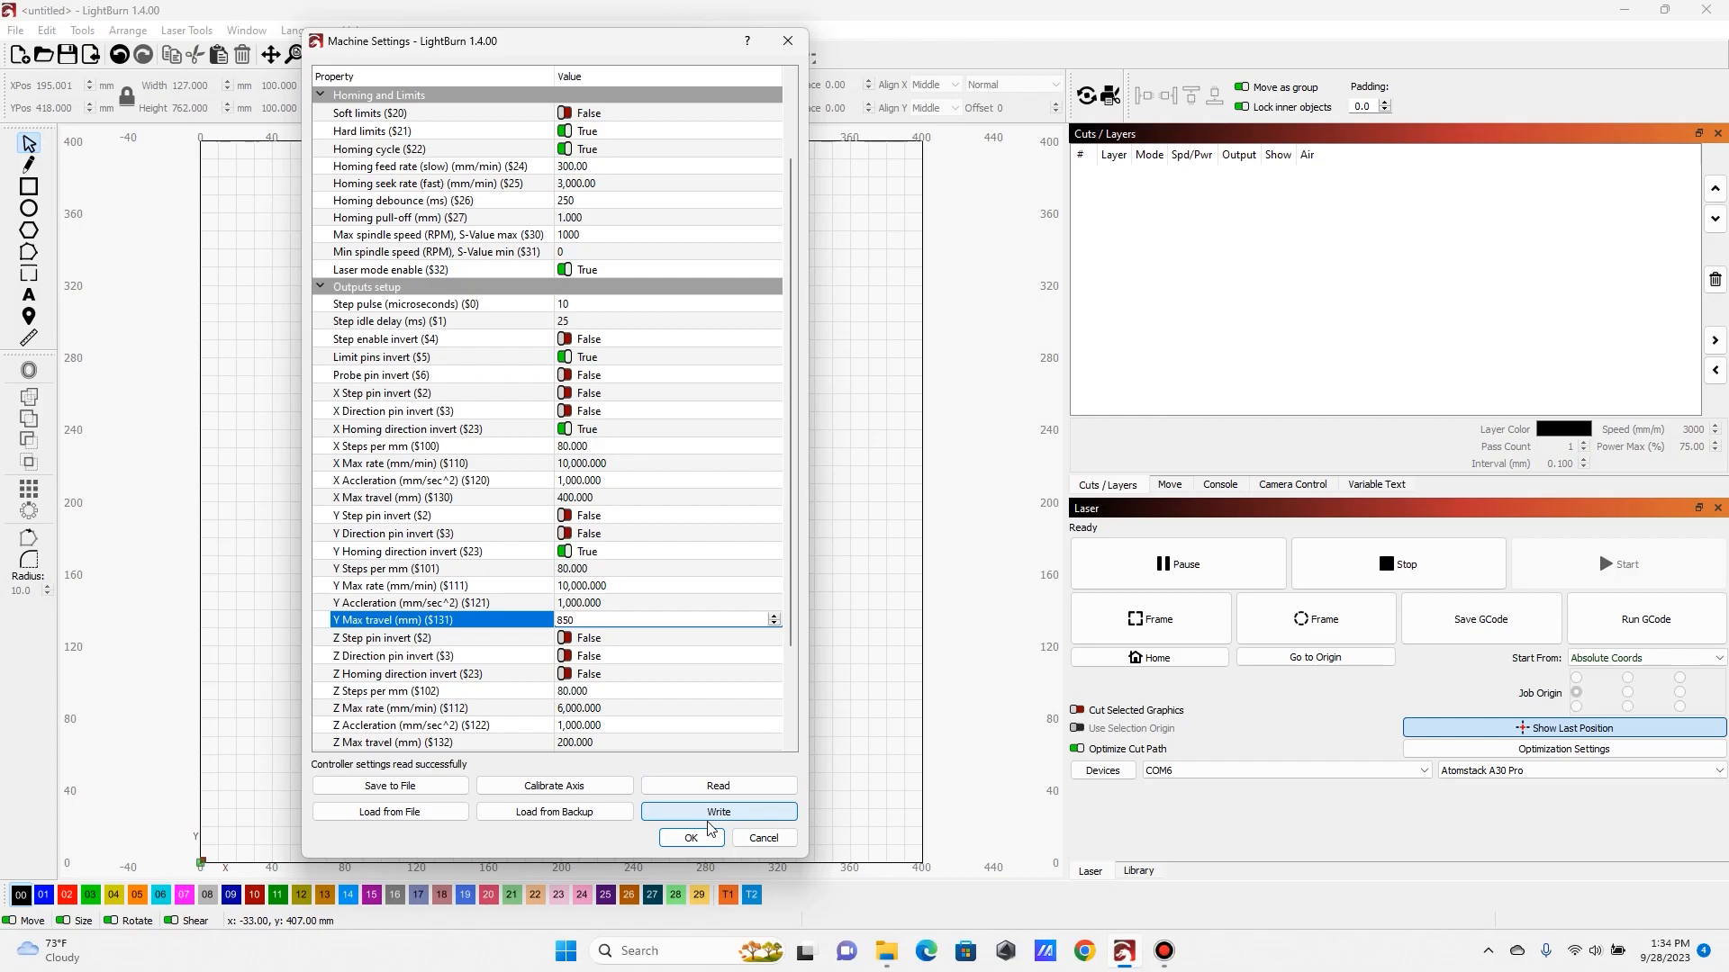
{"action": "left_click", "coordinate": [692, 839]}
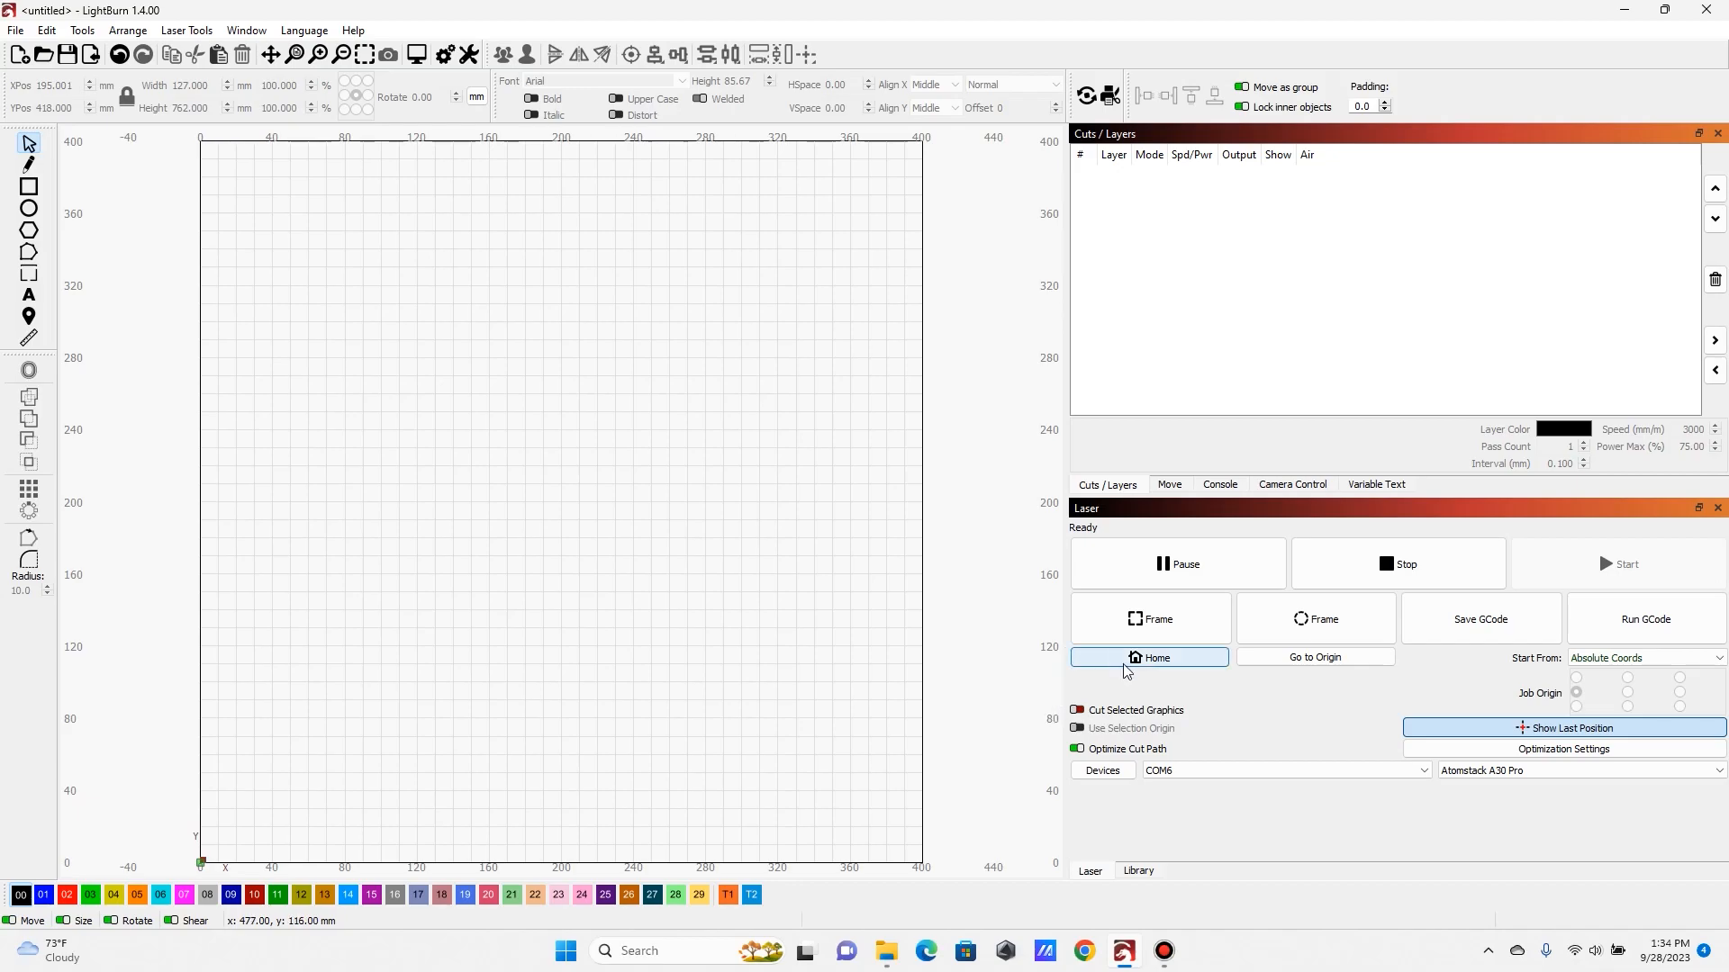
Edit the Atomstack A30 Pro profile to GRBL, 400 × 850 mm, front-left origin, and save it
{"action": "left_click", "coordinate": [1102, 770]}
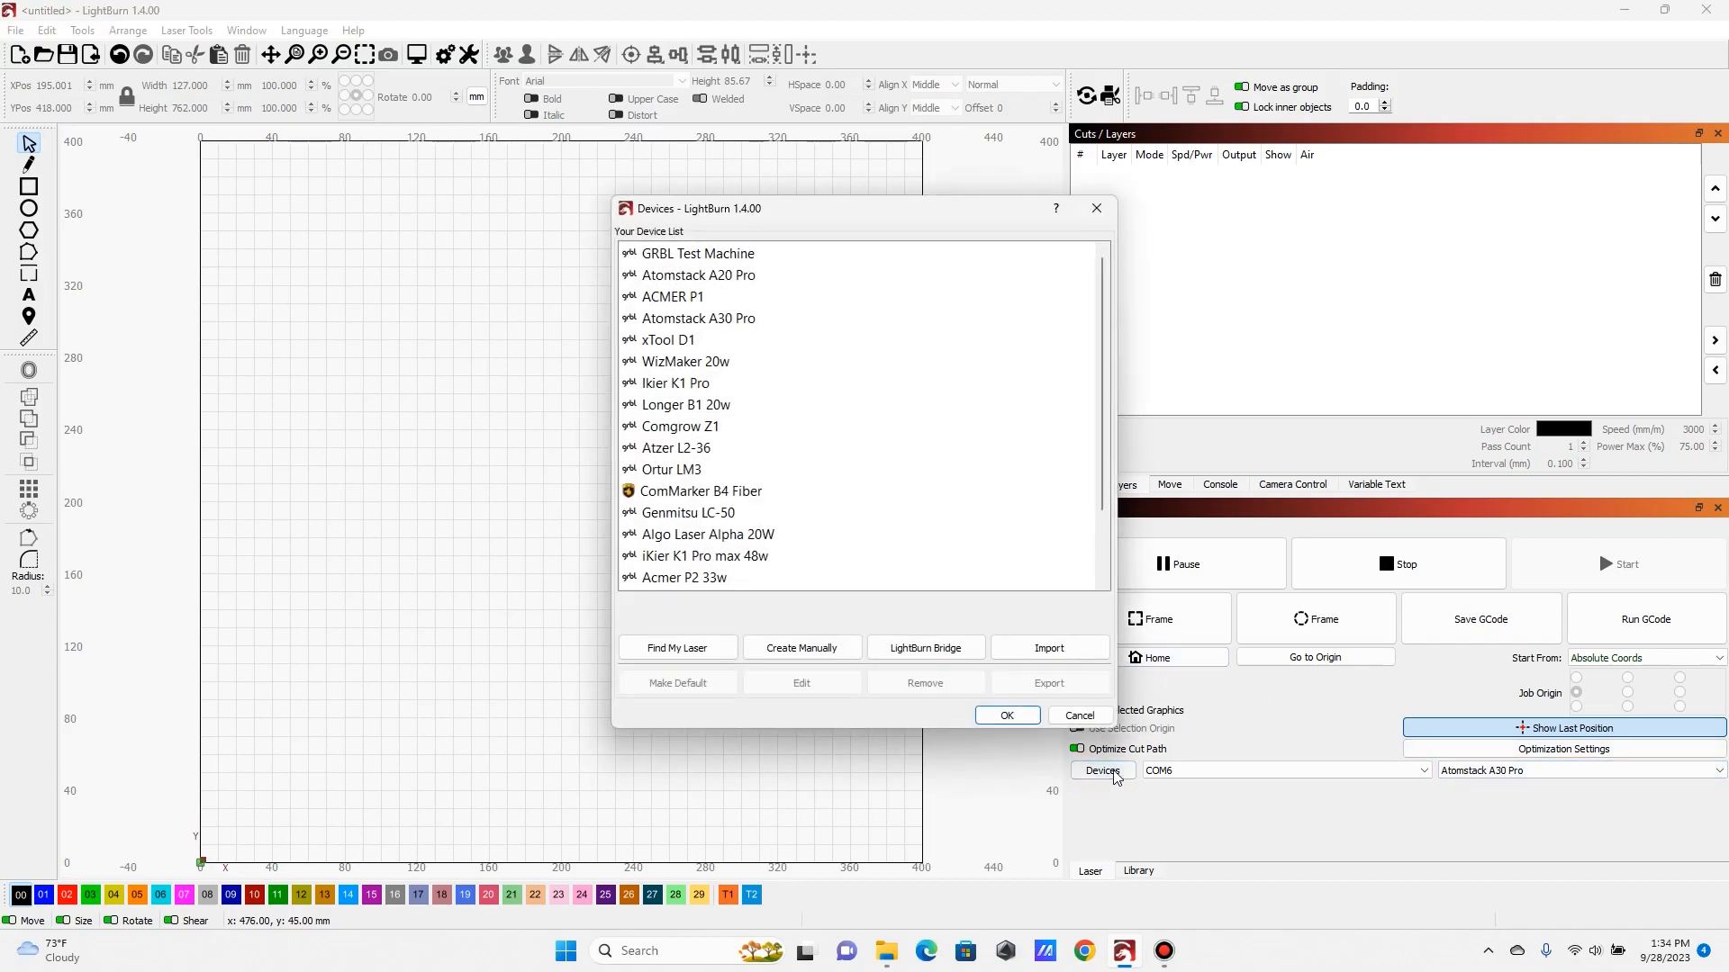
{"action": "left_click", "coordinate": [697, 317]}
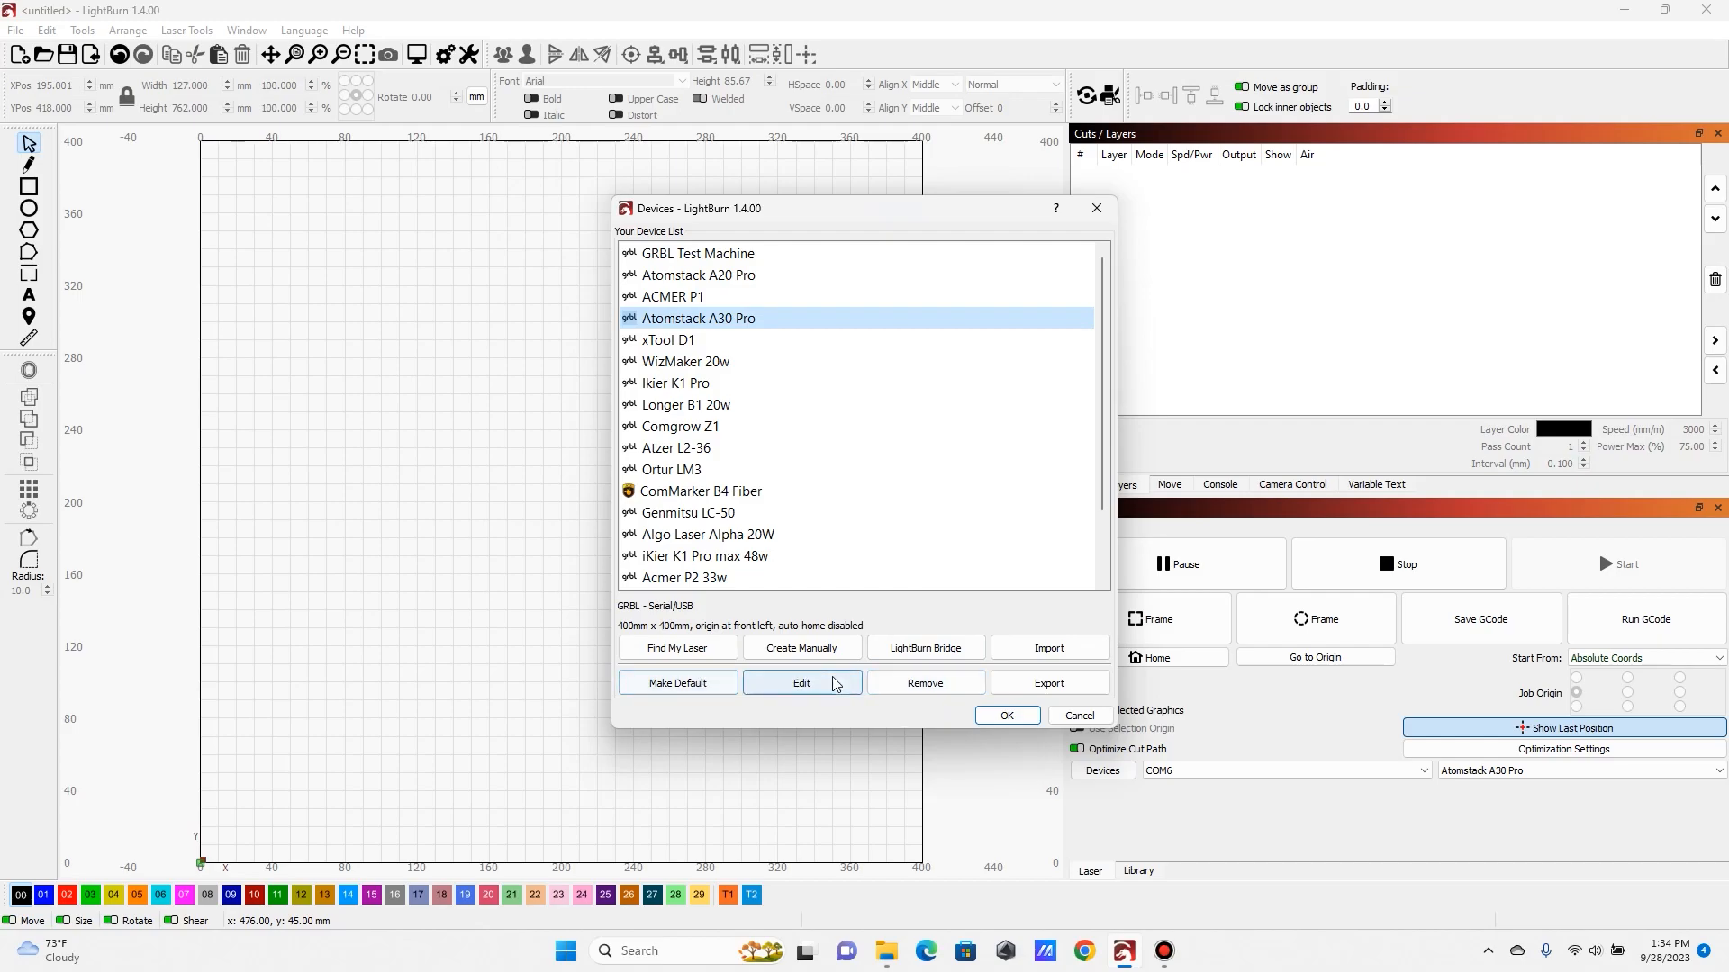
{"action": "left_click", "coordinate": [801, 682]}
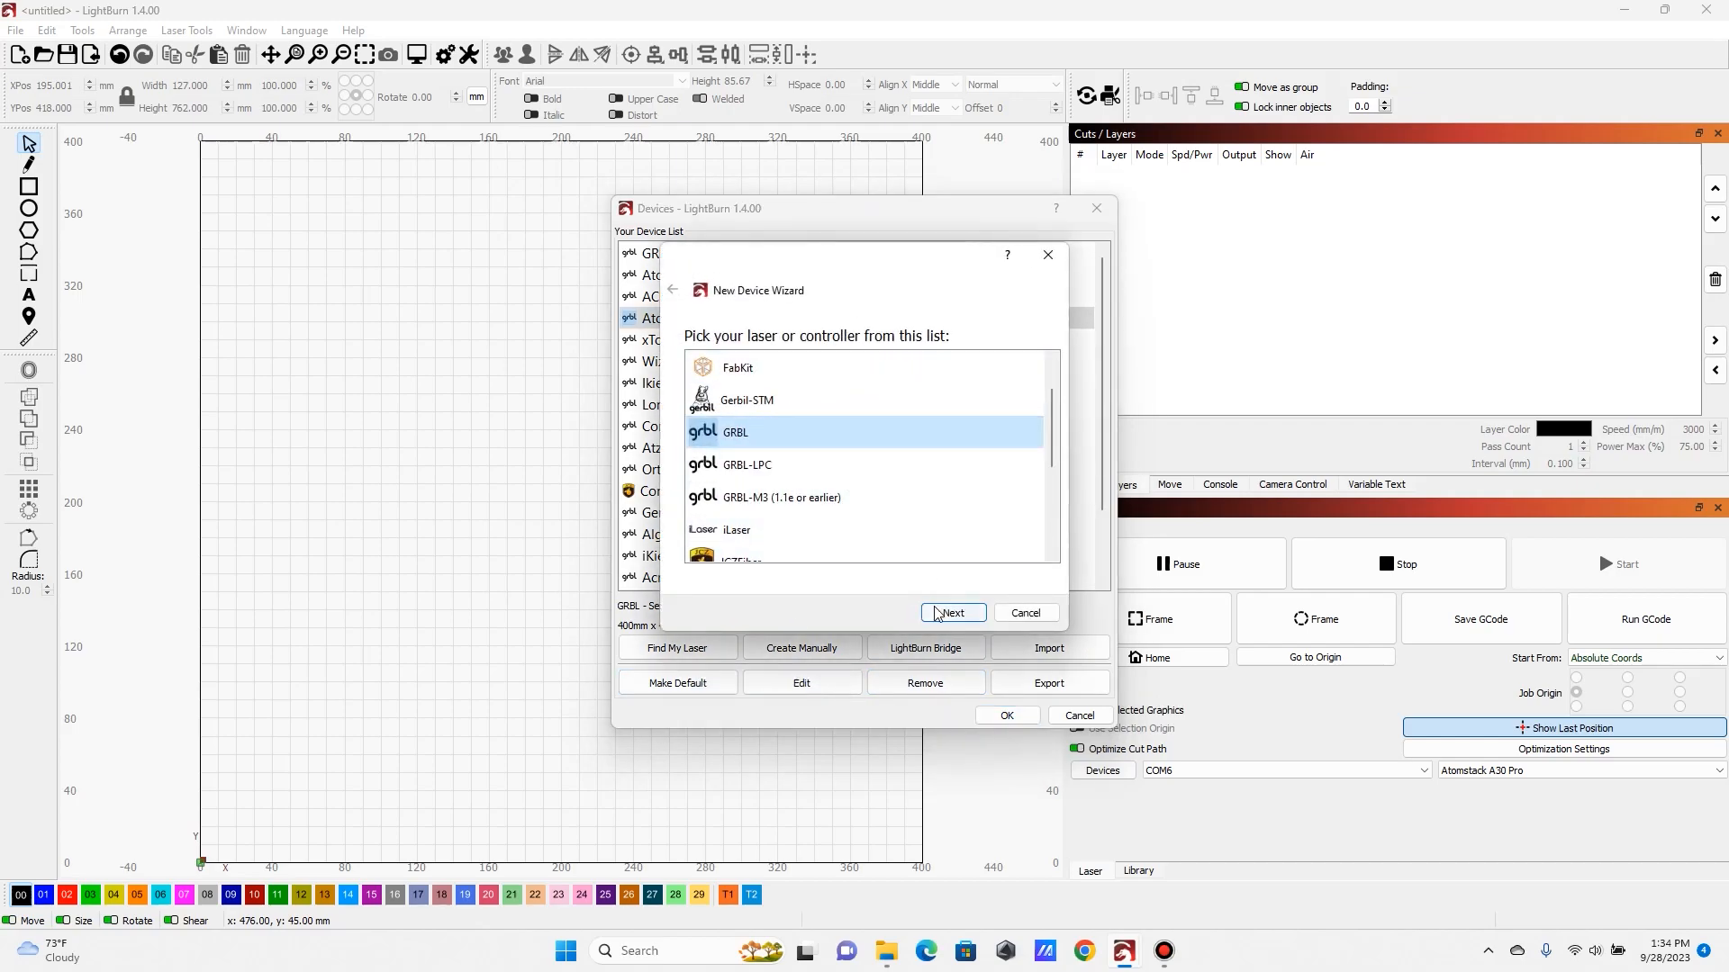
{"action": "left_click", "coordinate": [951, 613]}
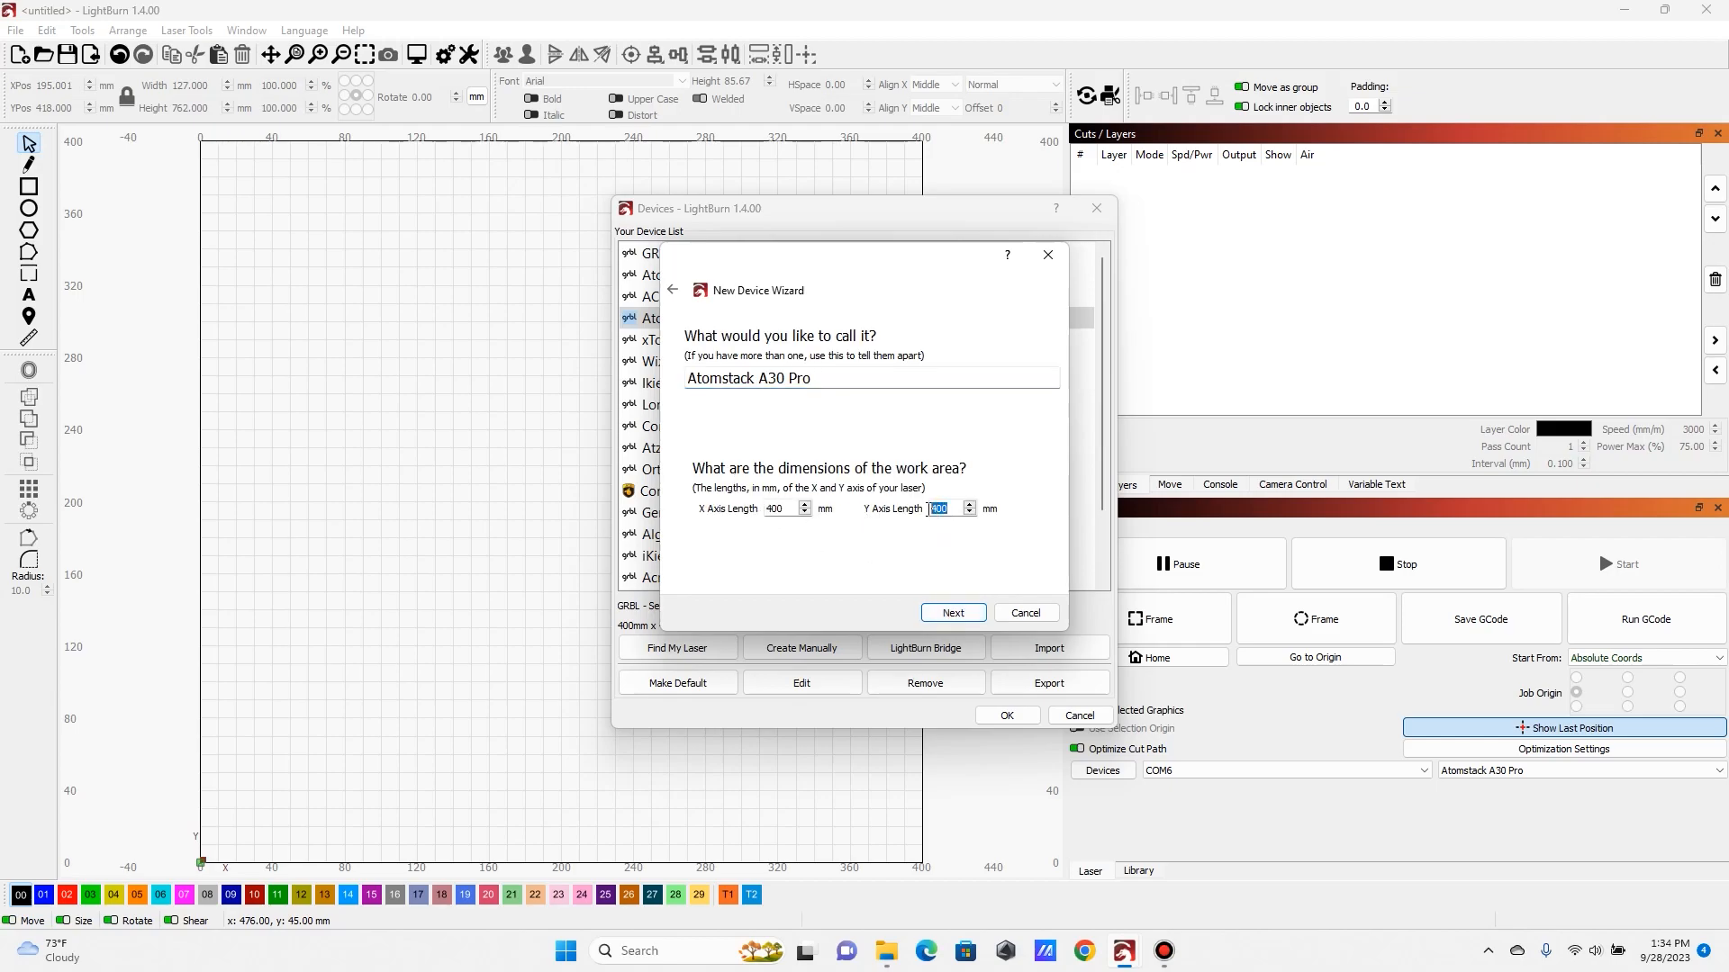
{"action": "type", "text": "850"}
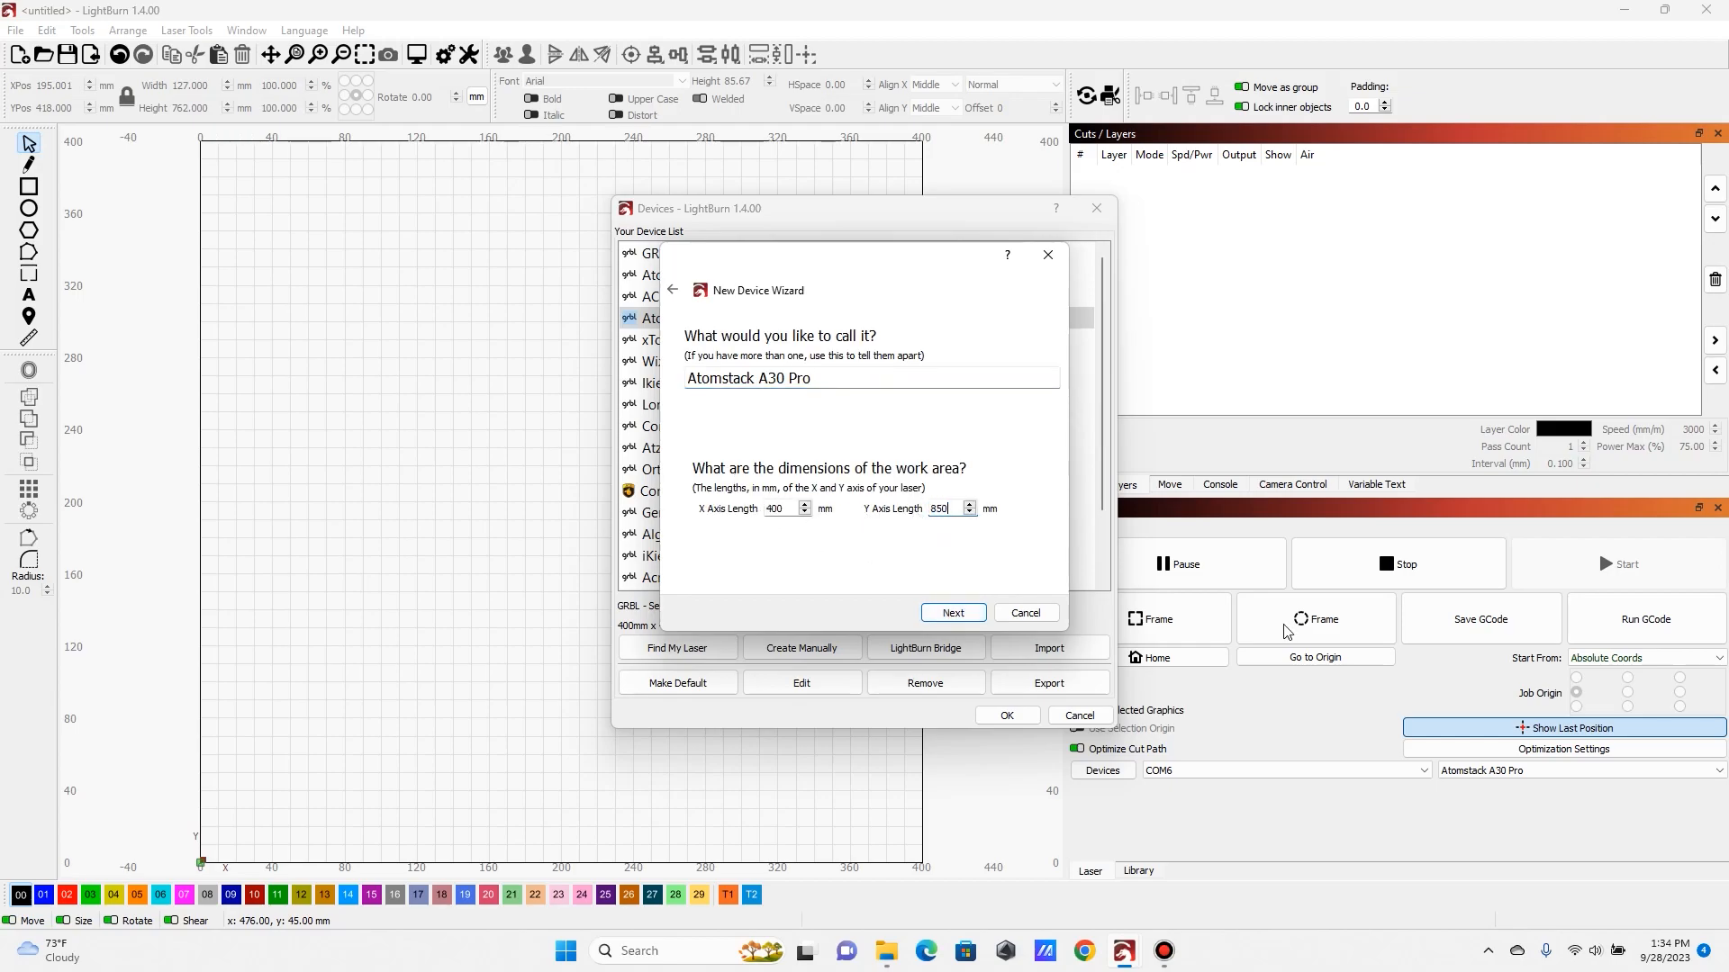
{"action": "left_click", "coordinate": [952, 613]}
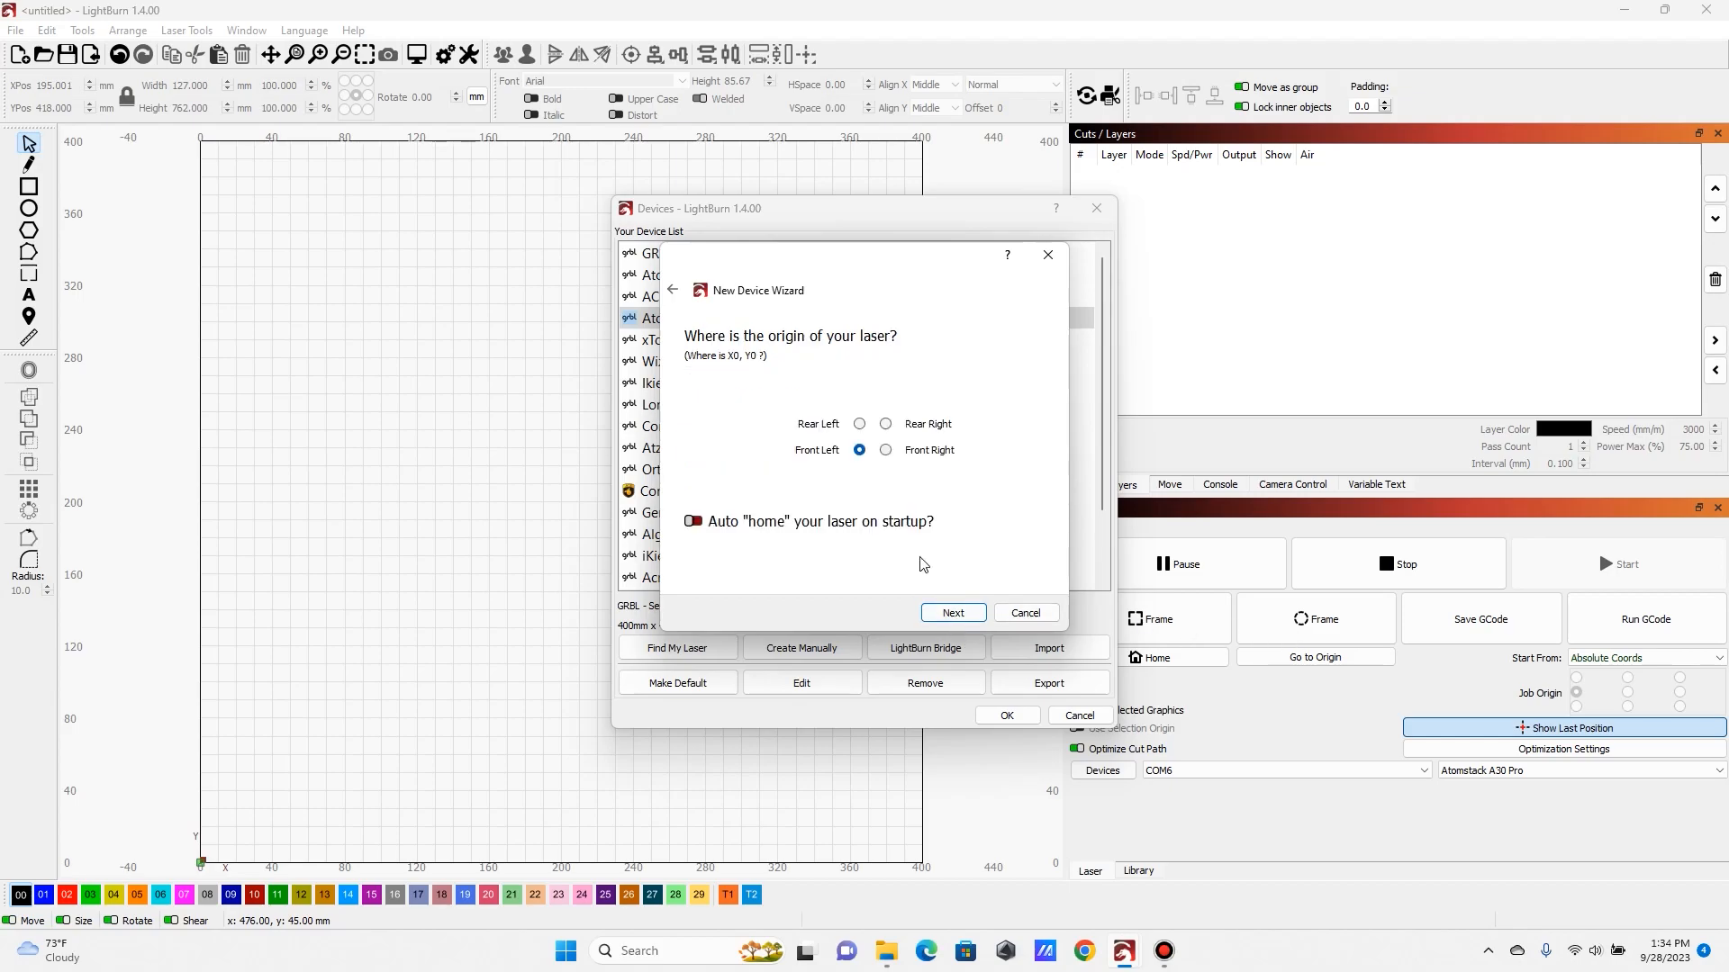
{"action": "mouse_move", "coordinate": [727, 537]}
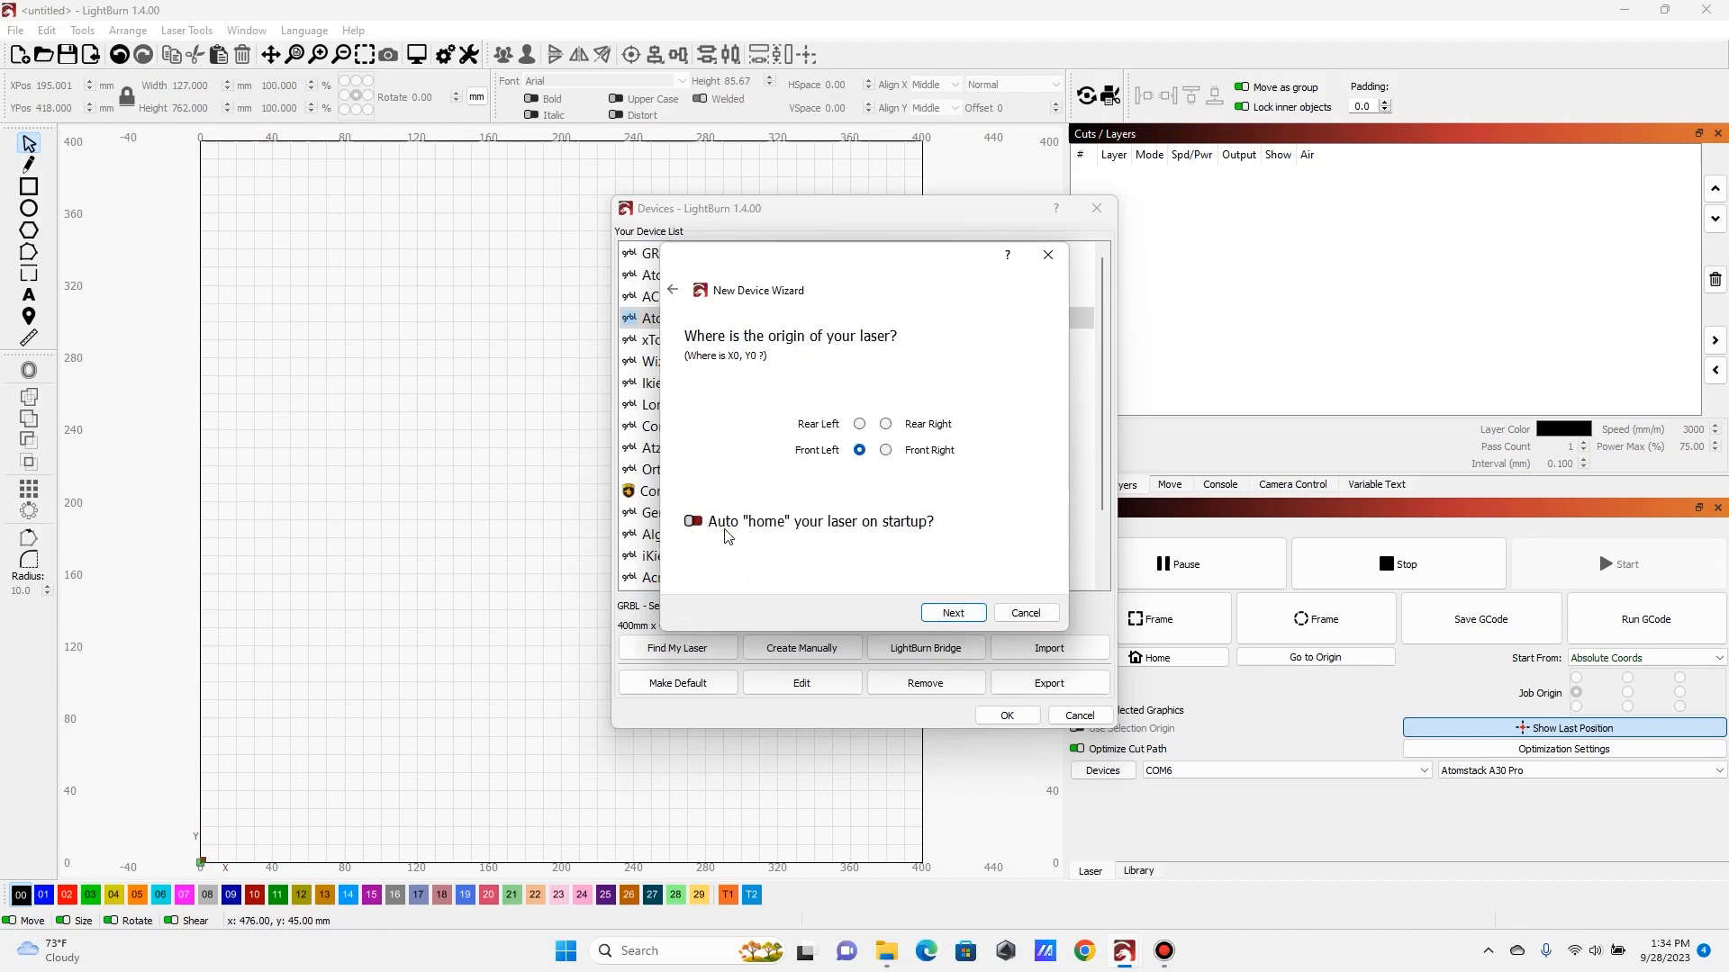
{"action": "mouse_move", "coordinate": [762, 530]}
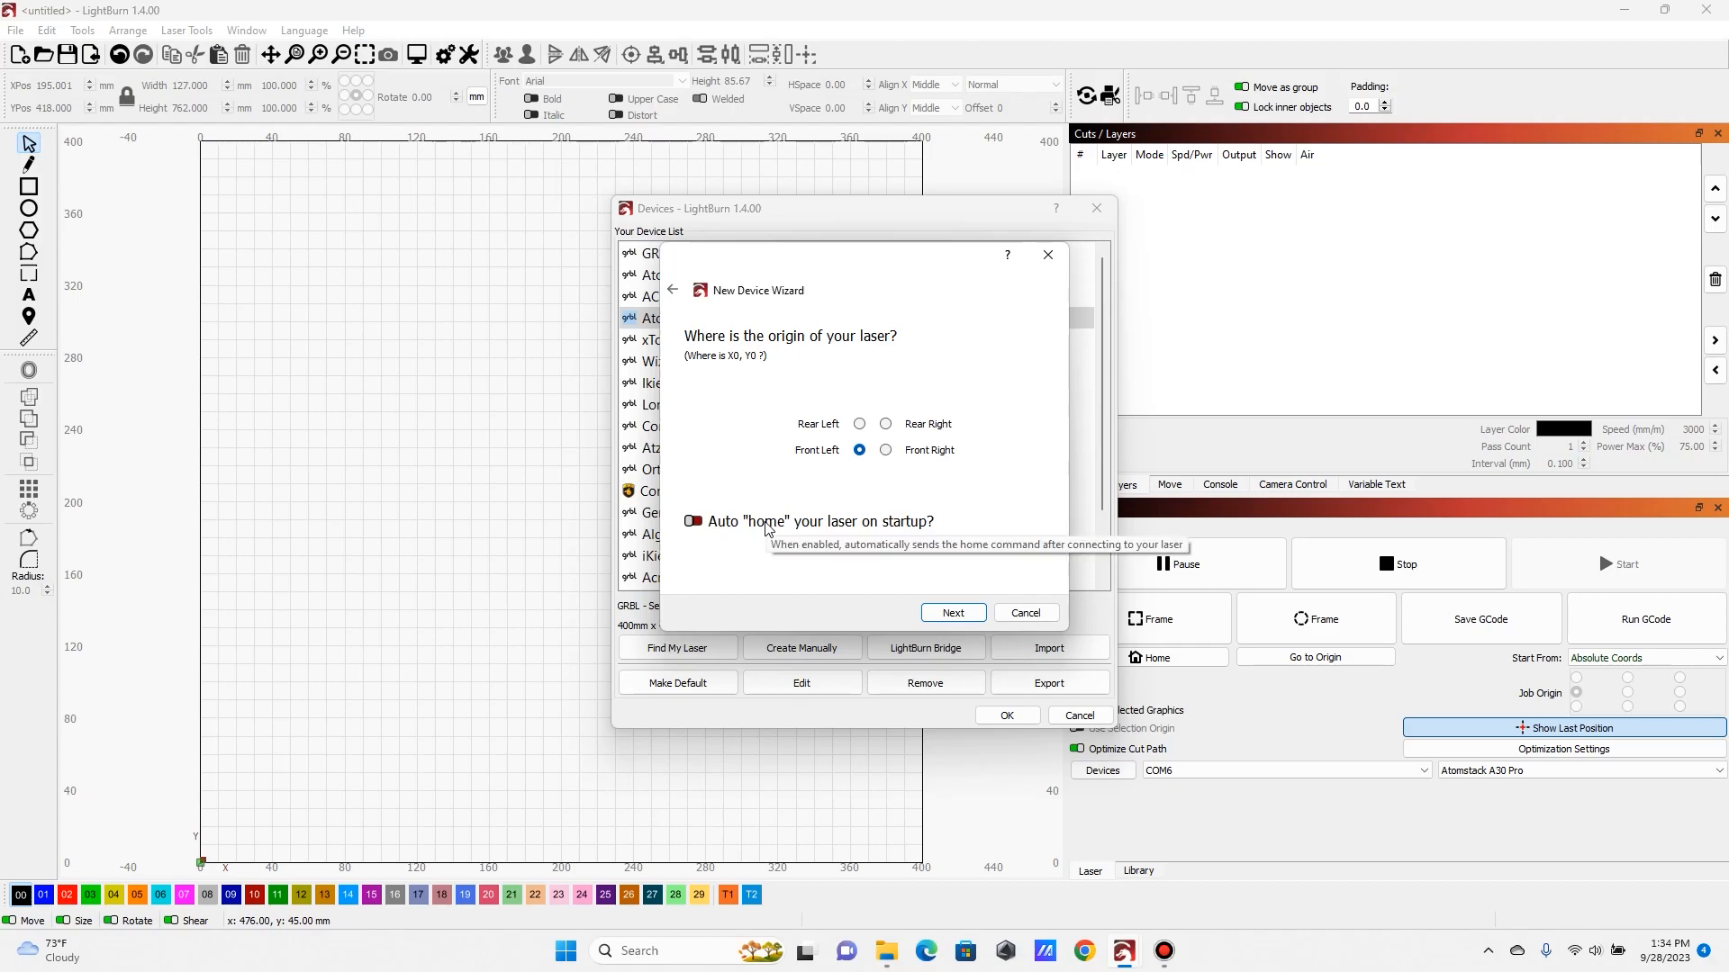
{"action": "mouse_move", "coordinate": [903, 510]}
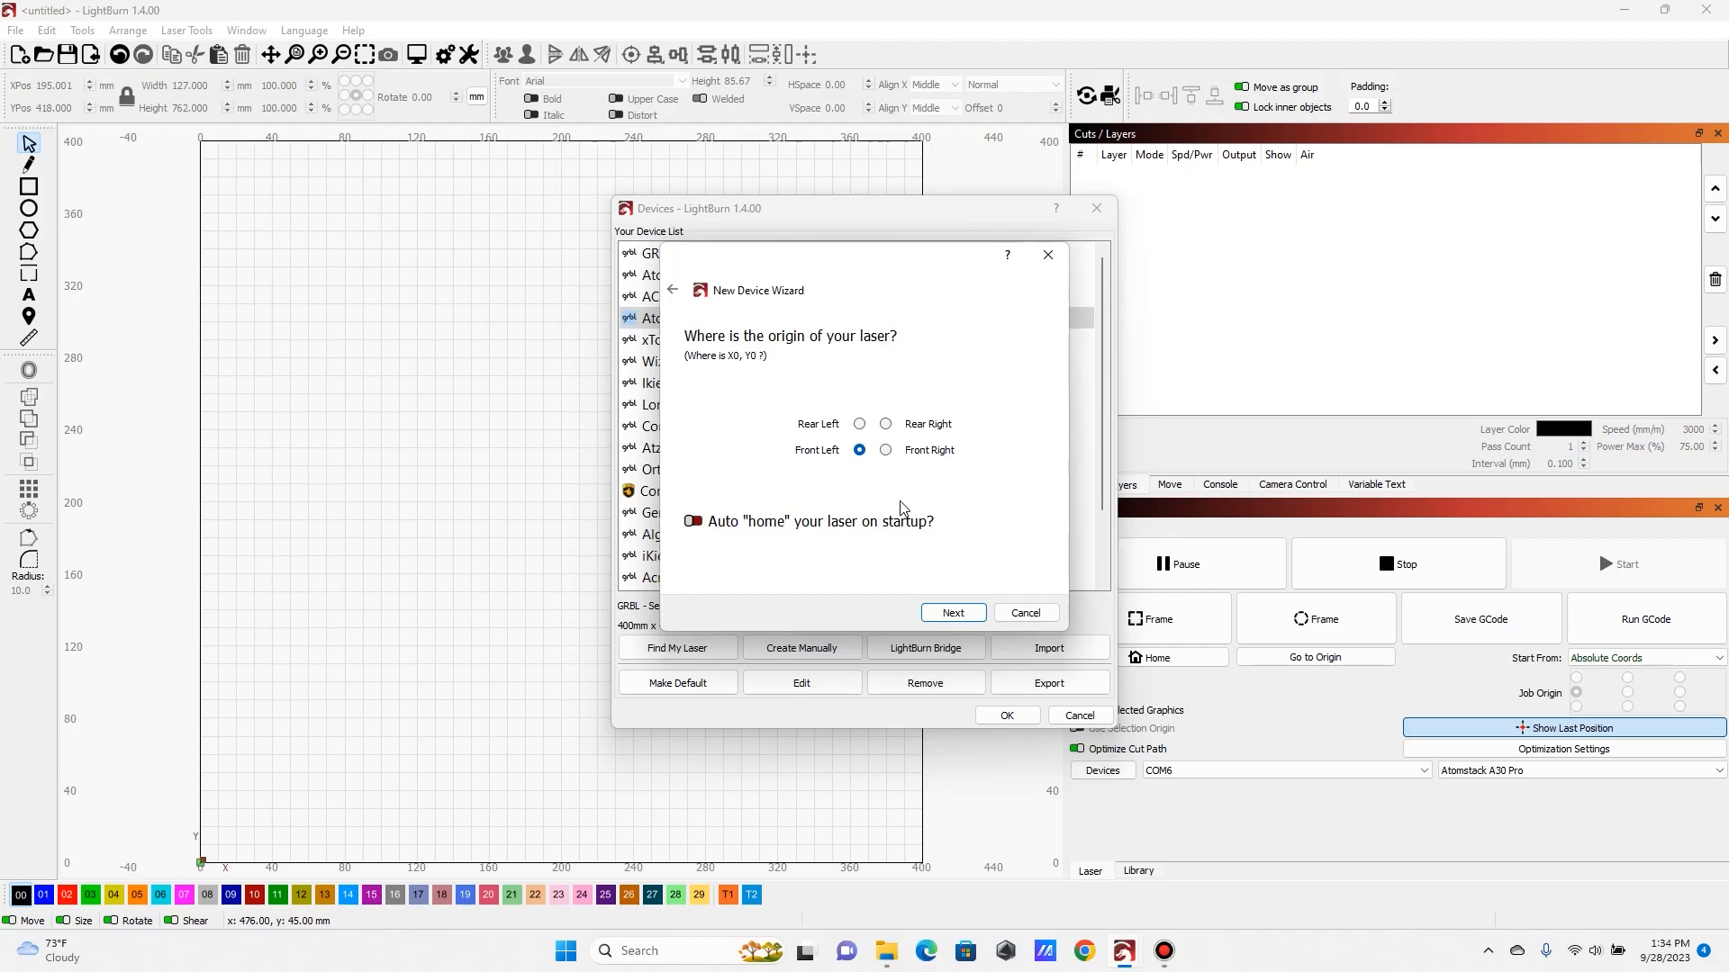
{"action": "mouse_move", "coordinate": [951, 601]}
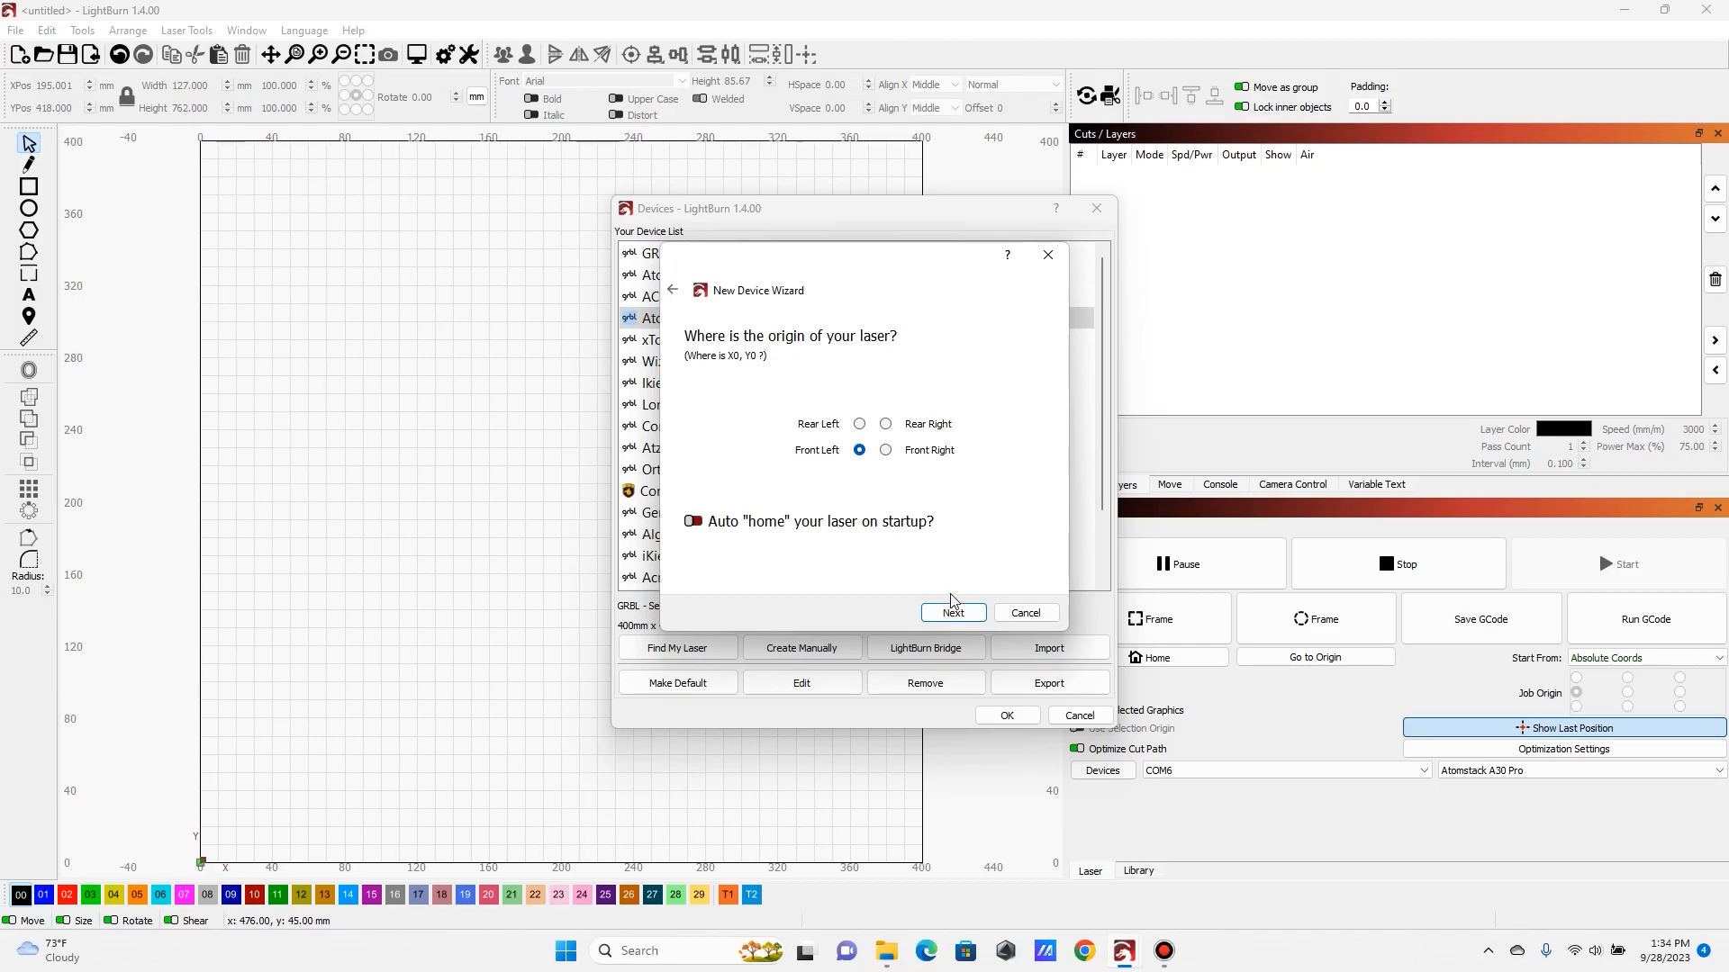
{"action": "left_click", "coordinate": [951, 613]}
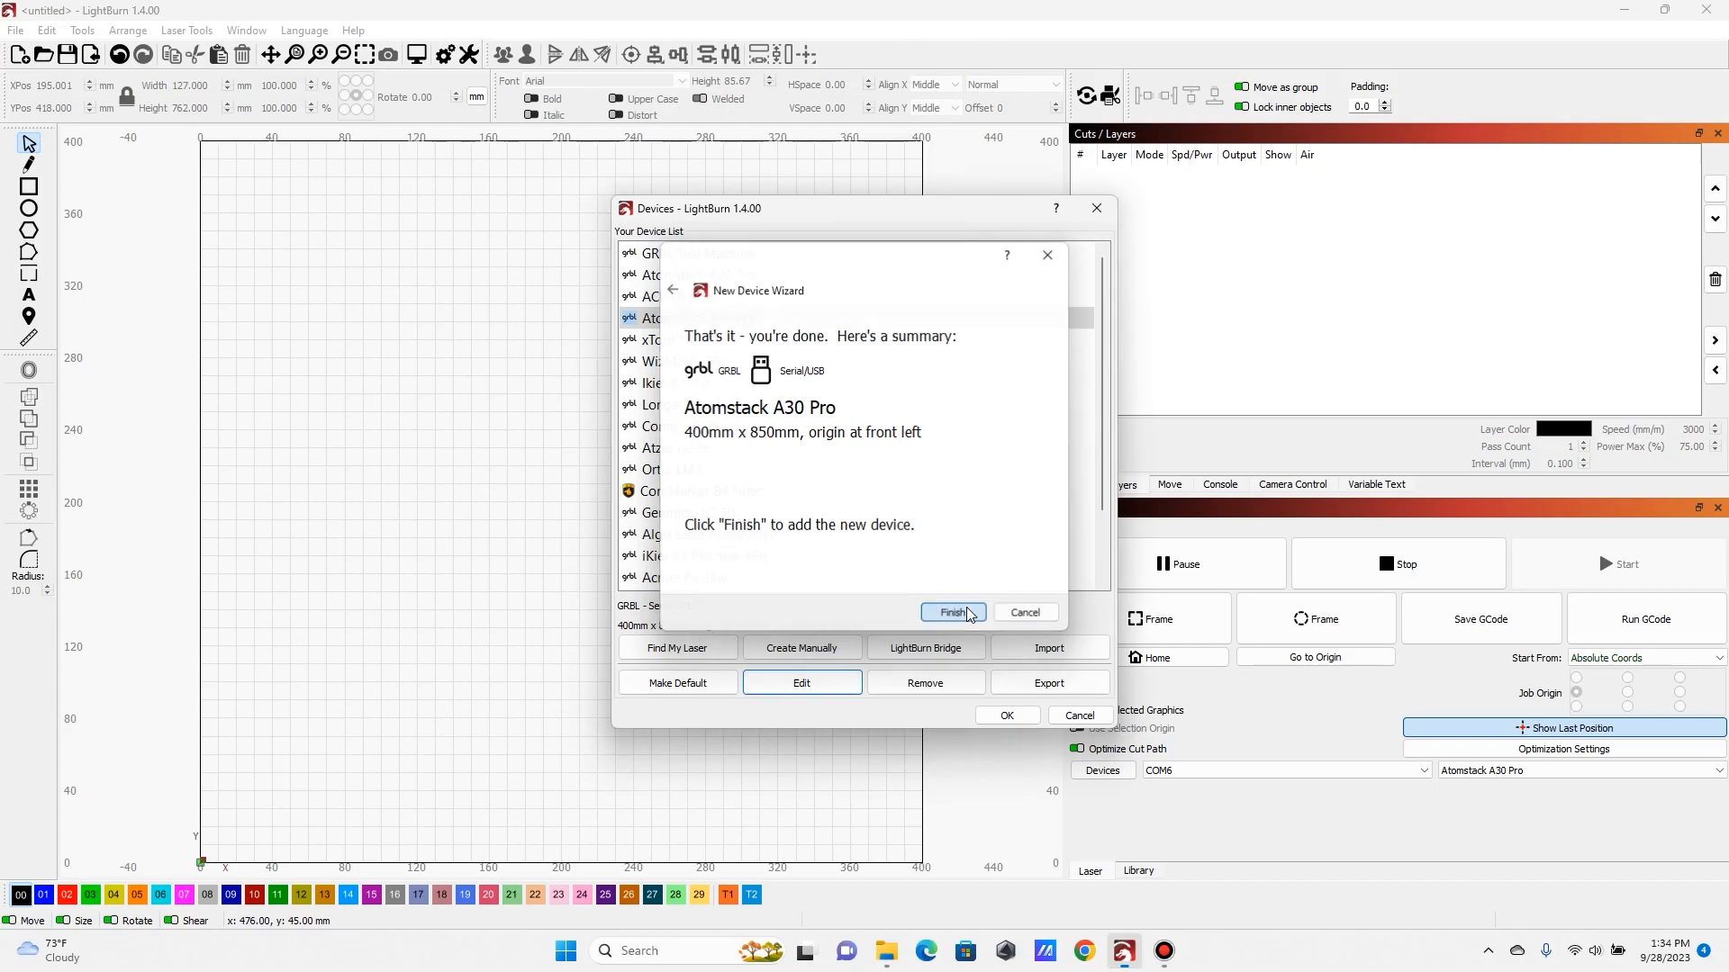
{"action": "left_click", "coordinate": [951, 613]}
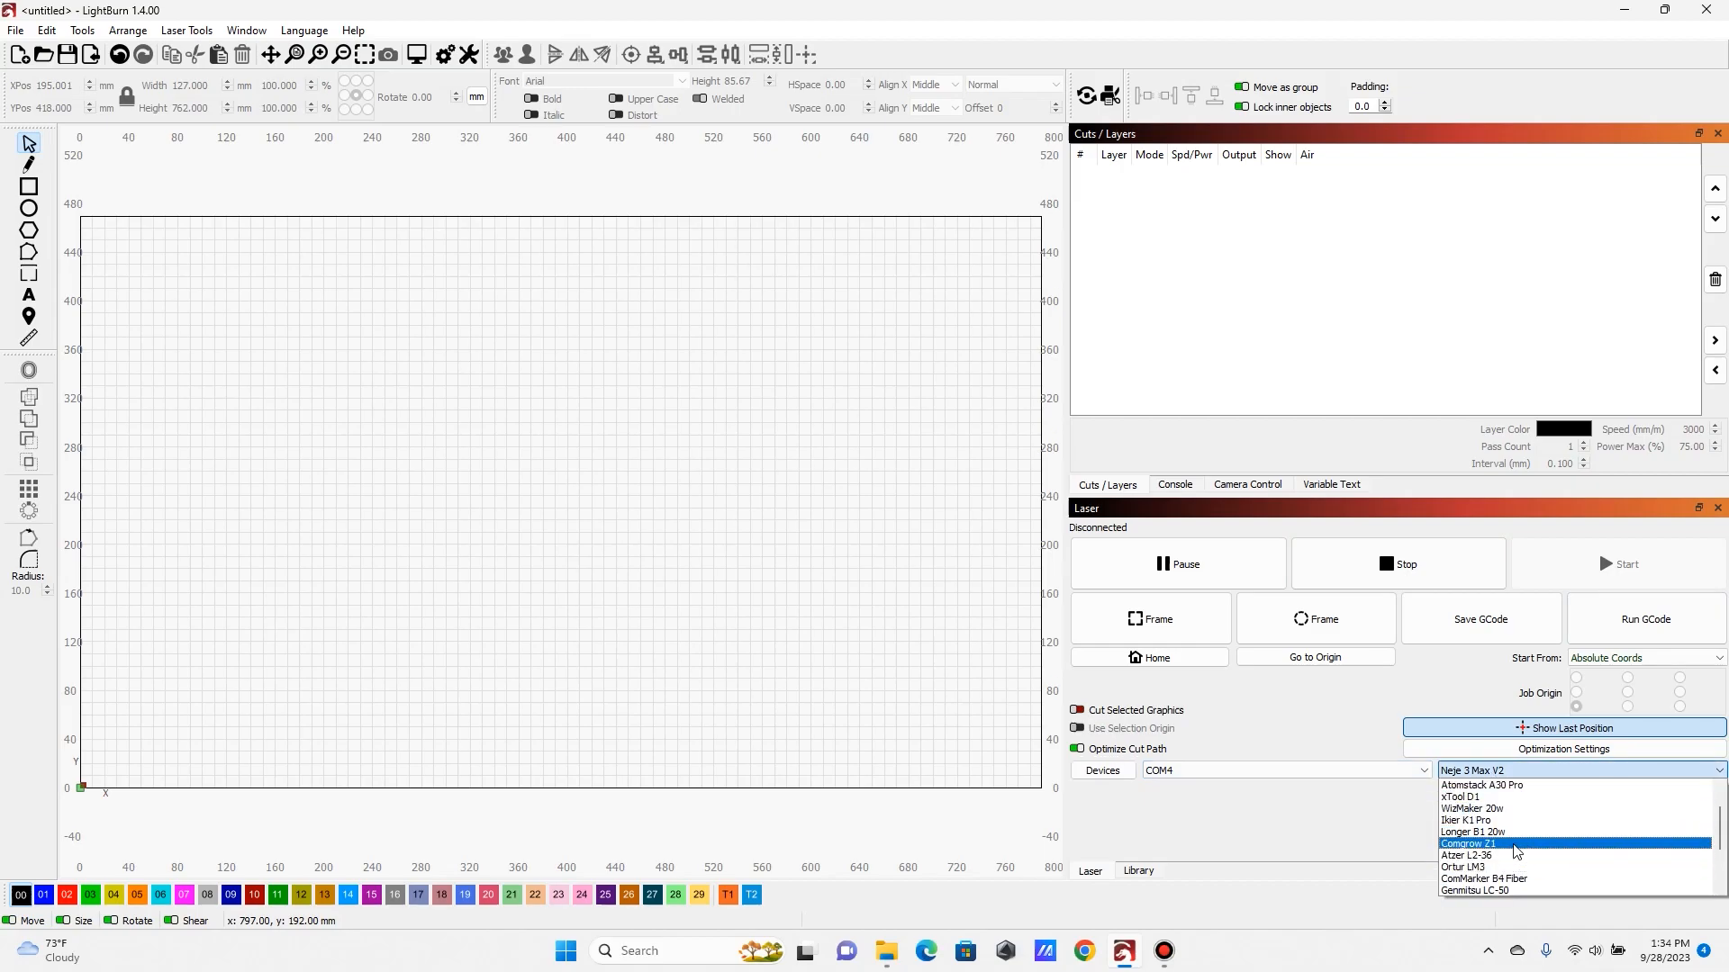
Reselect the Atomstack A30 Pro so the 400 × 850 mm bed loads
{"action": "scroll", "scroll_direction": "down", "scroll_amount": 3}
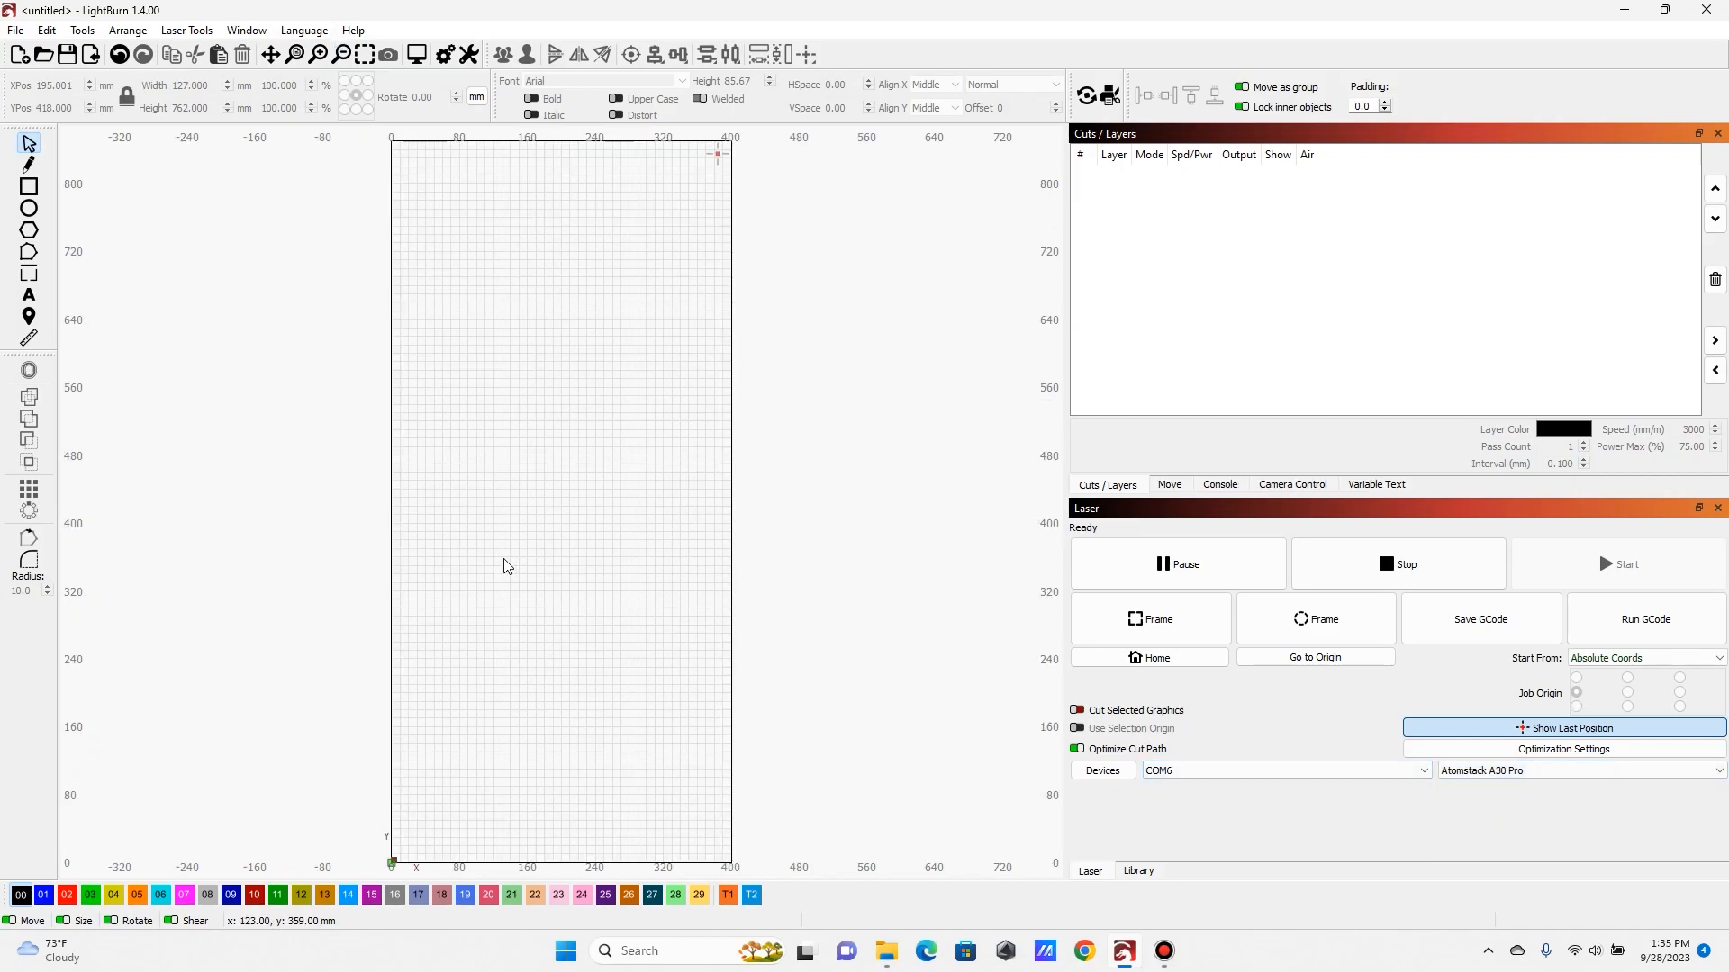
{"action": "mouse_move", "coordinate": [789, 938]}
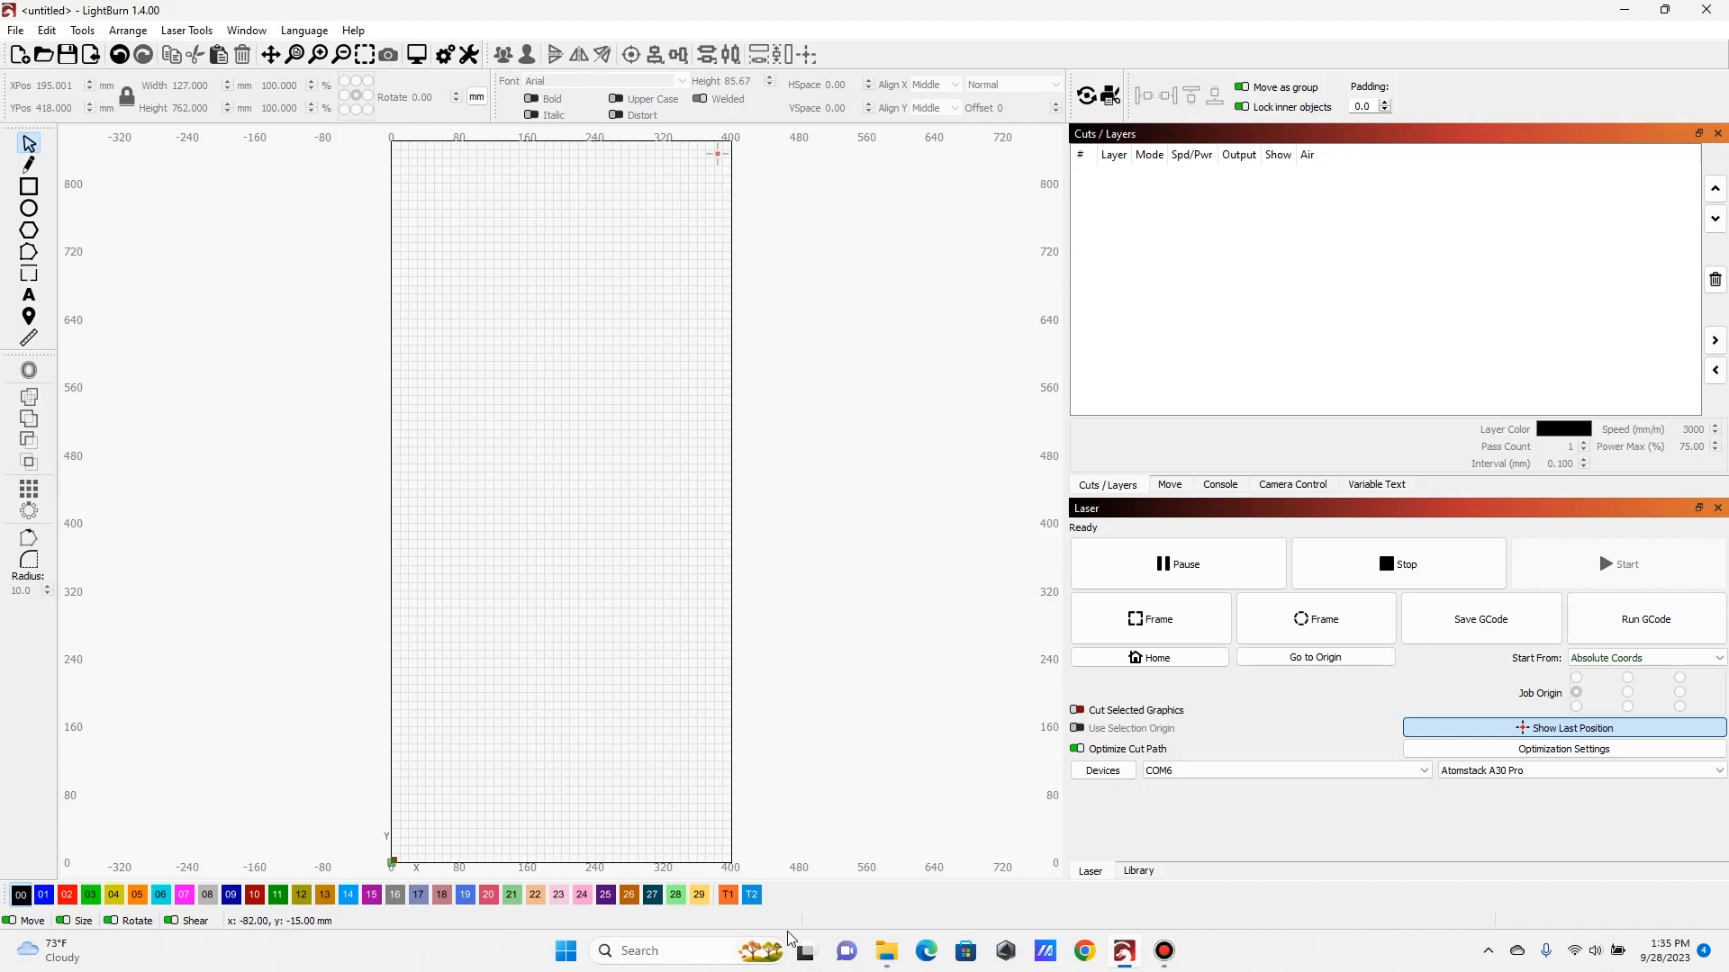
{"action": "mouse_move", "coordinate": [328, 962]}
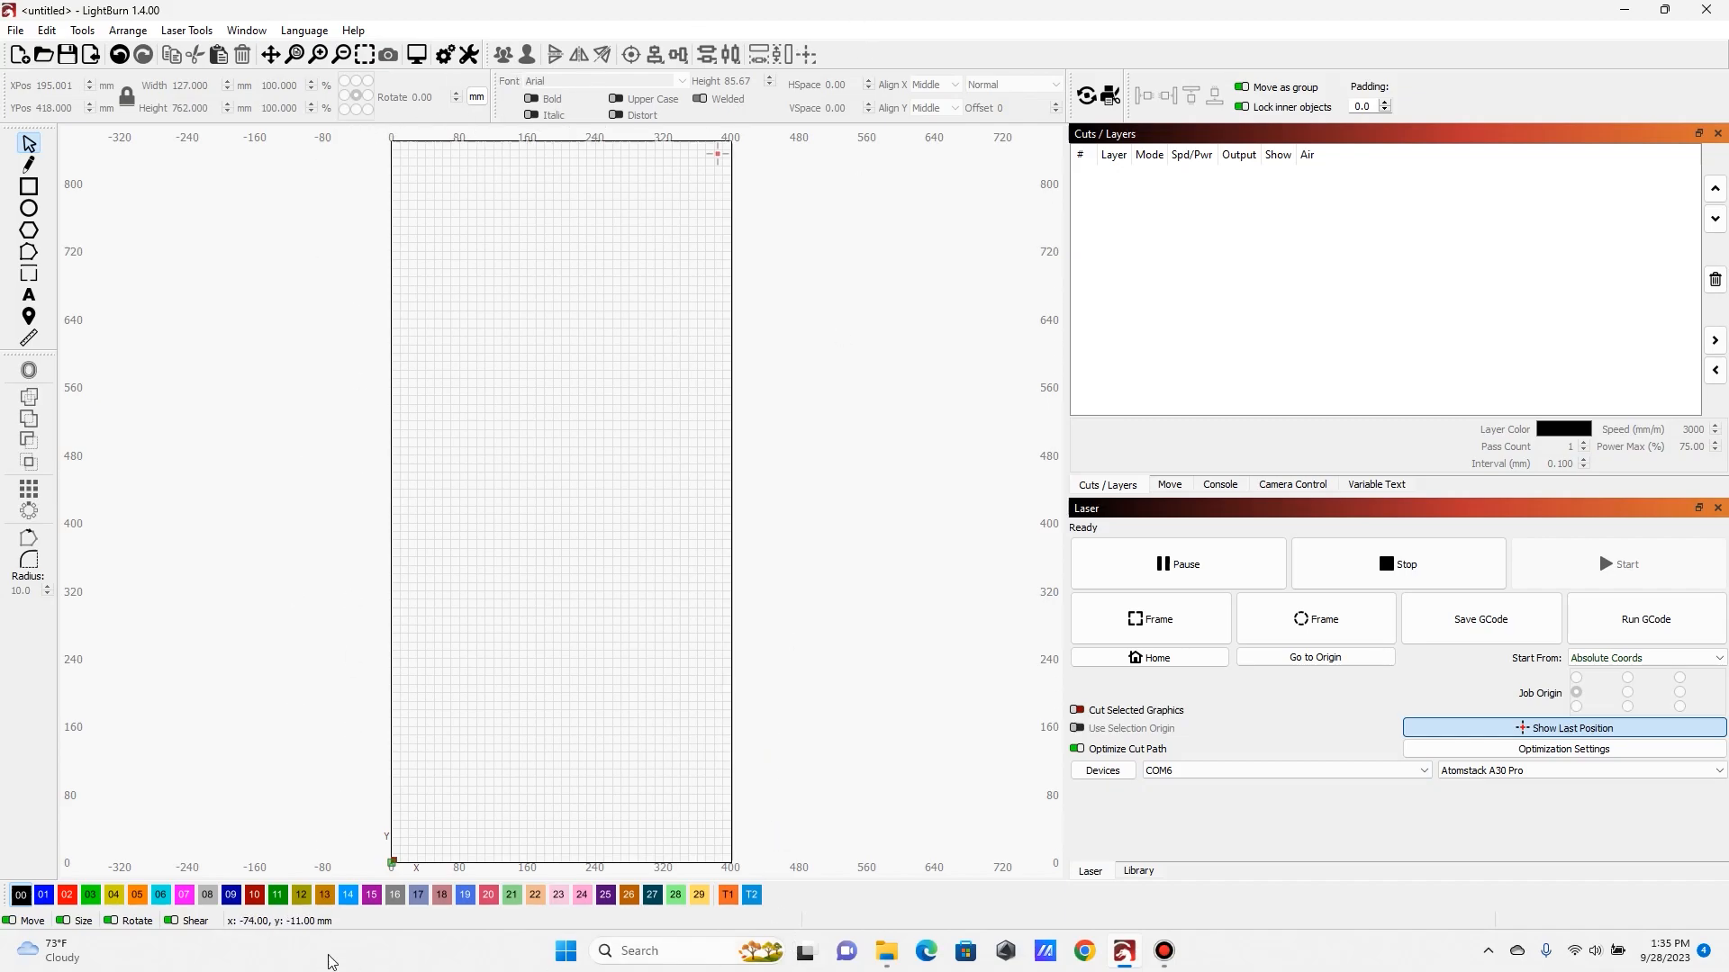
{"action": "mouse_move", "coordinate": [847, 640]}
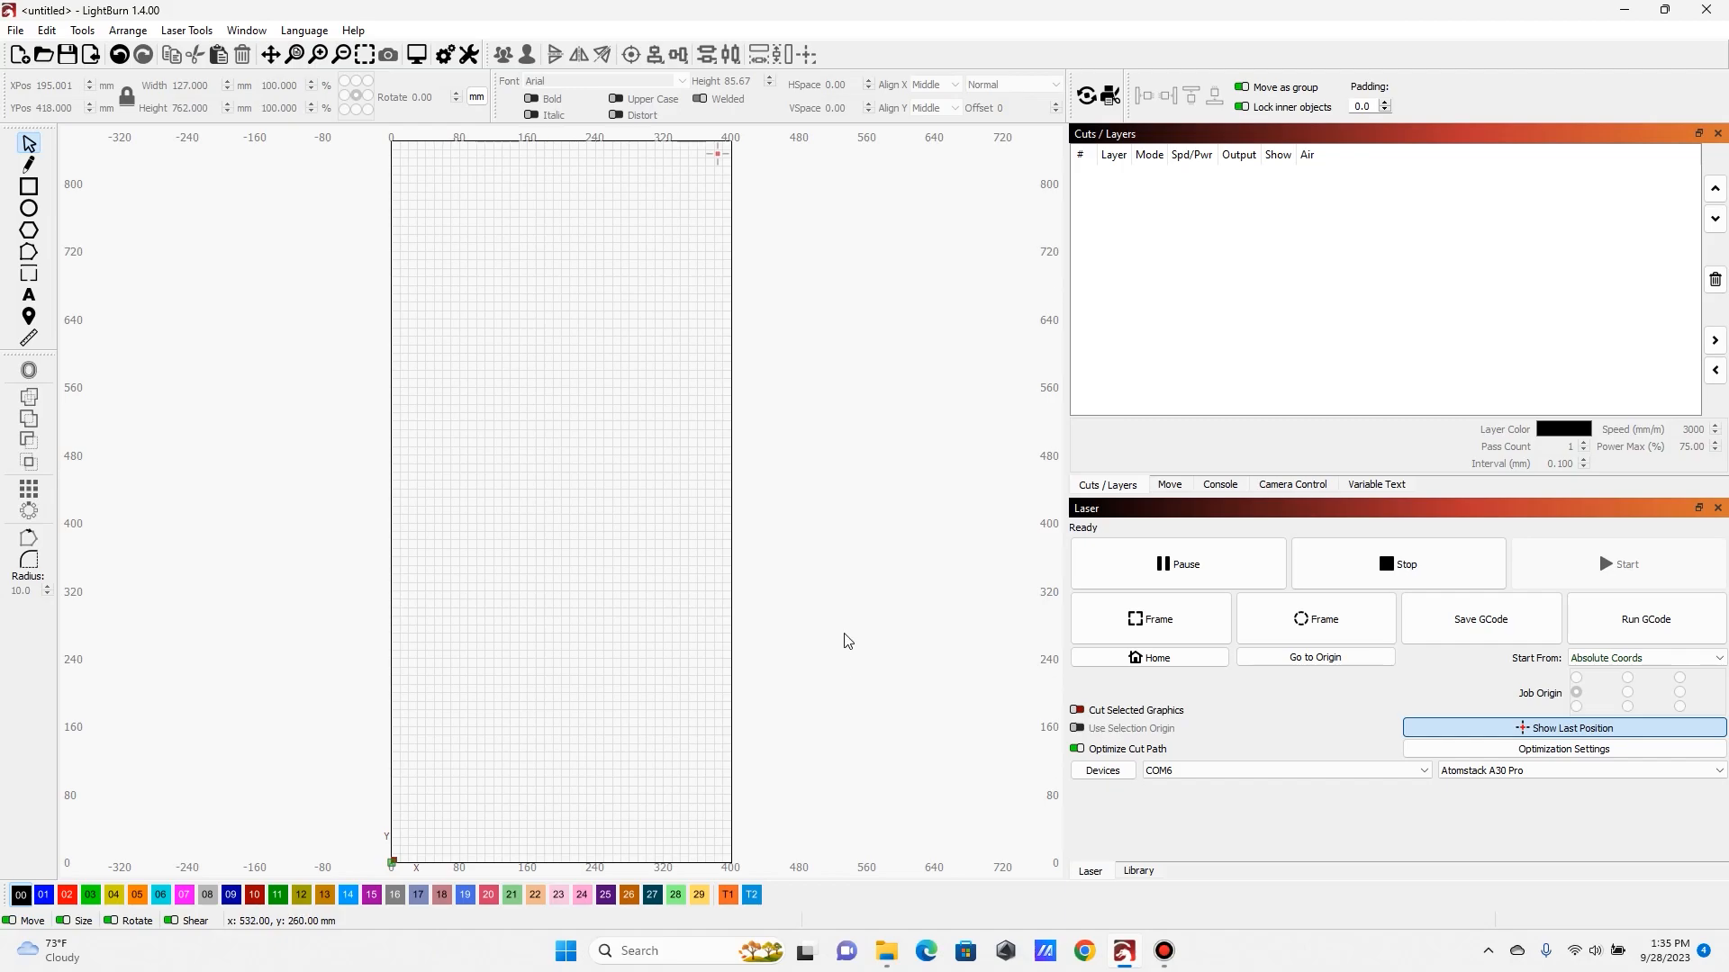
{"action": "mouse_move", "coordinate": [665, 433]}
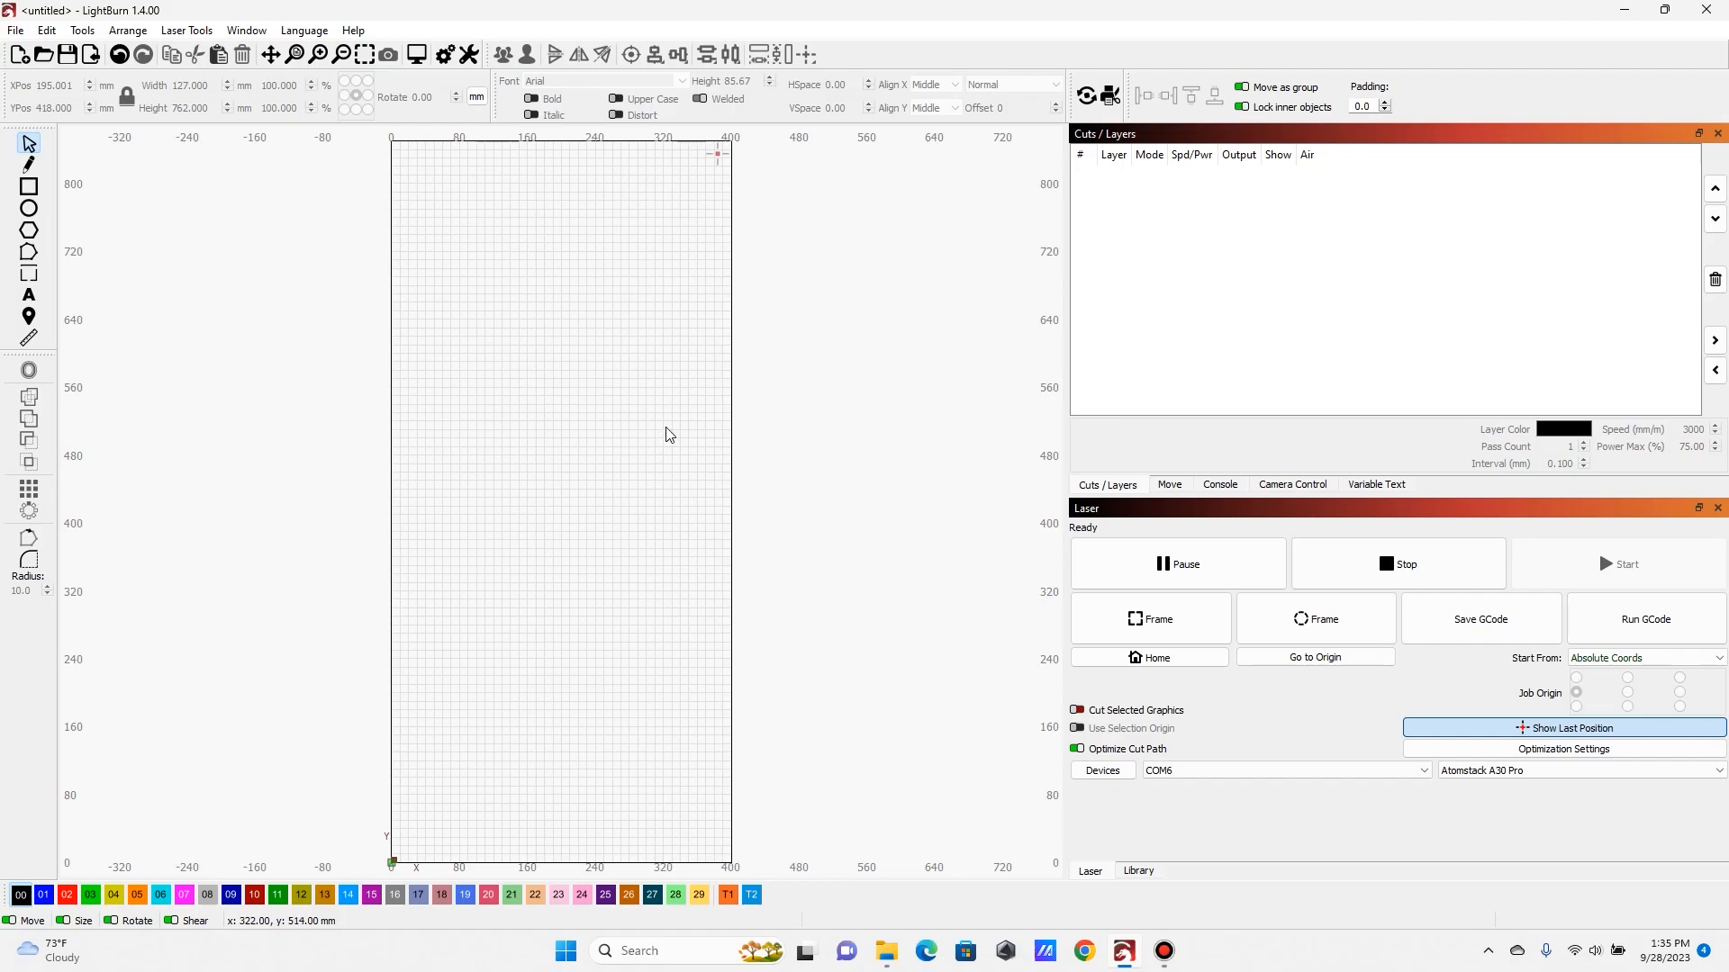
{"action": "mouse_move", "coordinate": [667, 533]}
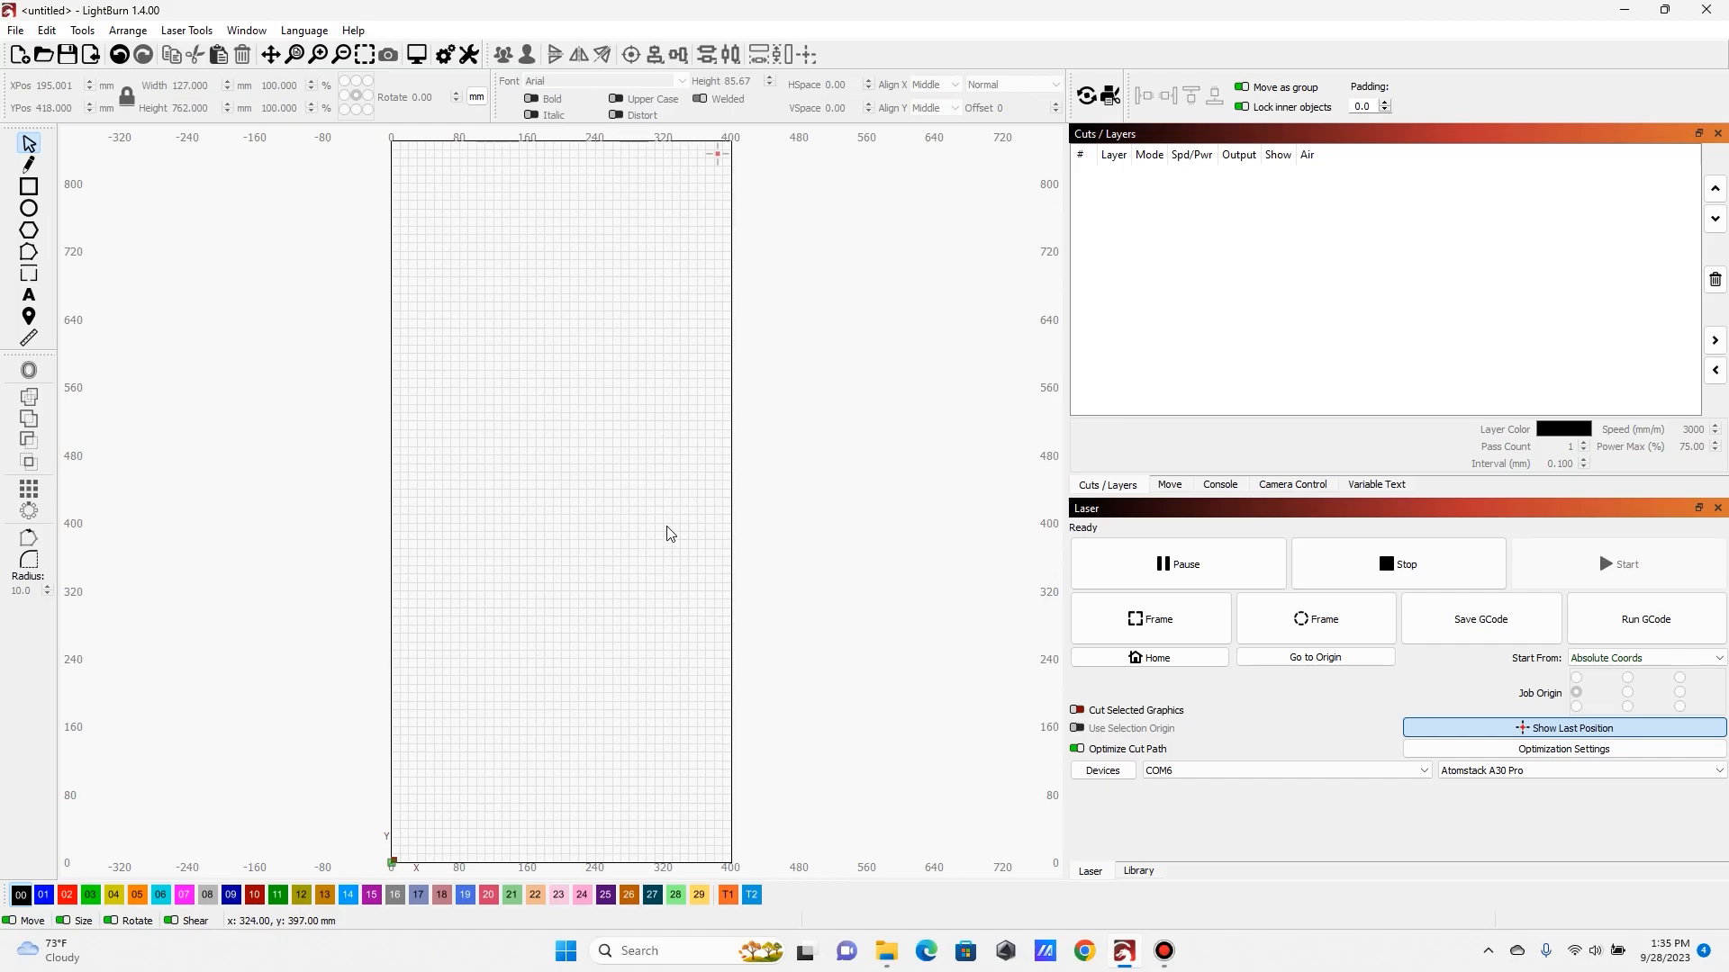
{"action": "mouse_move", "coordinate": [402, 534]}
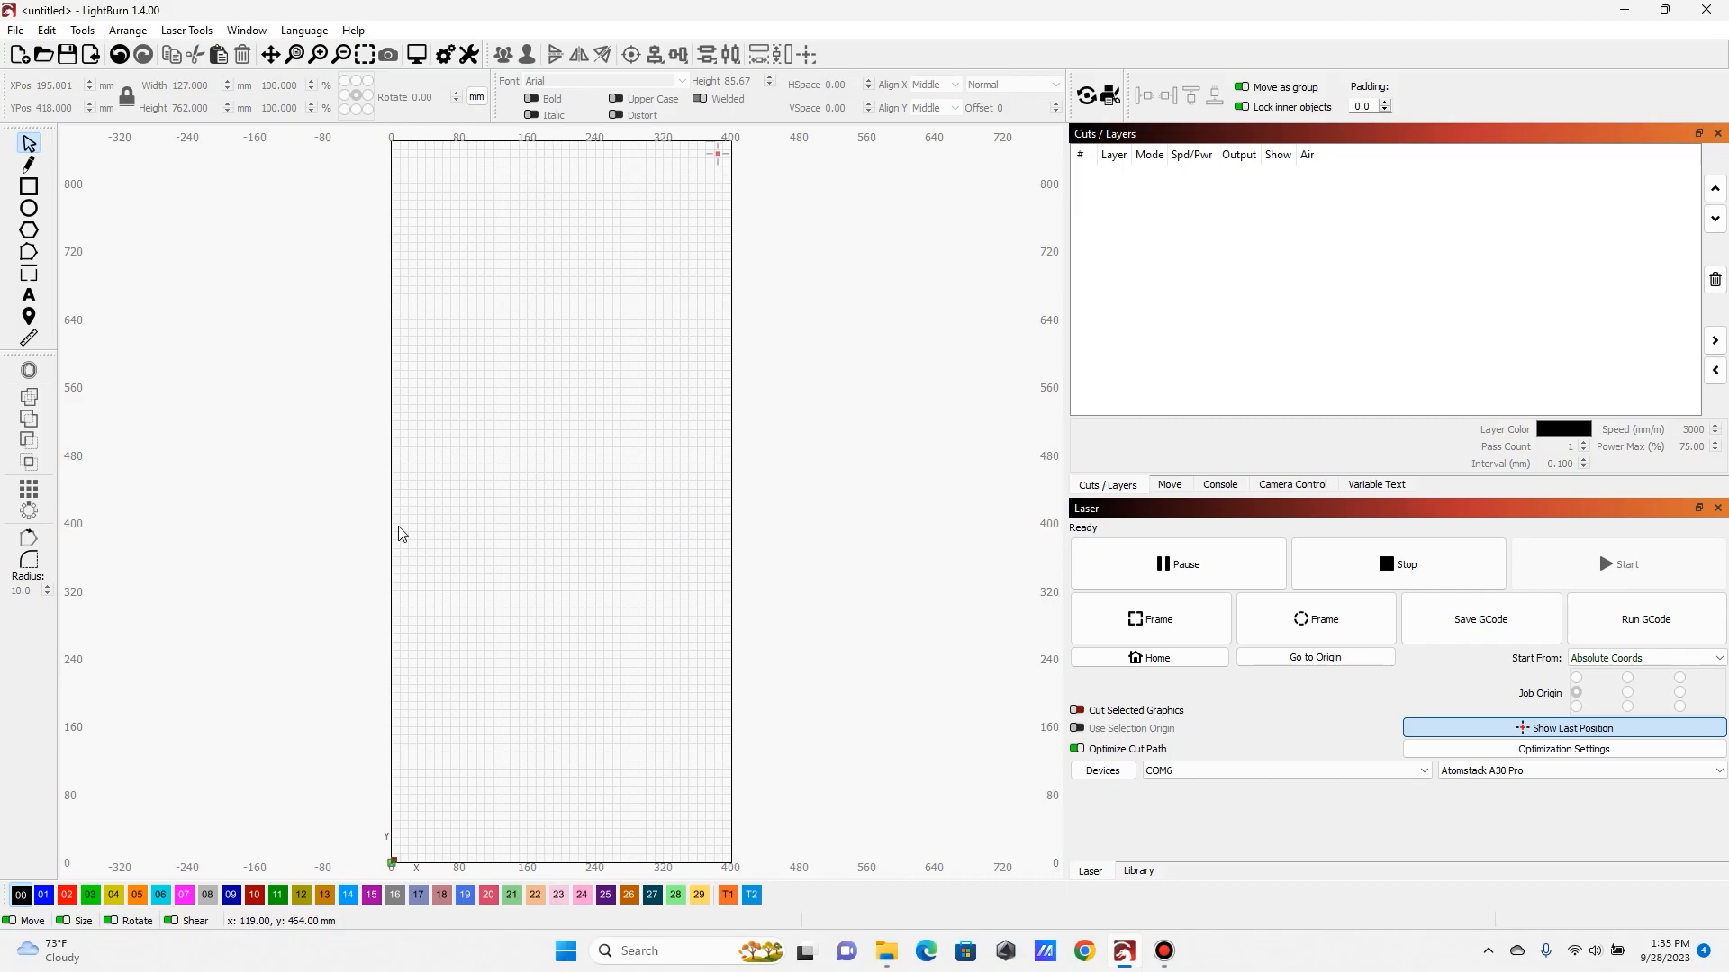
{"action": "mouse_move", "coordinate": [395, 854]}
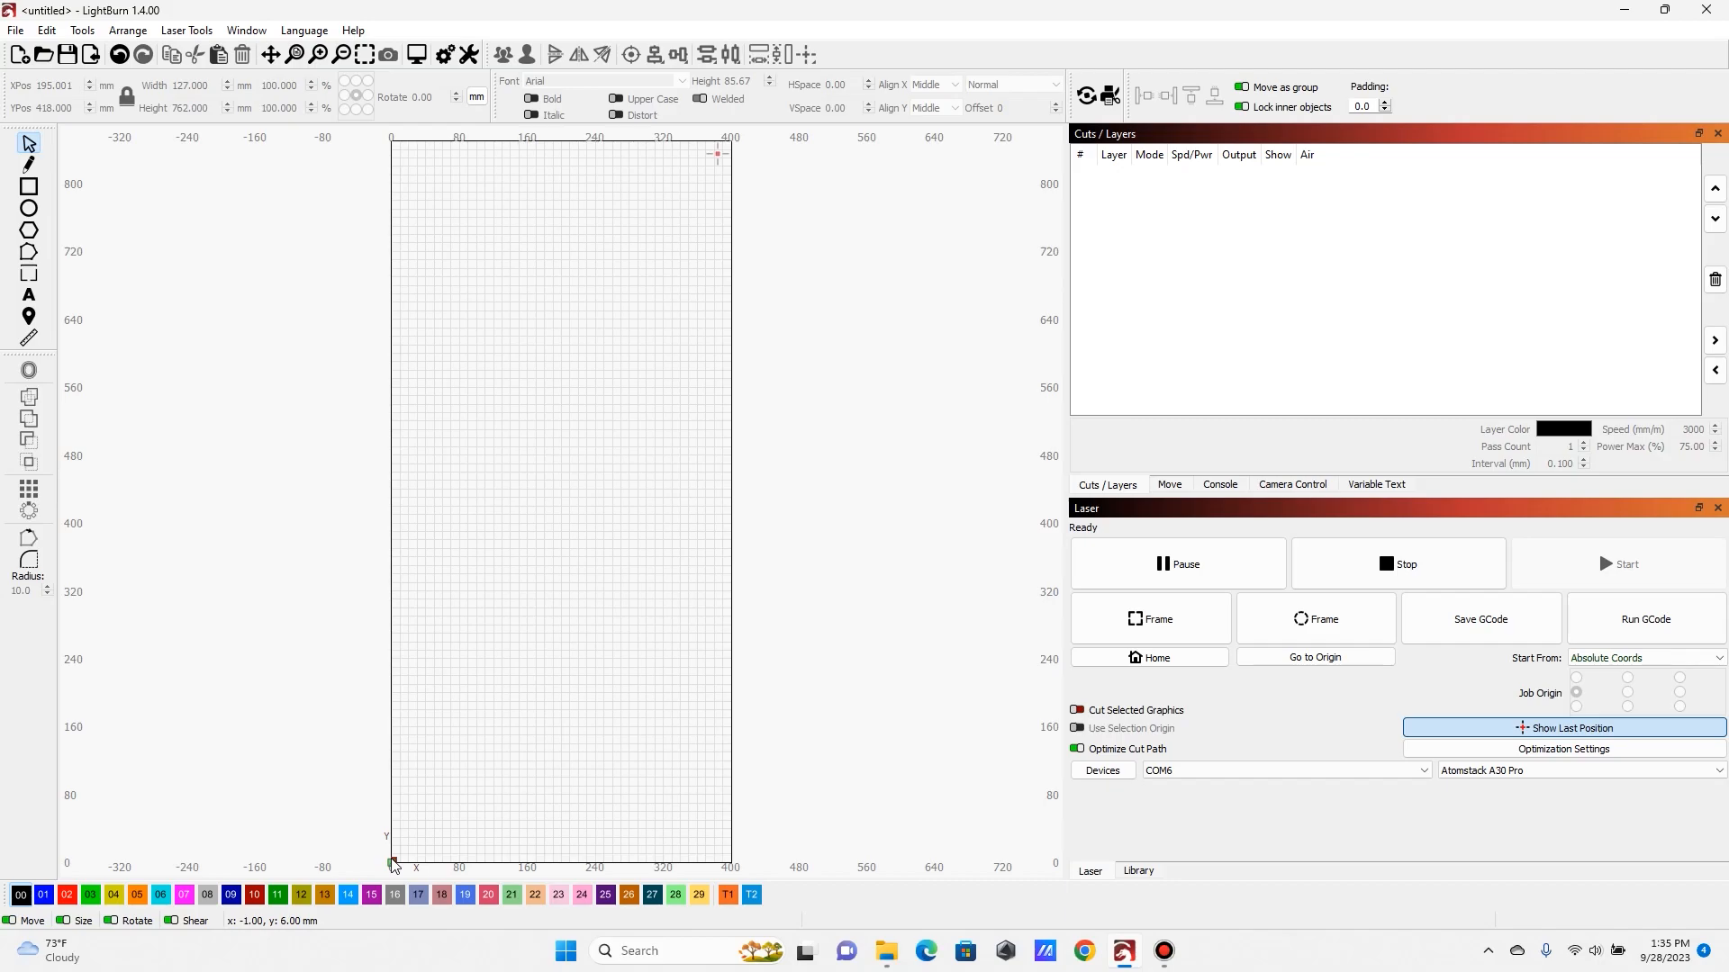
{"action": "mouse_move", "coordinate": [462, 495]}
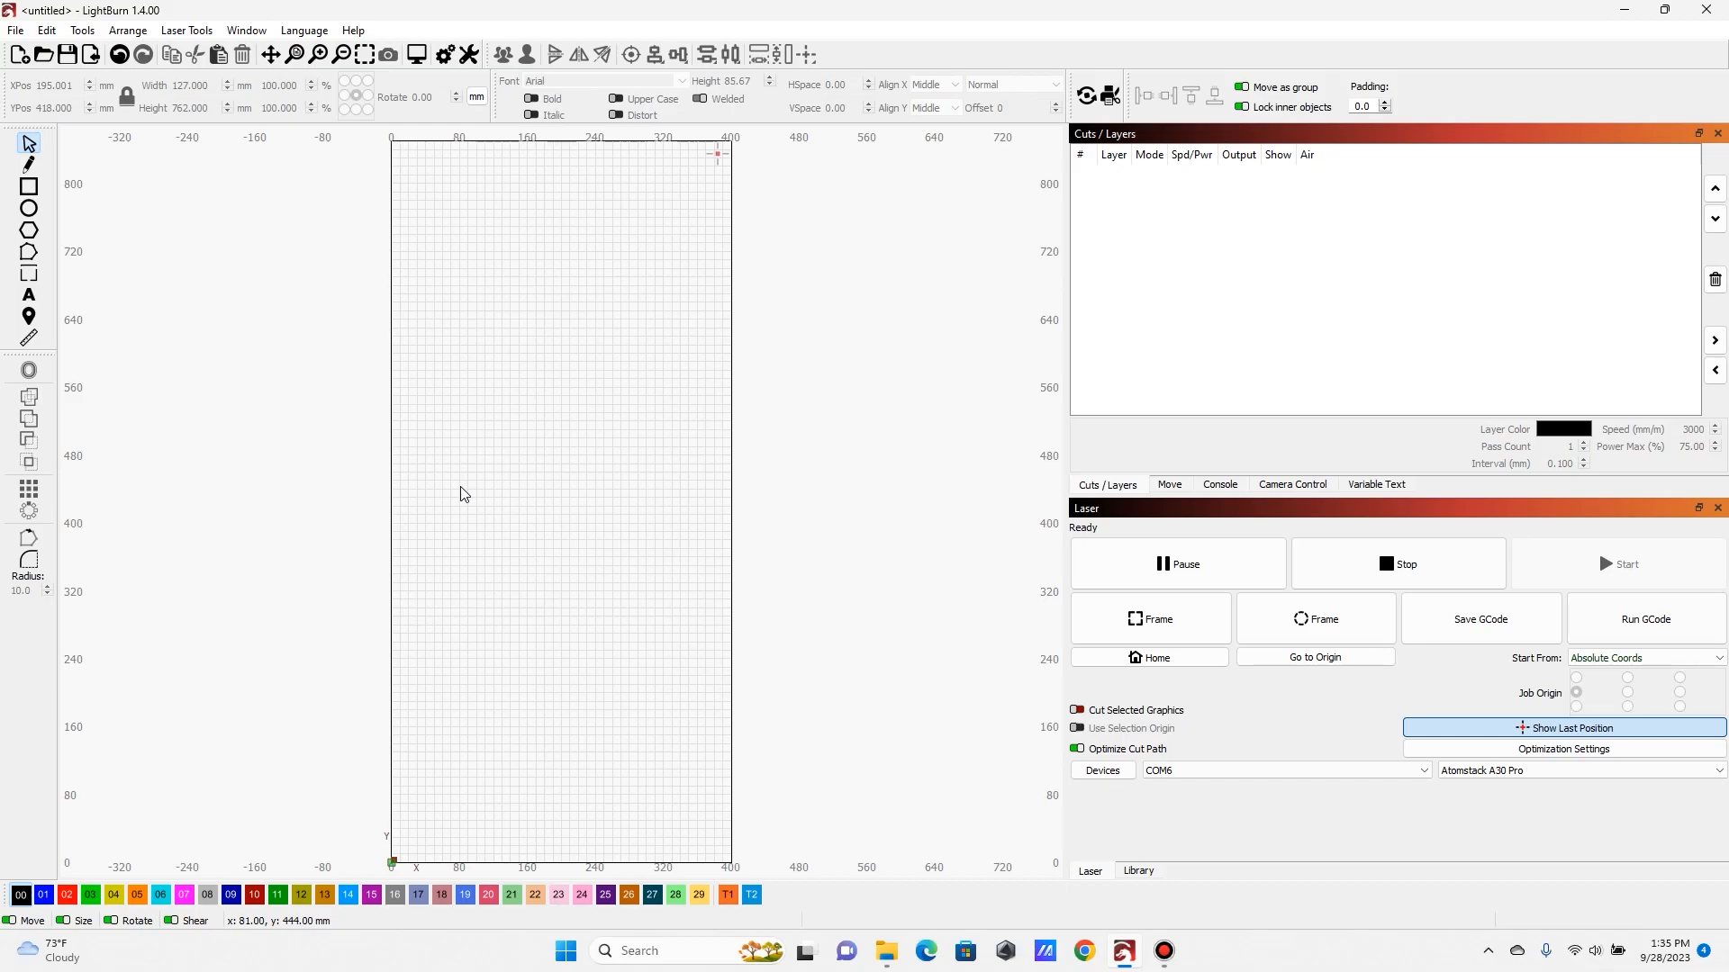
{"action": "mouse_move", "coordinate": [49, 198]}
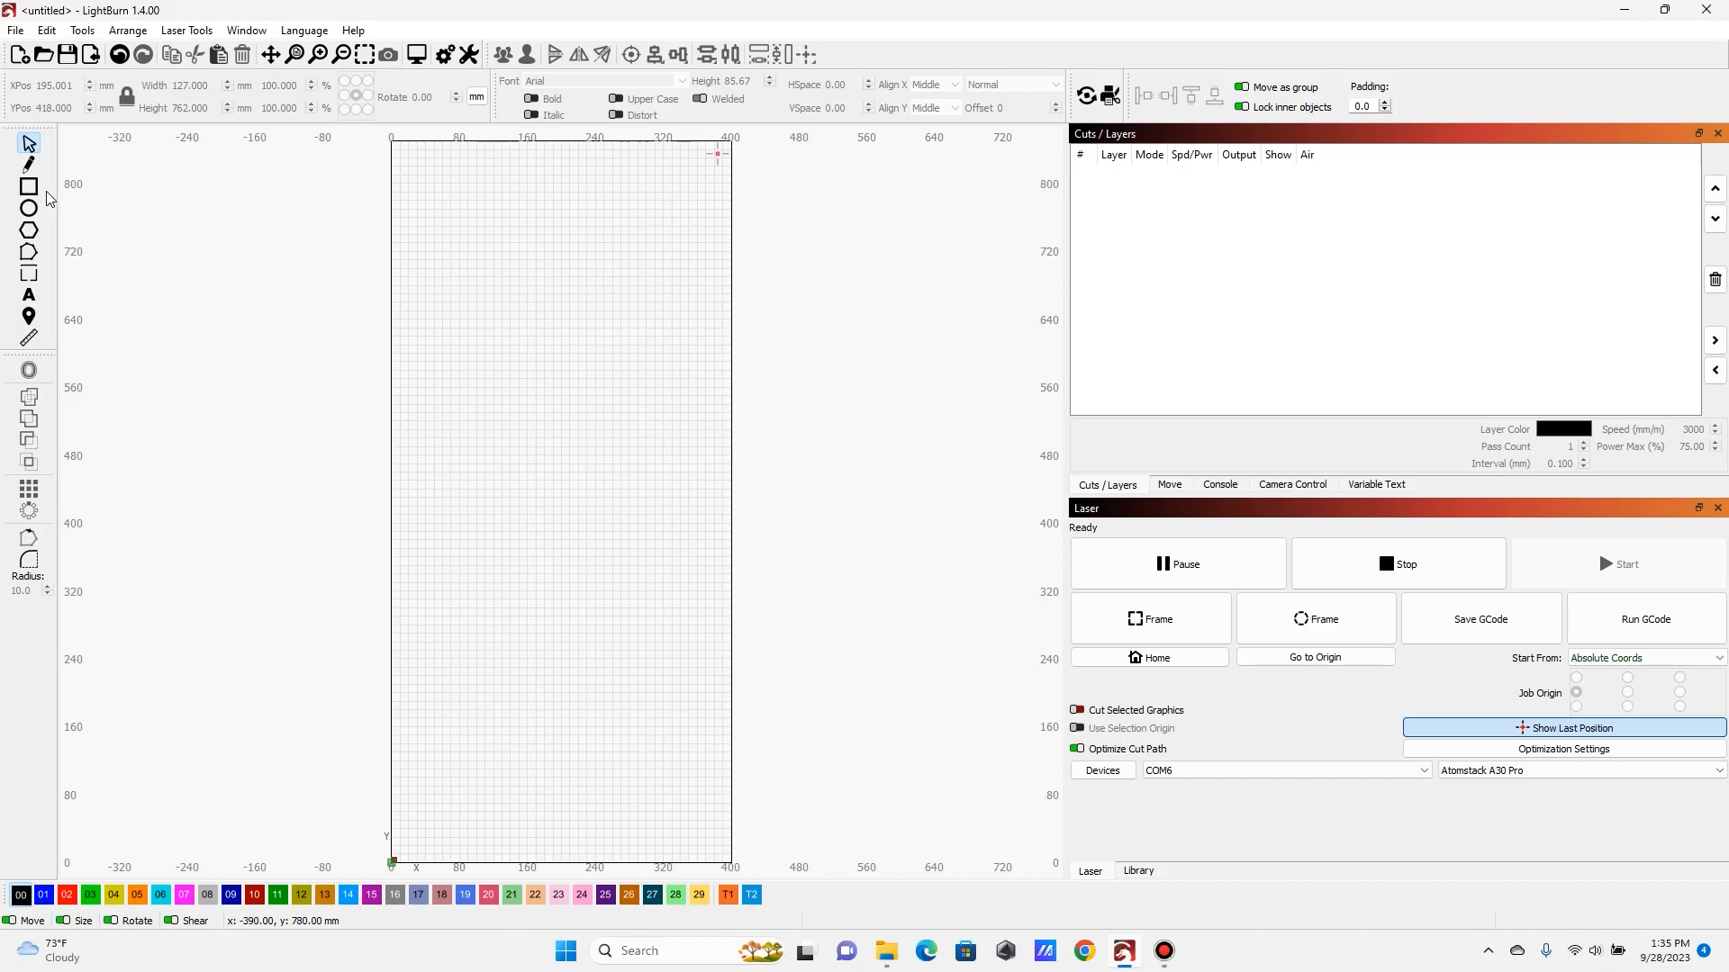
{"action": "mouse_move", "coordinate": [215, 319]}
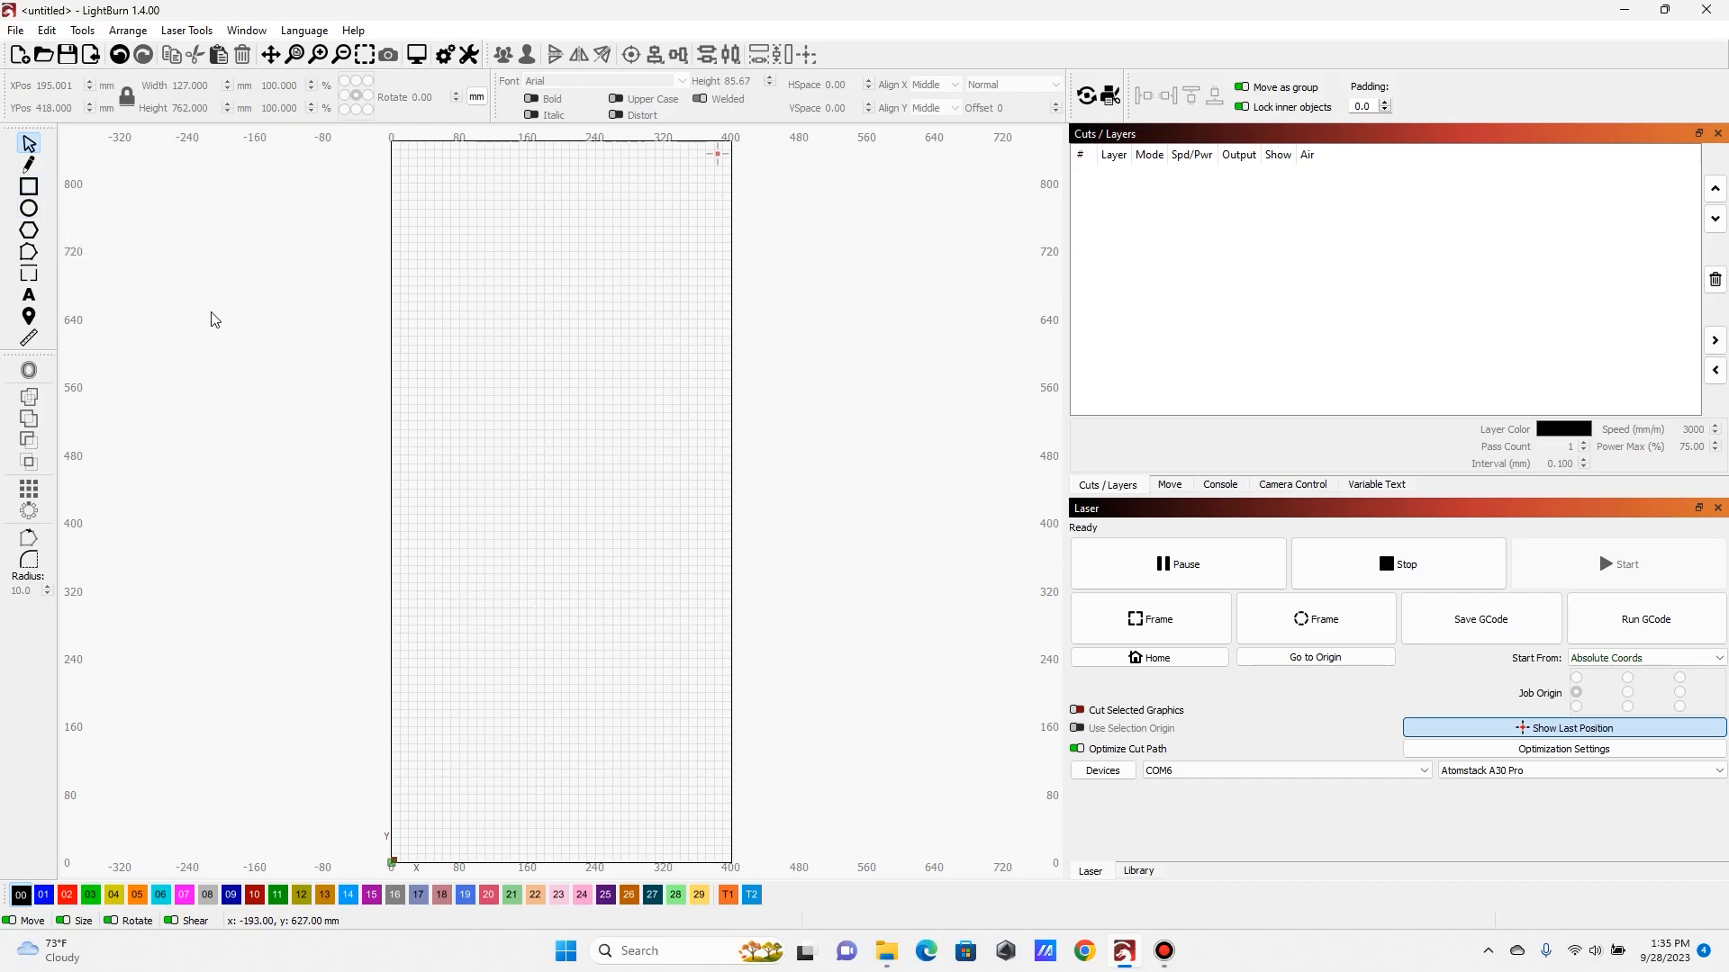
{"action": "mouse_move", "coordinate": [292, 279]}
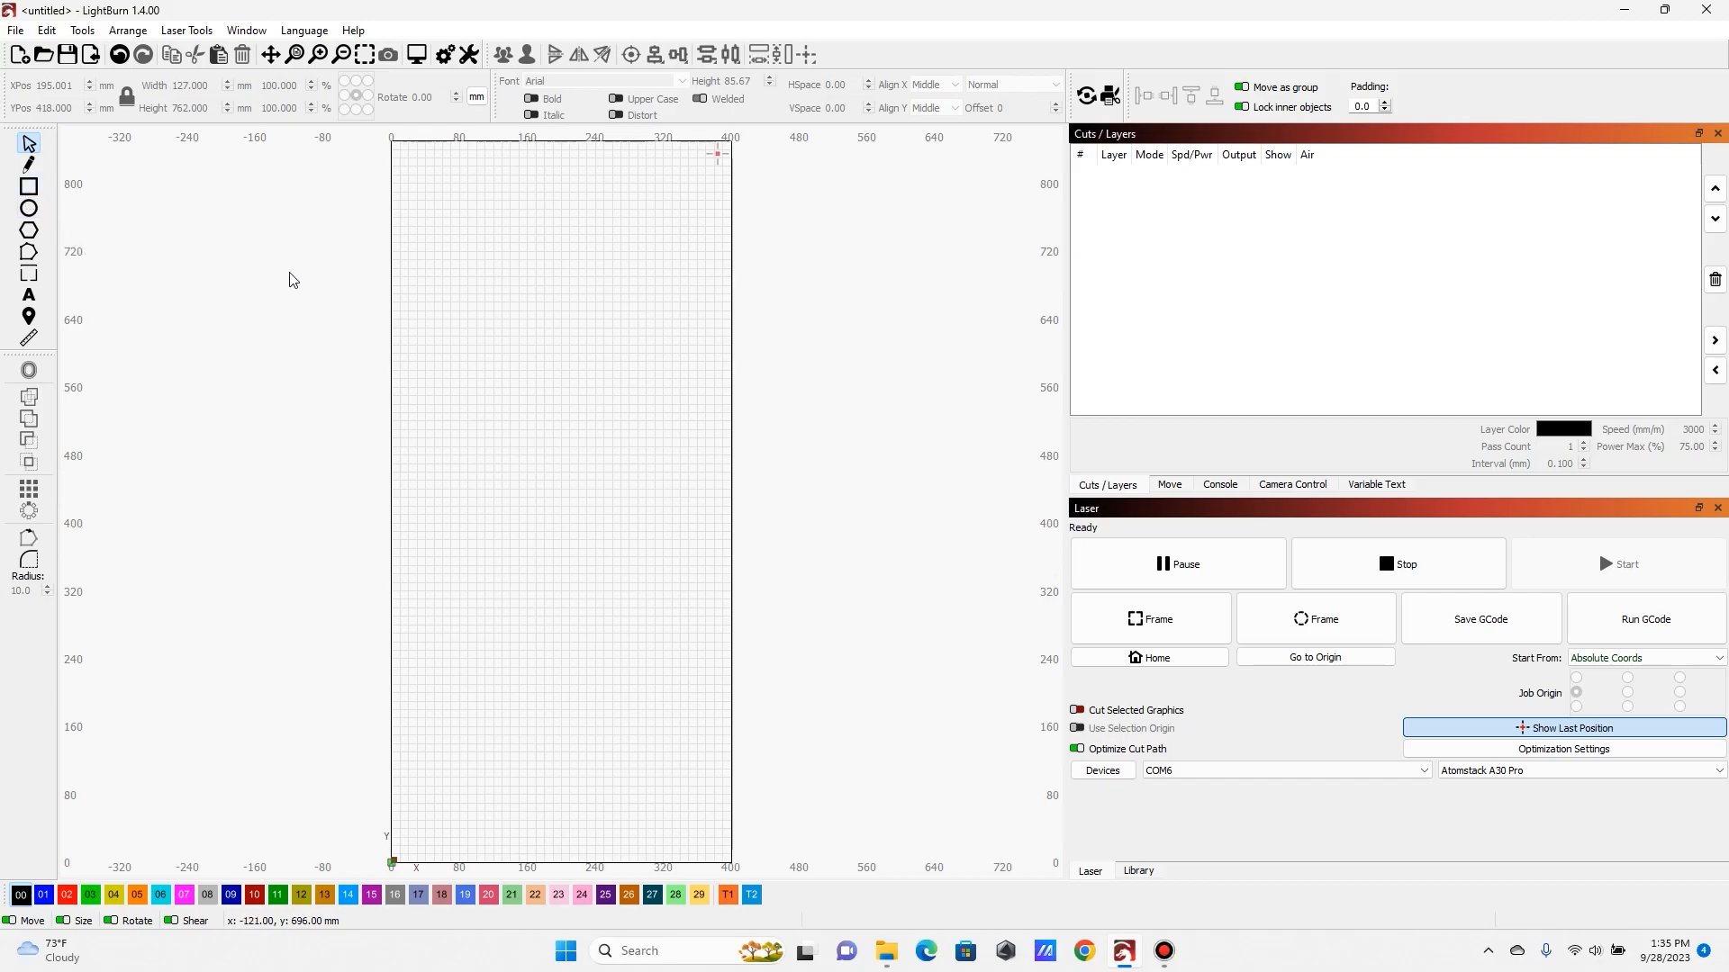
{"action": "mouse_move", "coordinate": [2, 268]}
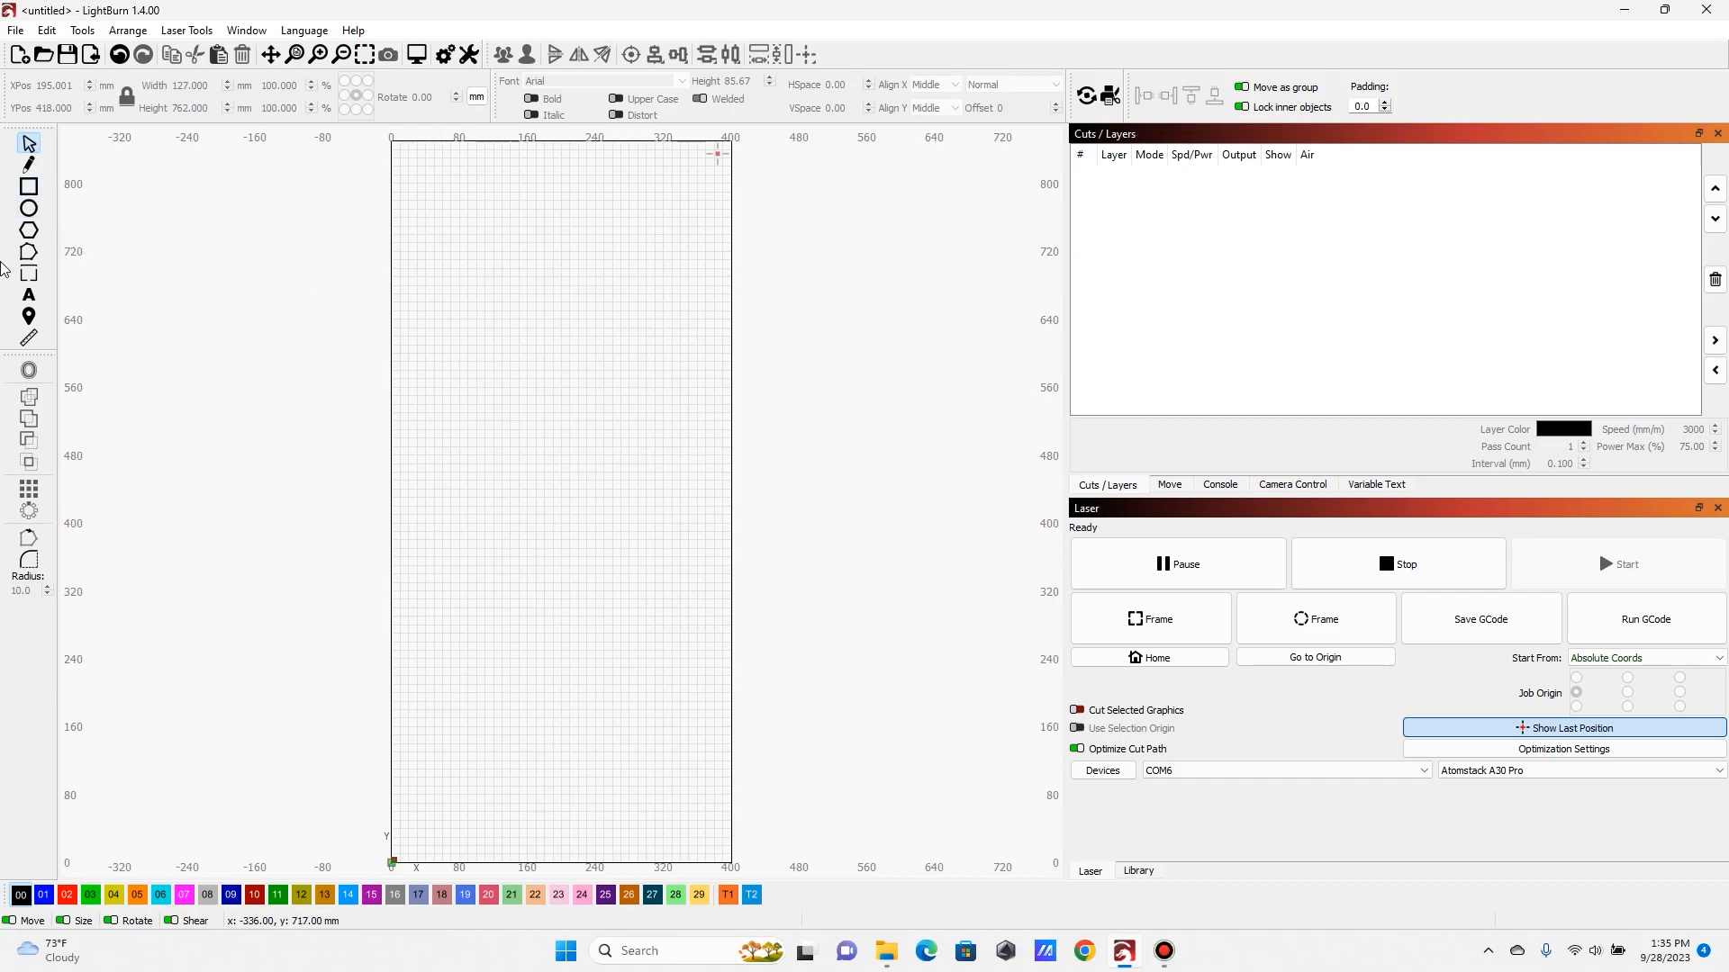
Draw a tall rectangle for the 5 × 30 inch board and show measurements in inches
{"action": "left_click", "coordinate": [29, 186]}
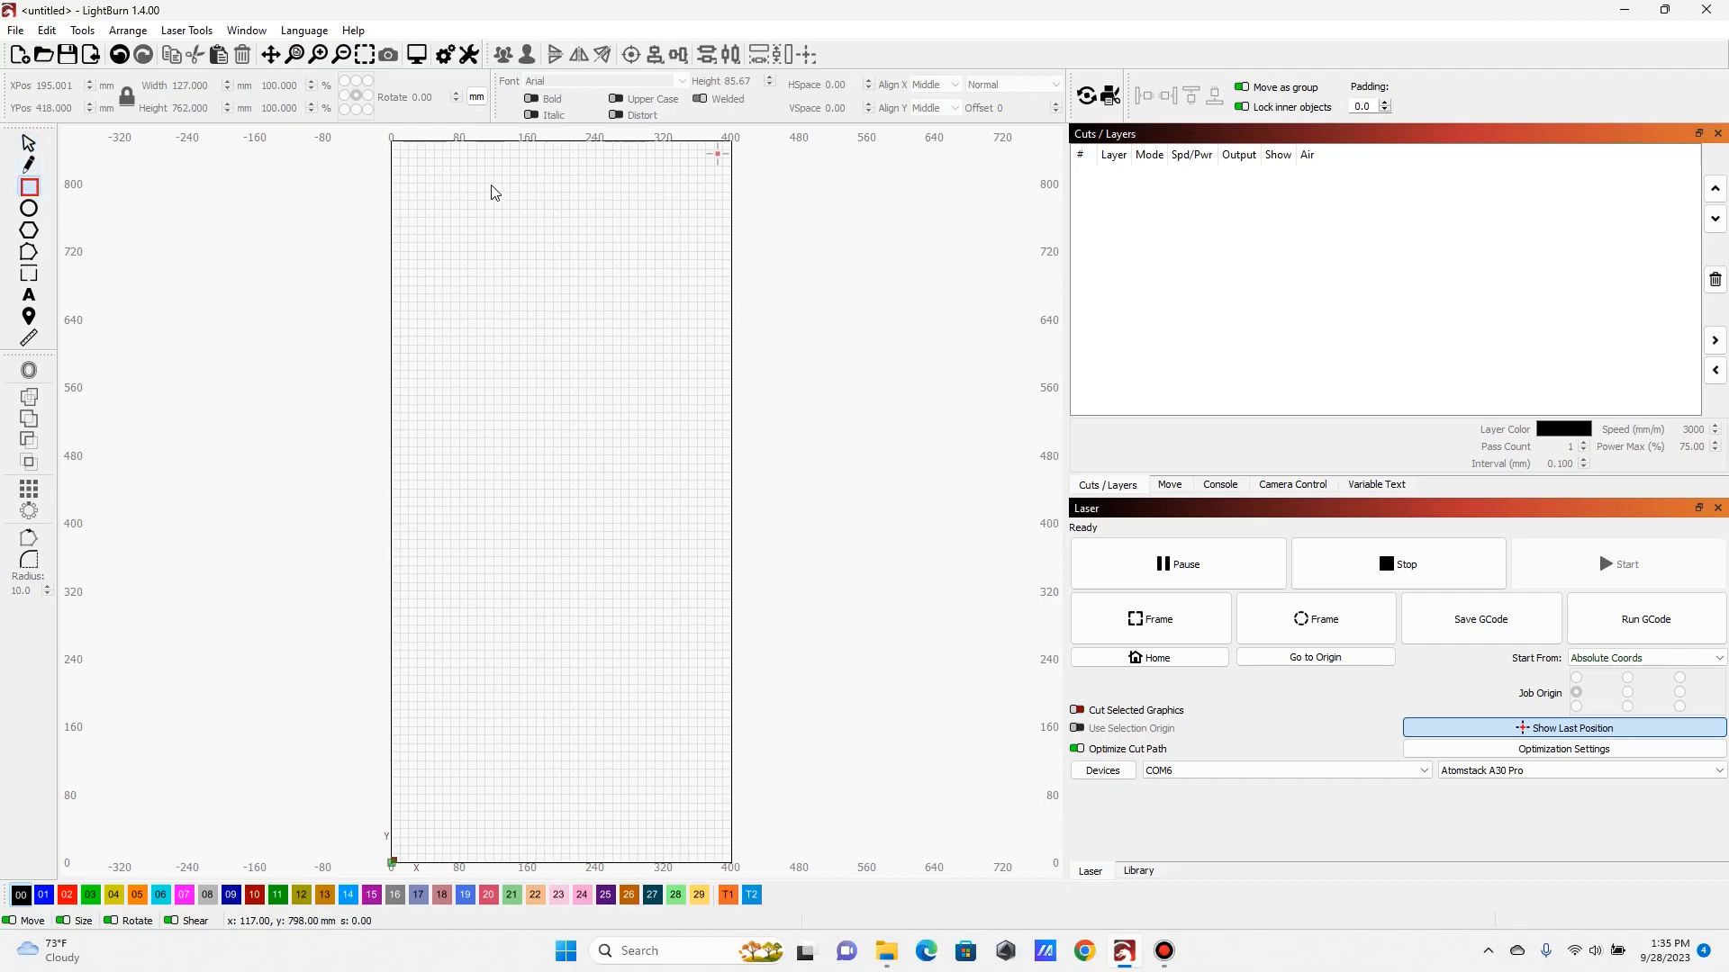
{"action": "left_click_drag", "start_coordinate": [490, 182], "coordinate": [636, 830]}
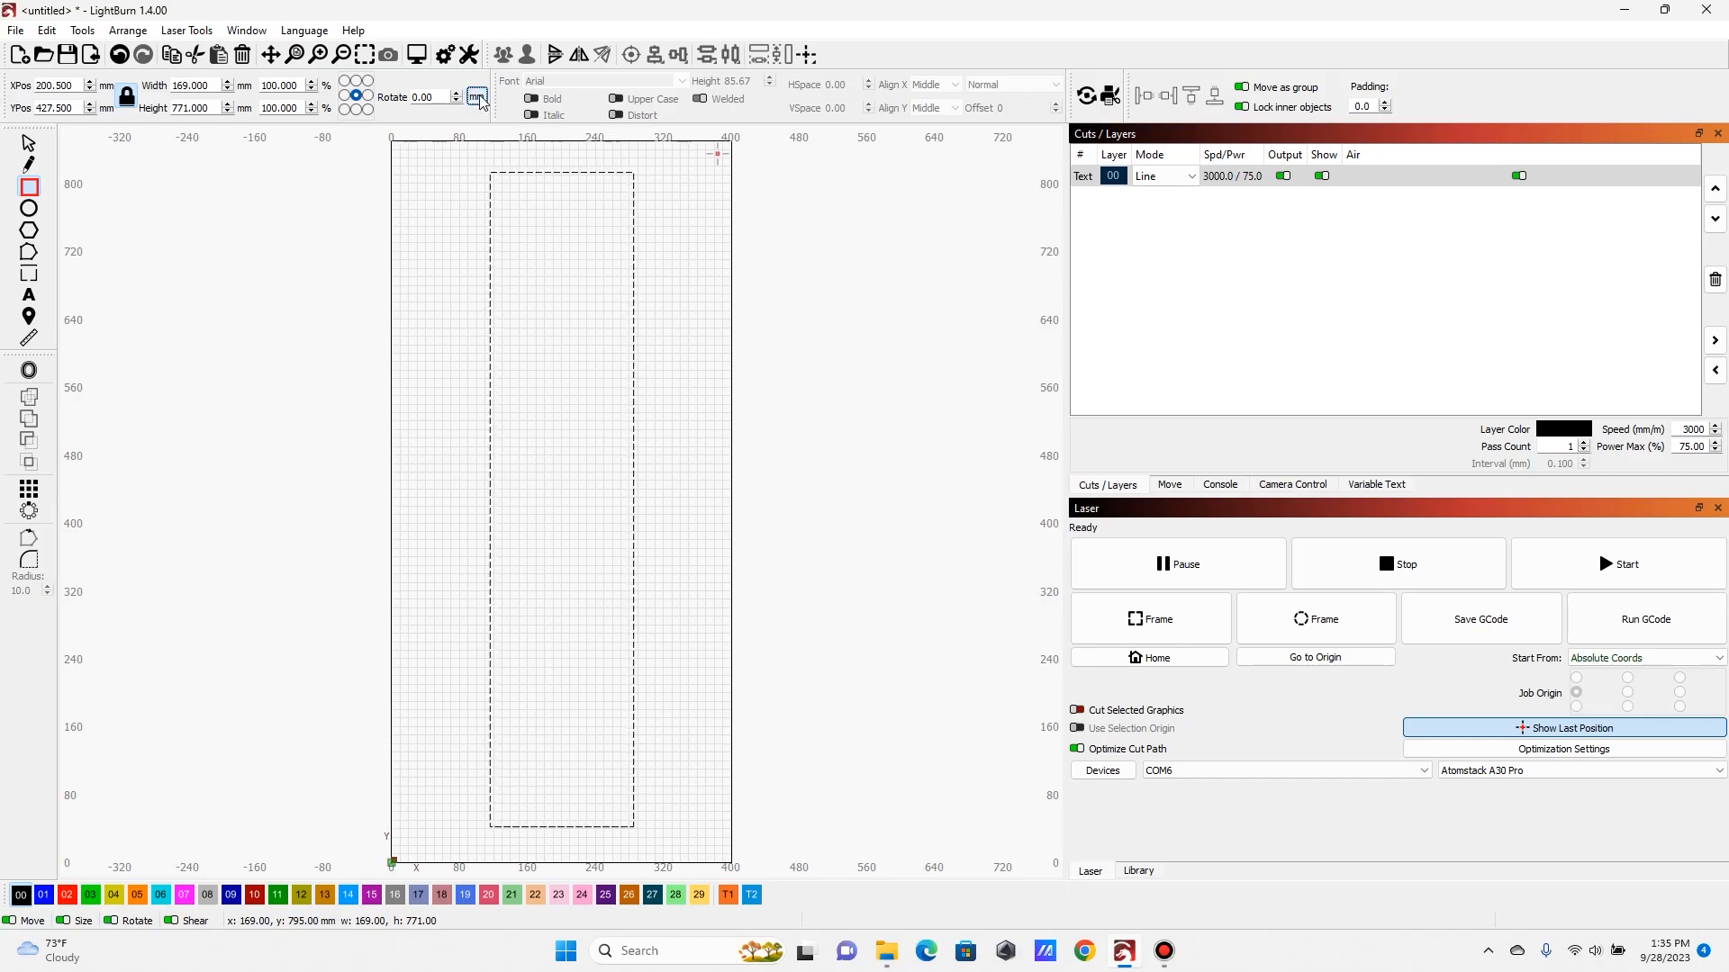
{"action": "left_click", "coordinate": [476, 96]}
{"action": "type", "text": "5.0000"}
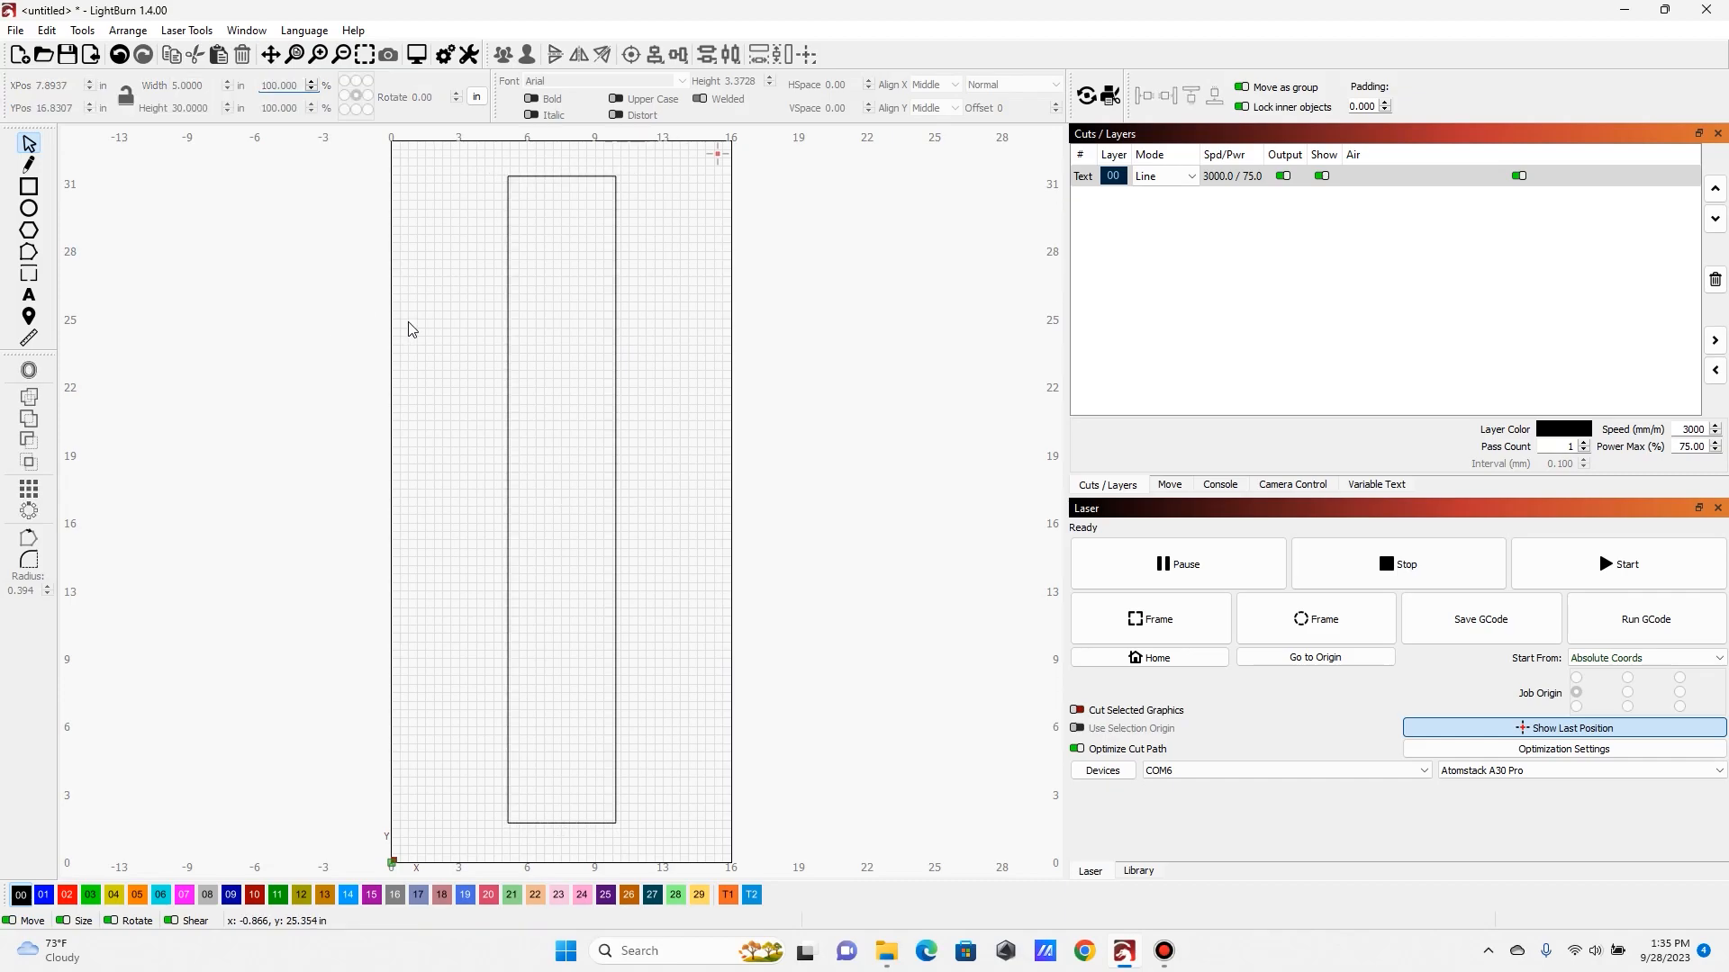
{"action": "mouse_move", "coordinate": [294, 433]}
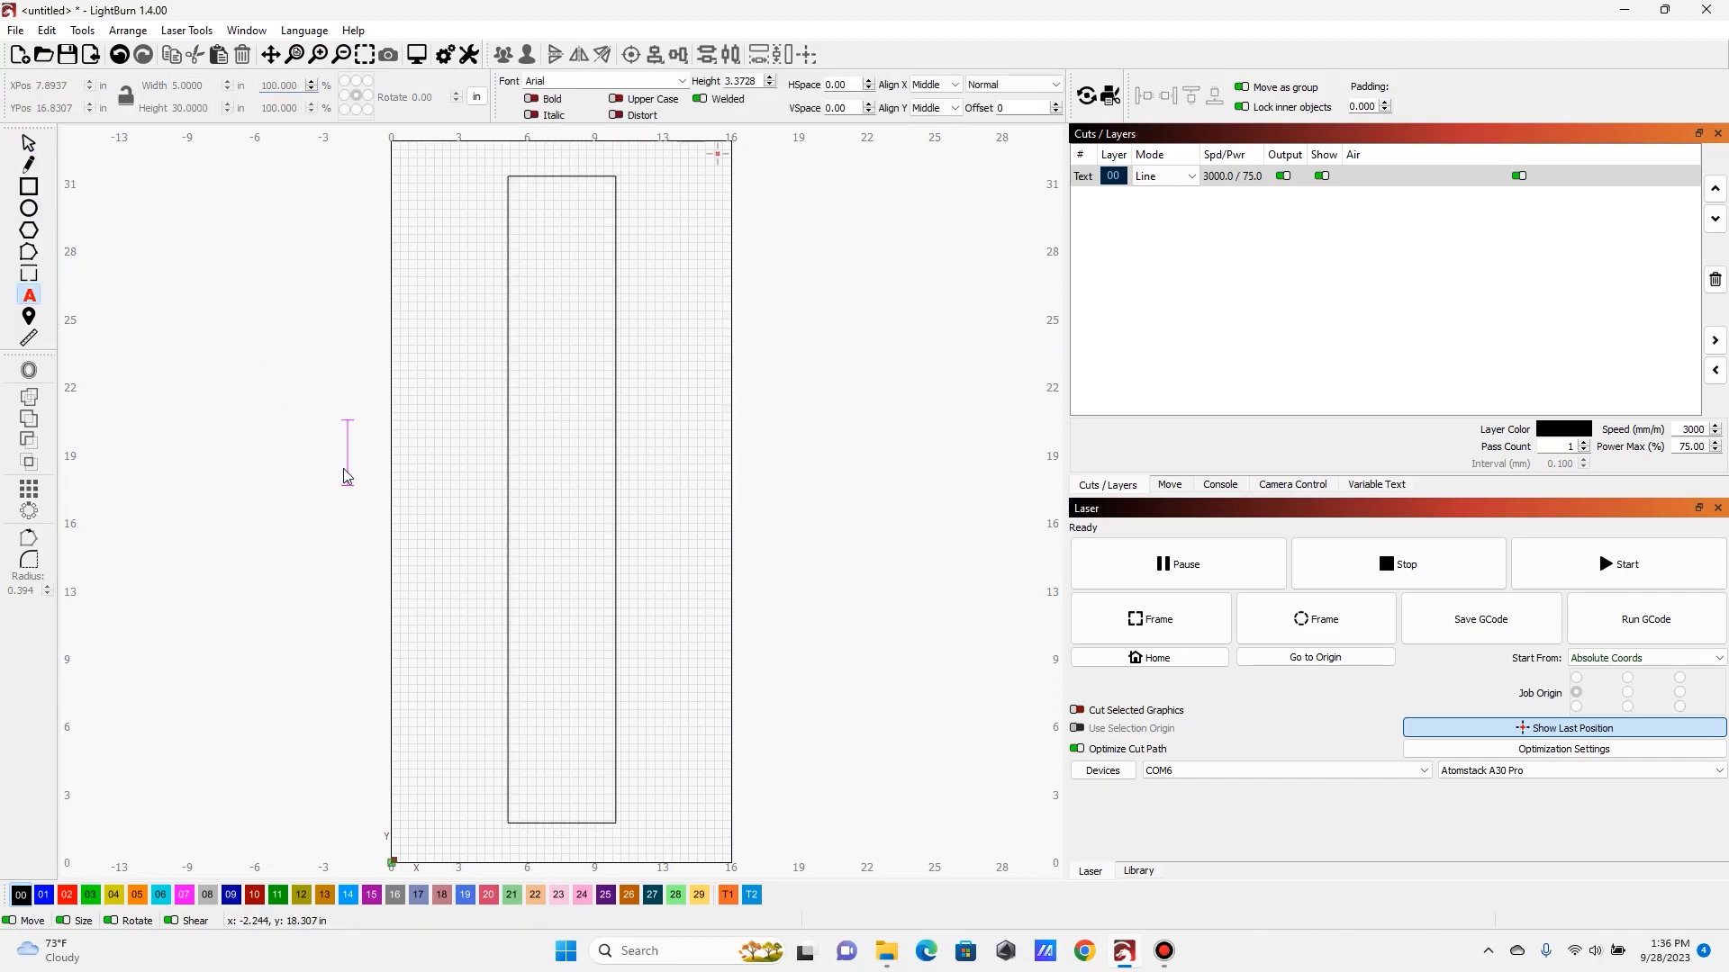
Enter the text 'This is a wide board' and move the outline to a tool layer
{"action": "type", "text": "This is a"}
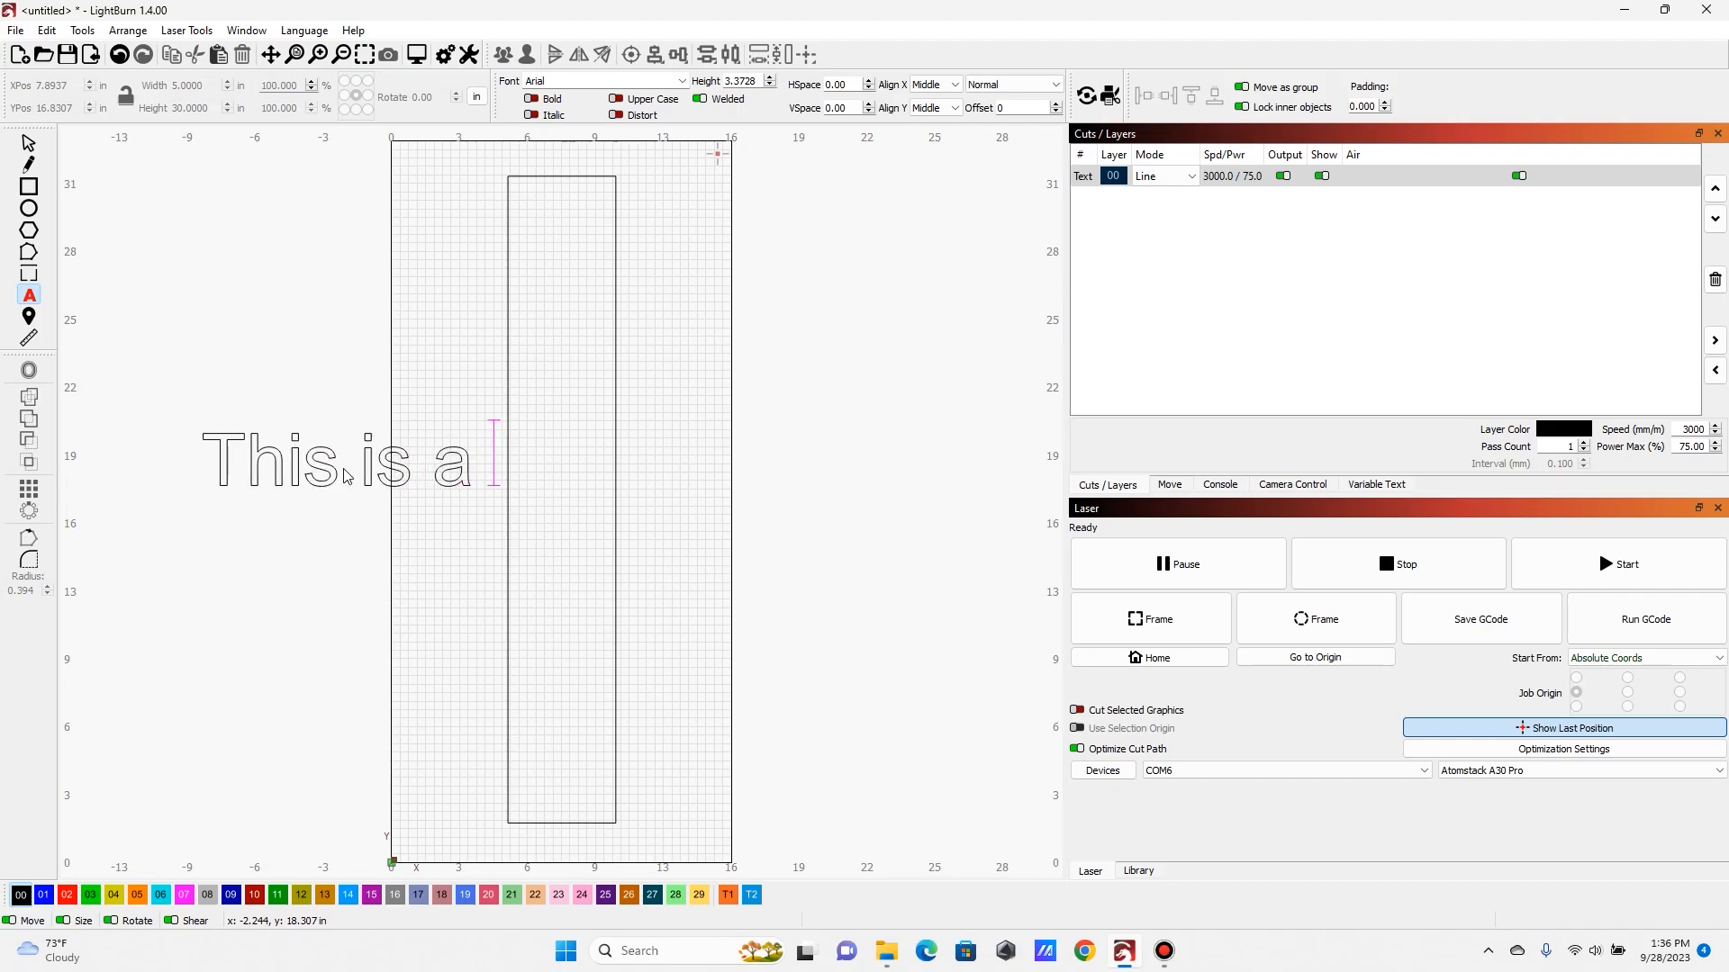
{"action": "type", "text": "wide board"}
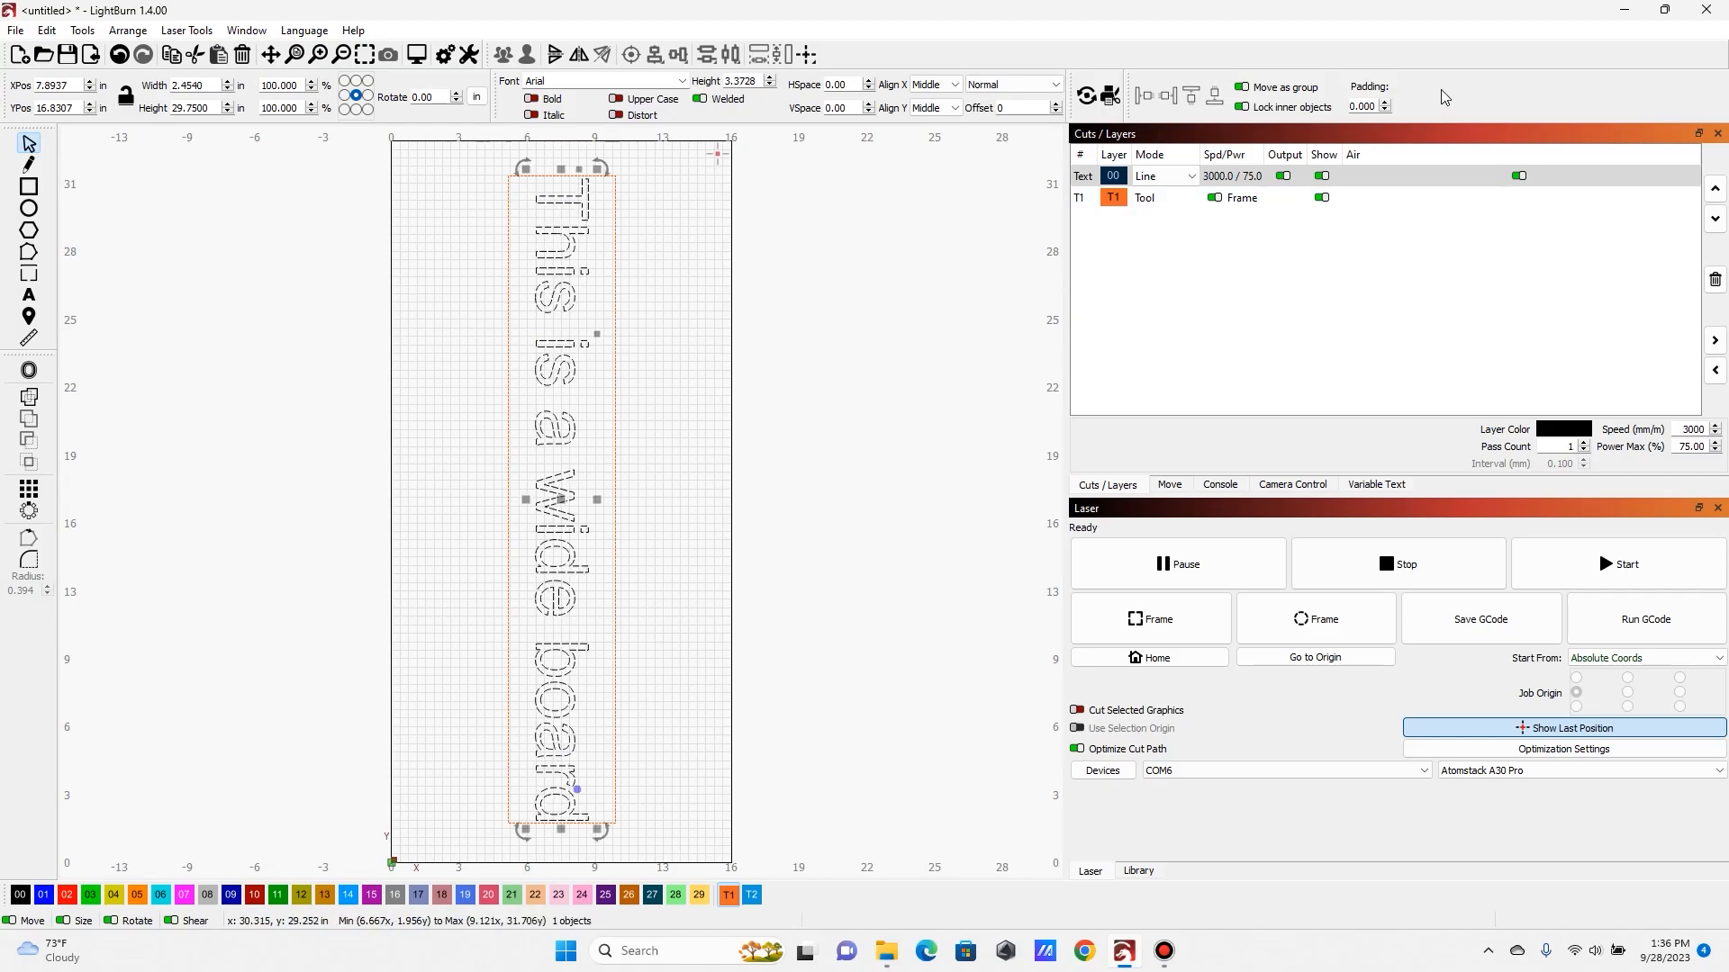
{"action": "left_click", "coordinate": [1163, 175]}
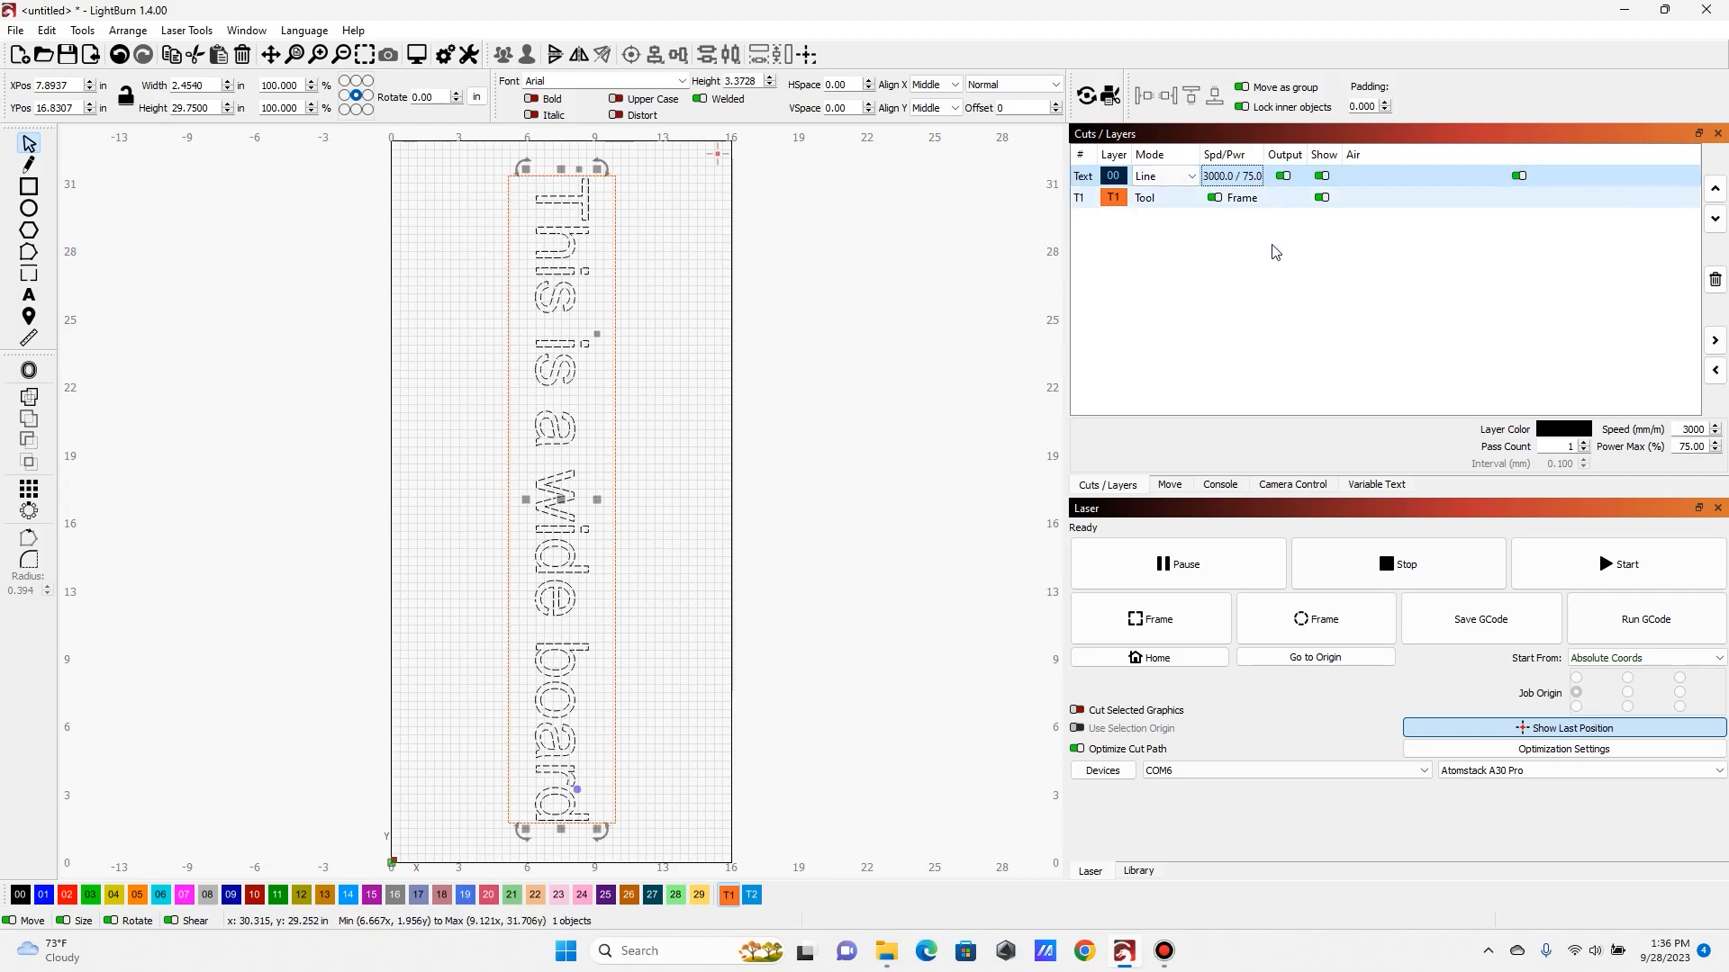